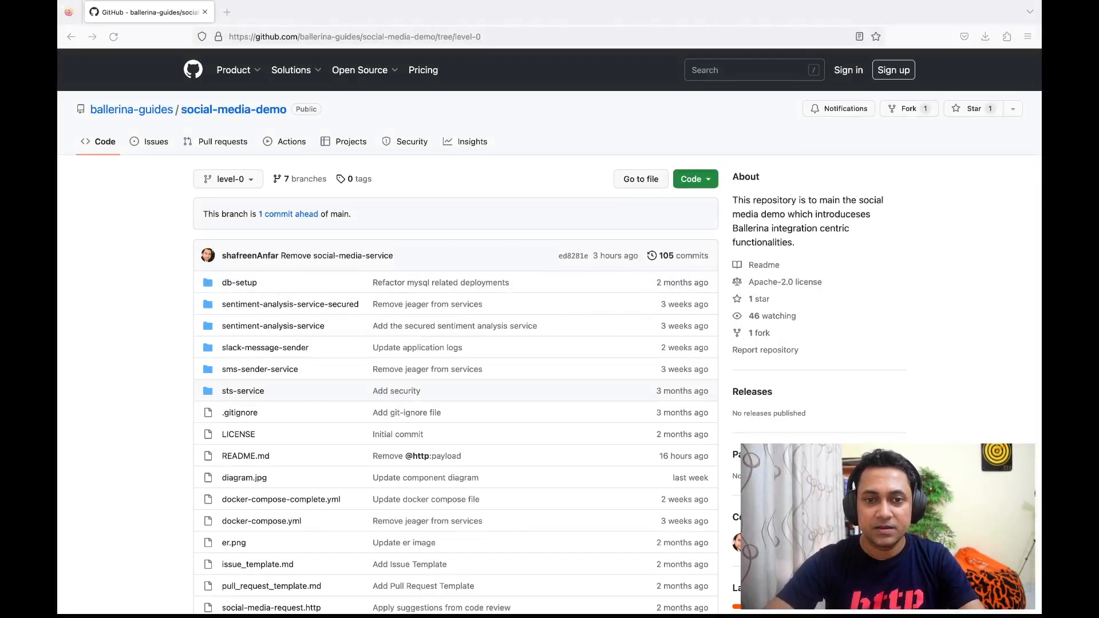
Review the GitHub repository page, highlighting the user lookup and creation resource lines, then switch to VS Code
{"action": "scroll", "scroll_direction": "down", "scroll_amount": 3}
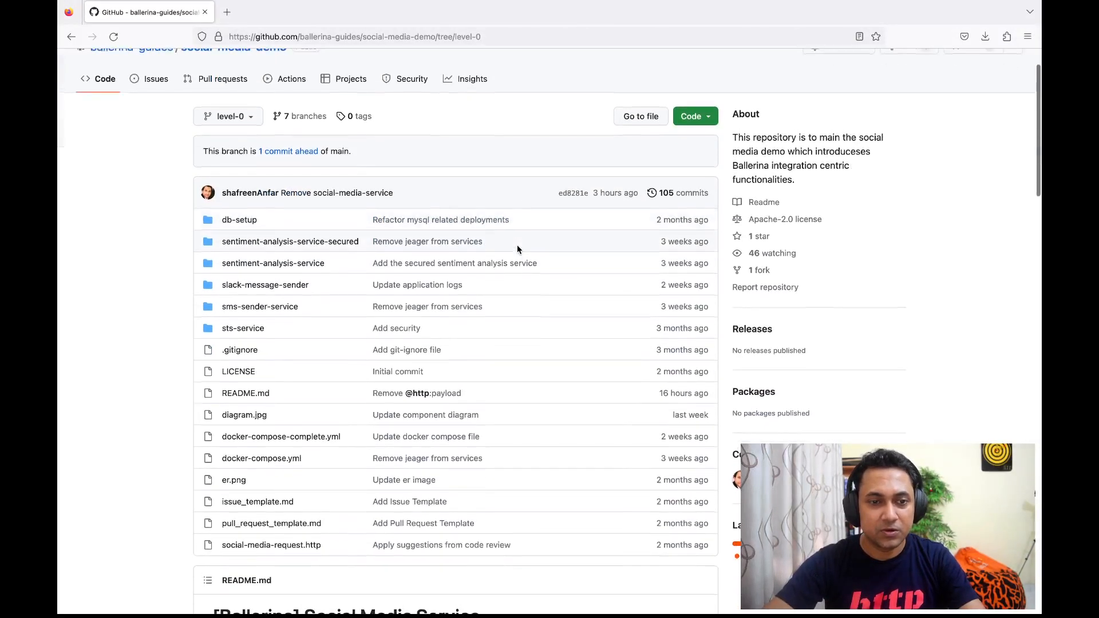
{"action": "scroll", "scroll_direction": "down", "scroll_amount": 3}
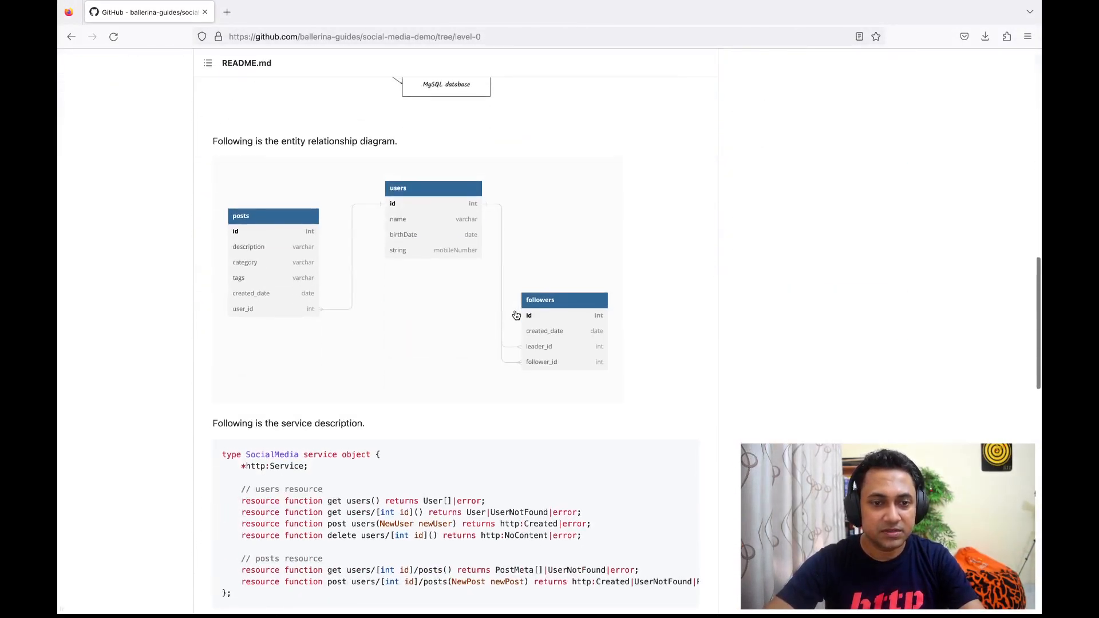
{"action": "scroll", "scroll_direction": "down", "scroll_amount": 3}
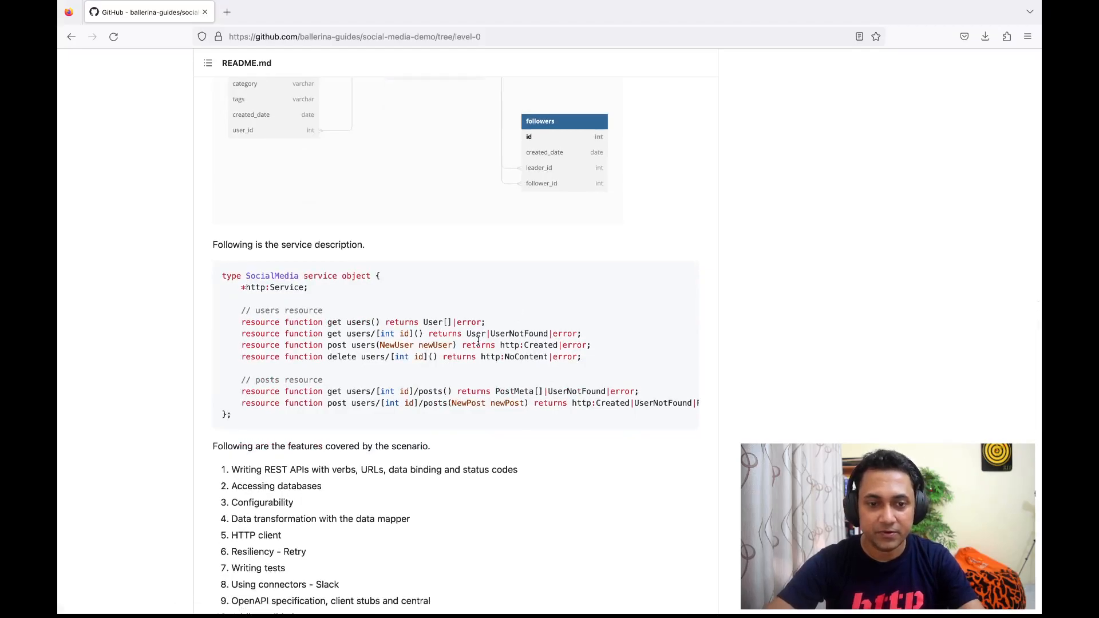
{"action": "scroll", "scroll_direction": "down", "scroll_amount": 3}
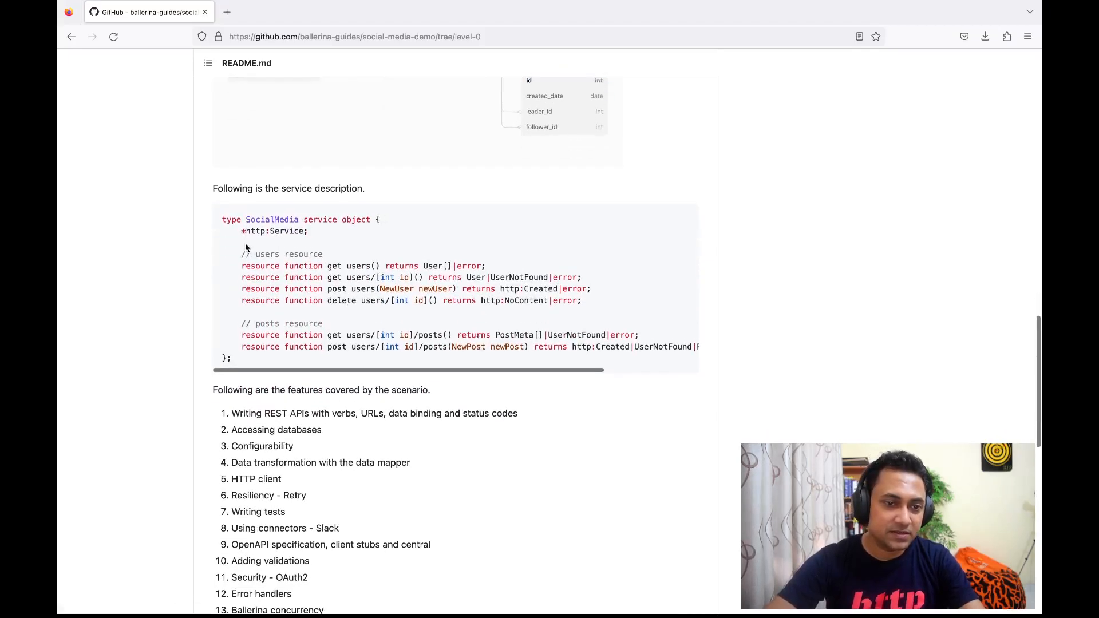
{"action": "left_click_drag", "start_coordinate": [241, 253], "coordinate": [351, 347]}
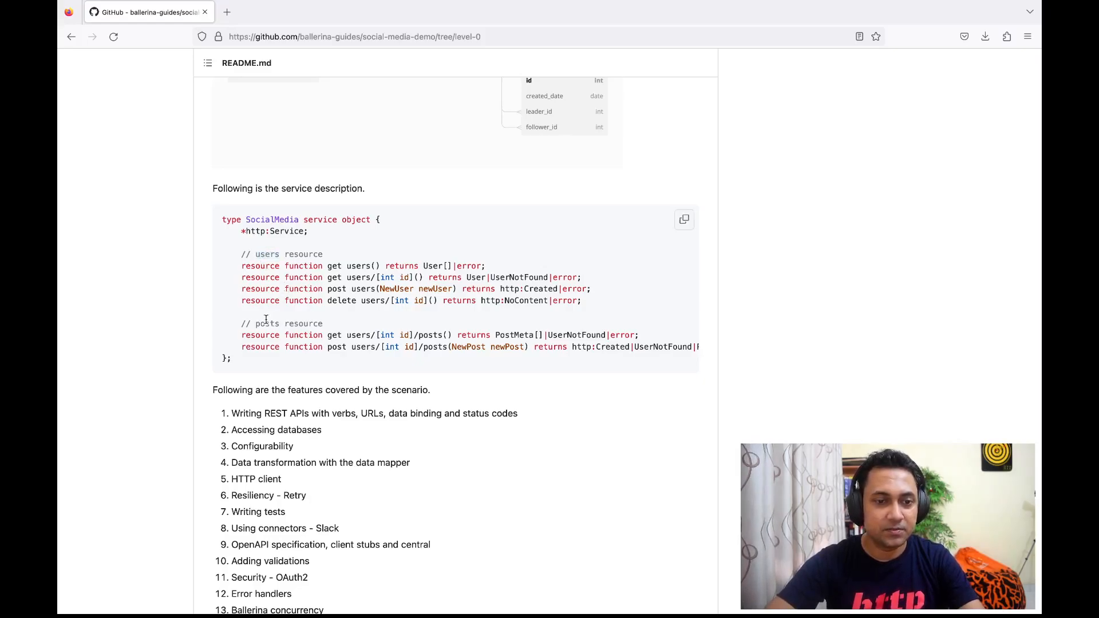
{"action": "double_click", "coordinate": [267, 323]}
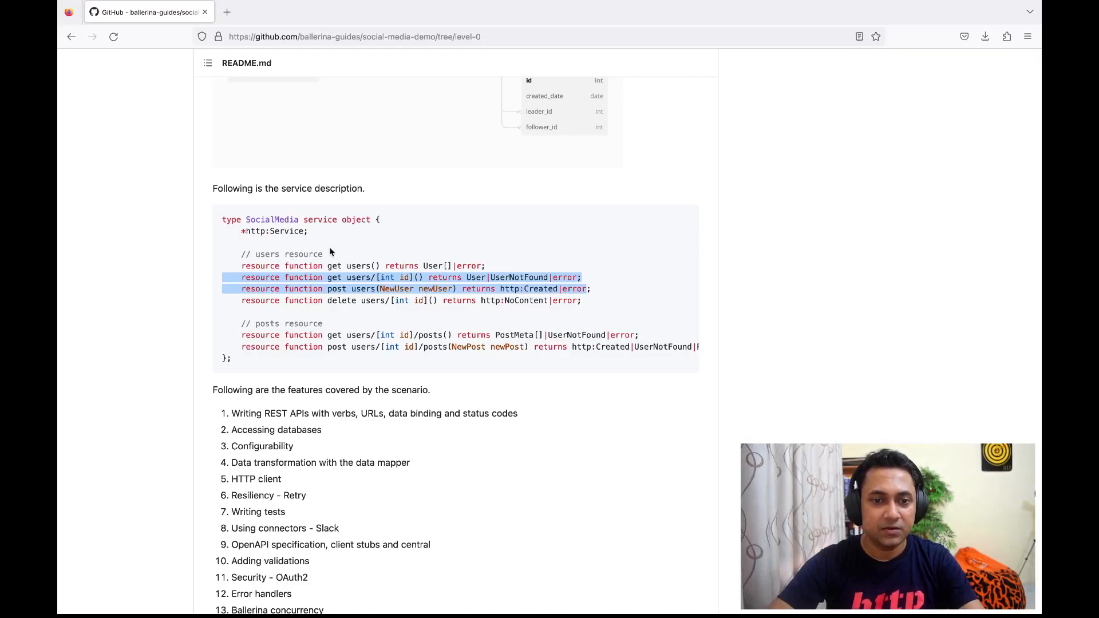
{"action": "mouse_move", "coordinate": [424, 264]}
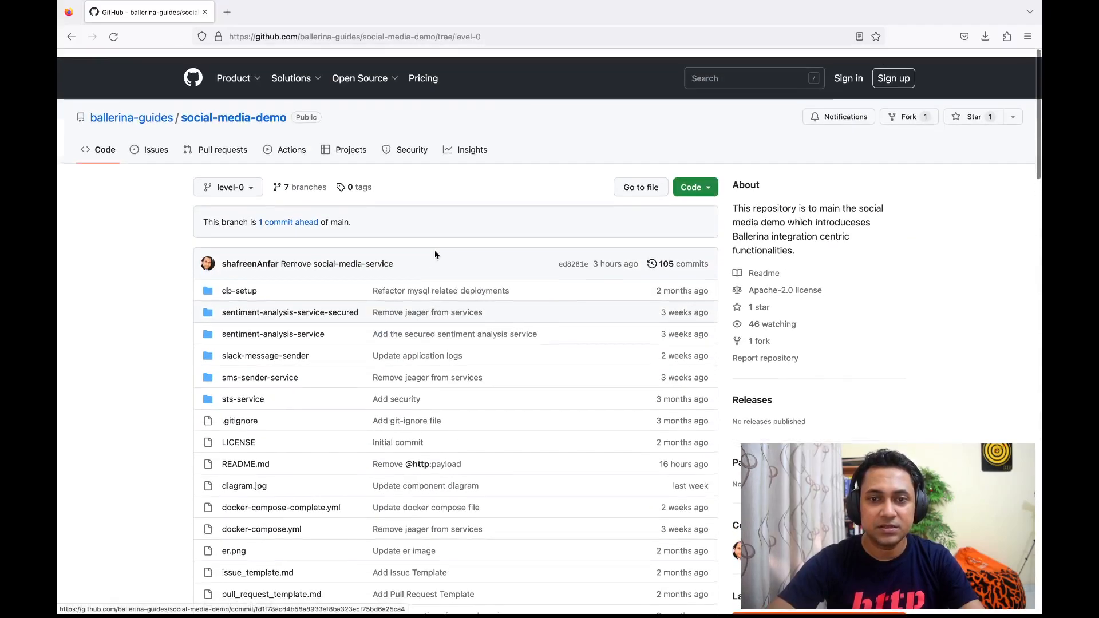
{"action": "left_click", "coordinate": [695, 187]}
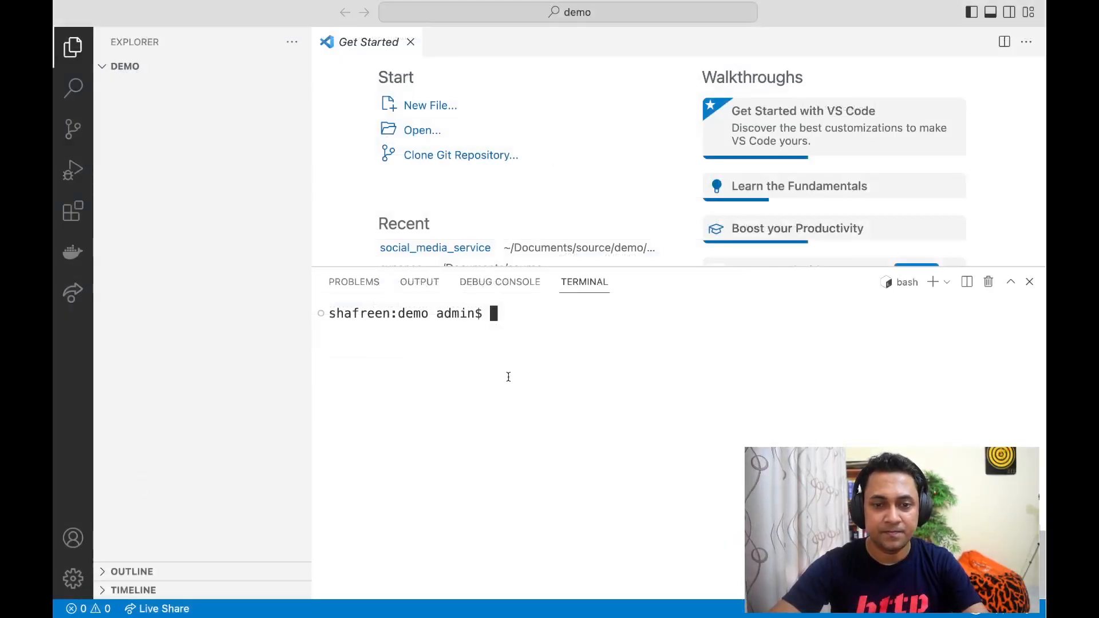
Clone social-media-demo, check out the level-0 branch, clear the terminal, and expand the repo folder
{"action": "type", "text": "git clone https://github.com/ballerina-guides/social-media-demo."}
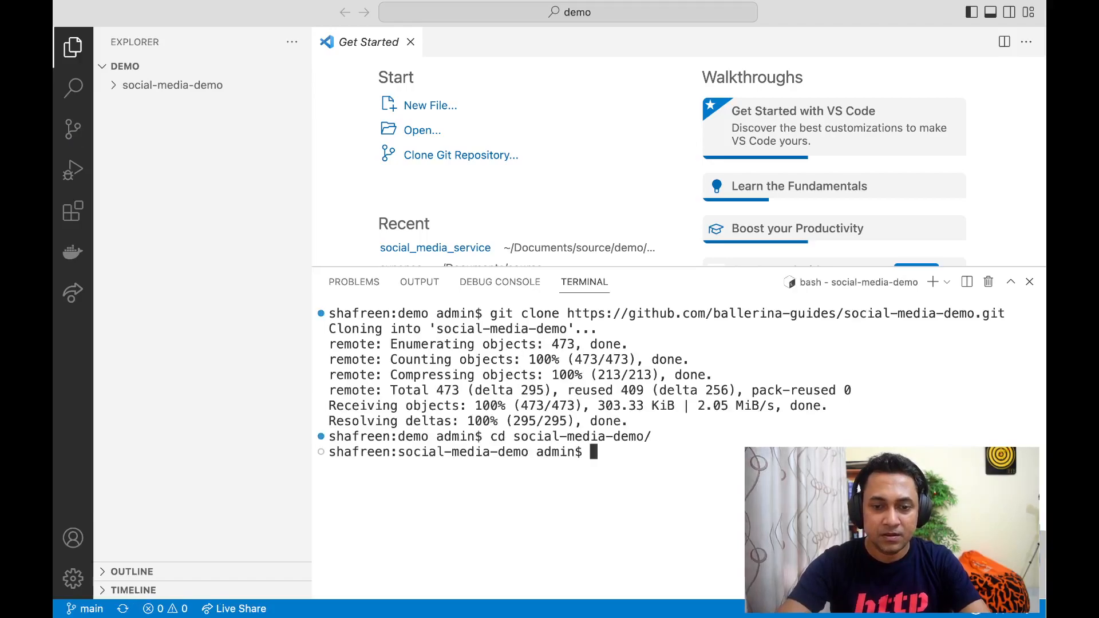
{"action": "type", "text": "git checkout"}
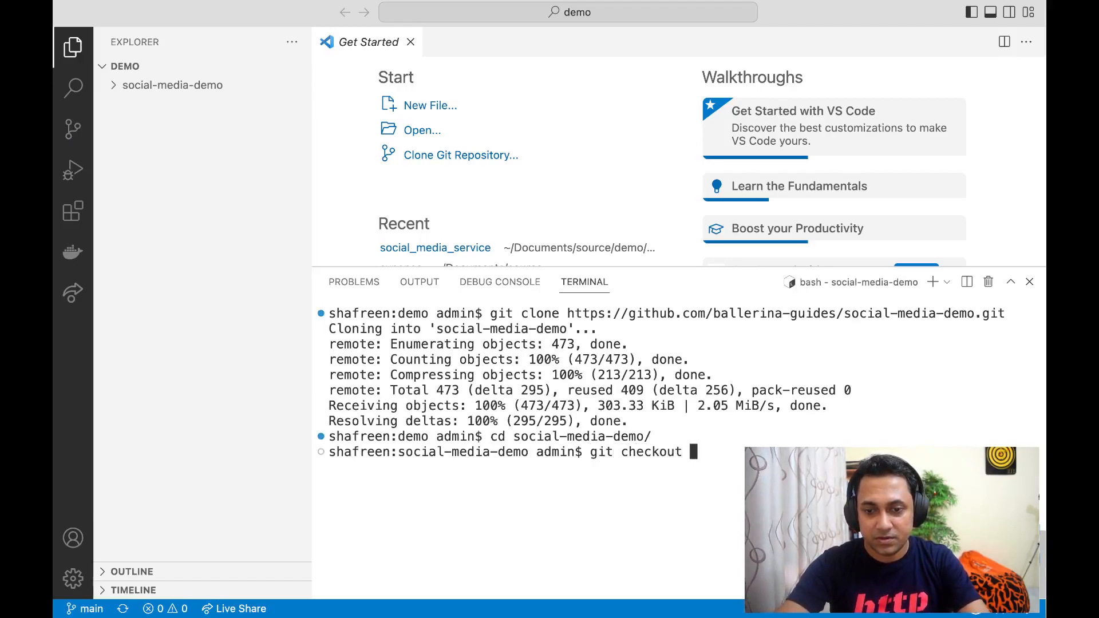
{"action": "type", "text": "level-"}
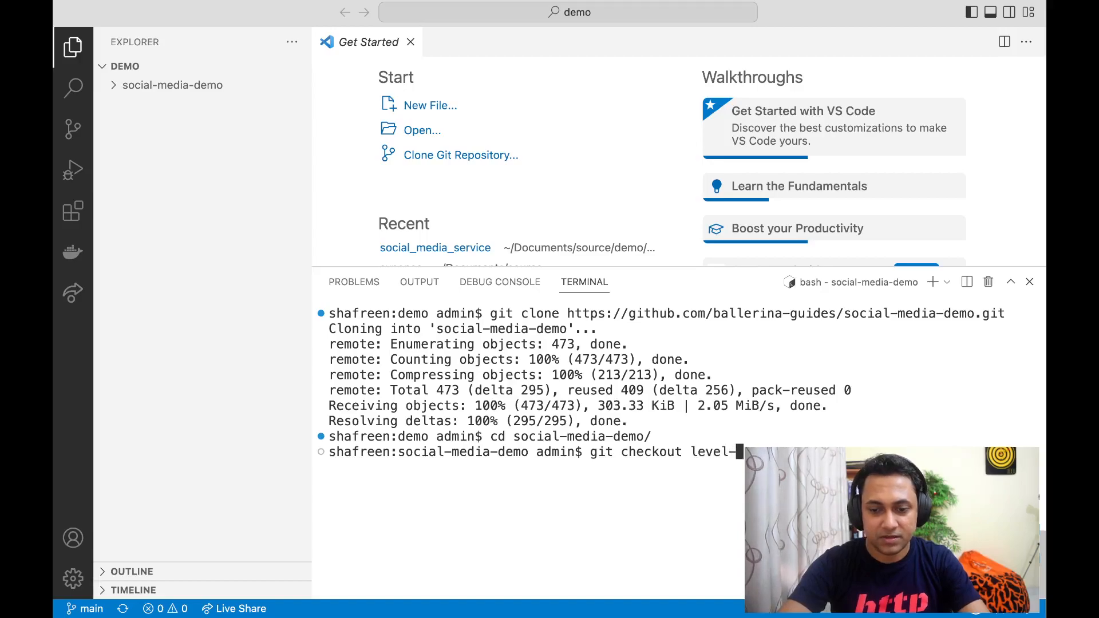
{"action": "type", "text": "clear"}
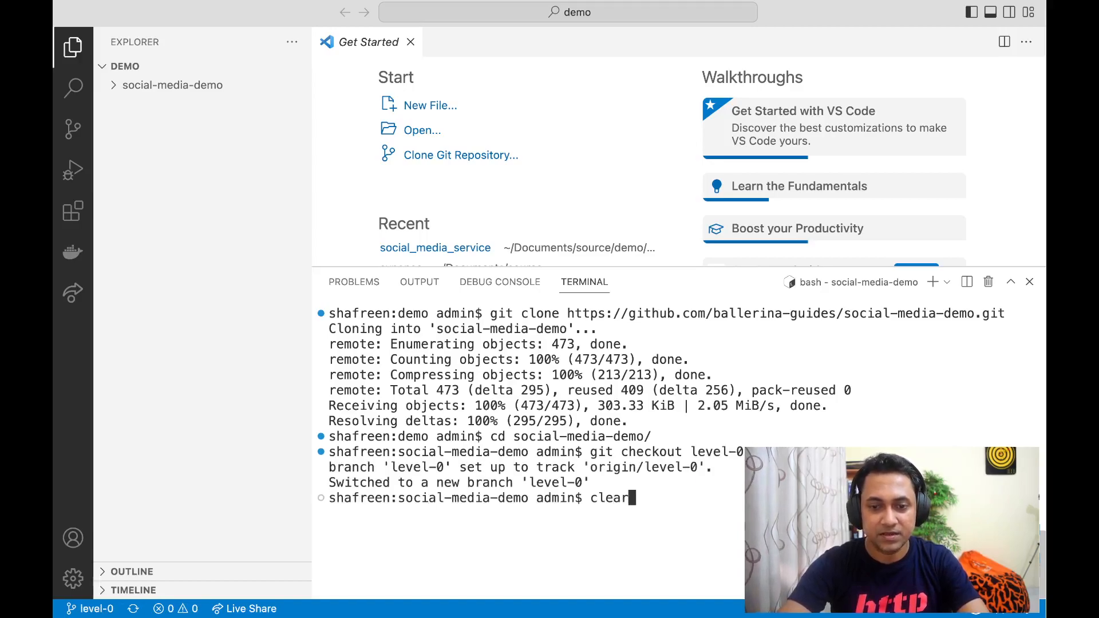
{"action": "key", "text": "Enter"}
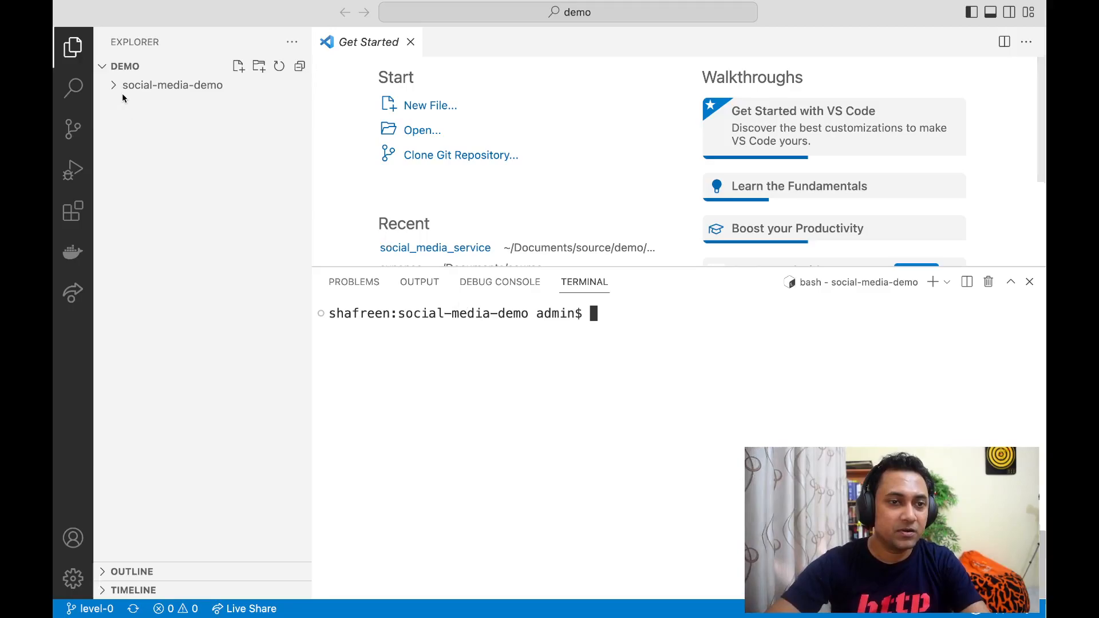
{"action": "left_click", "coordinate": [172, 84]}
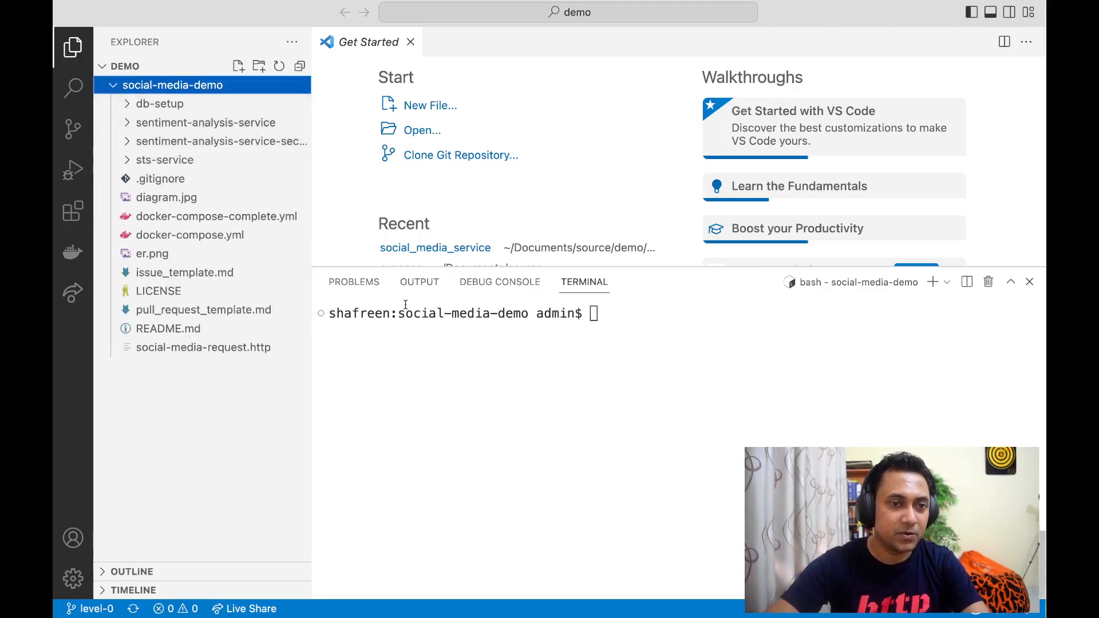
{"action": "left_click", "coordinate": [556, 385]}
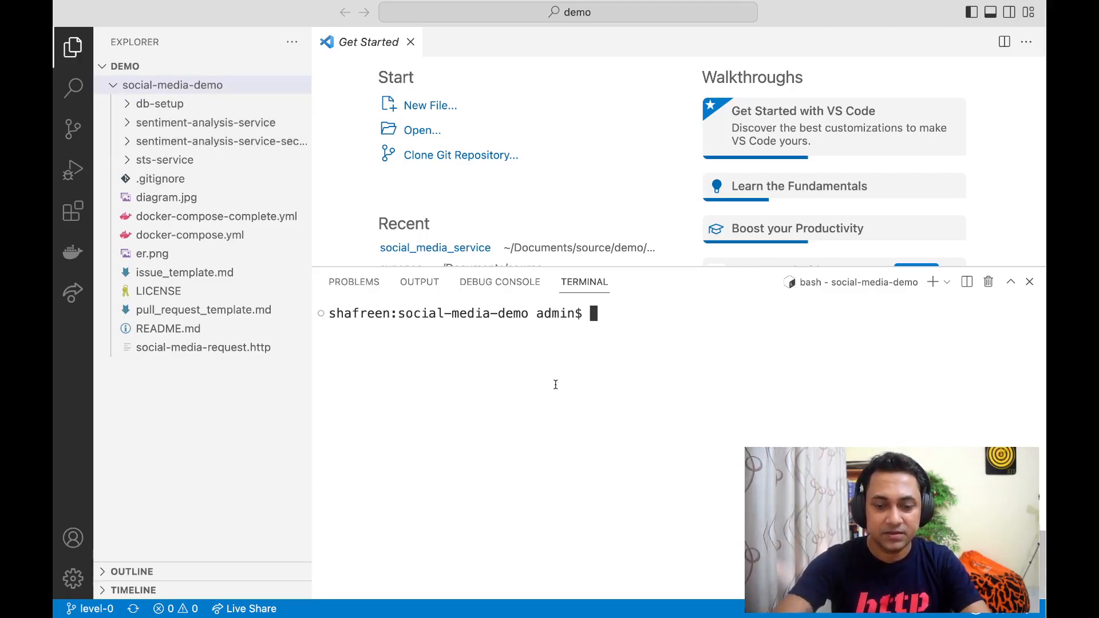
Check the installed Ballerina version with bal -v and clear the terminal
{"action": "type", "text": "bal -v"}
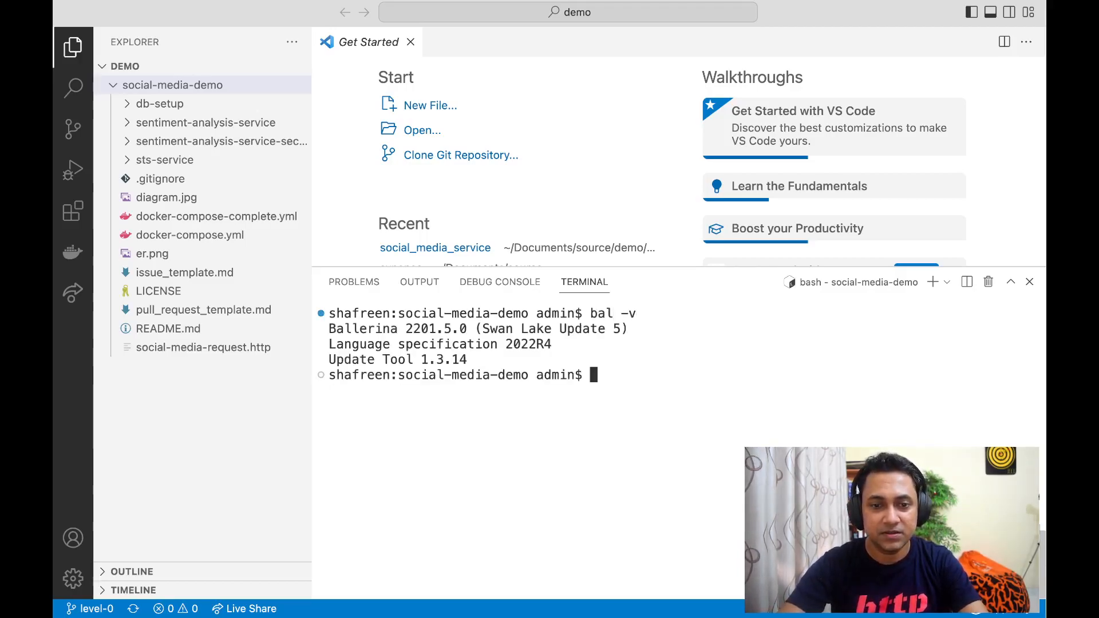
{"action": "type", "text": "clear"}
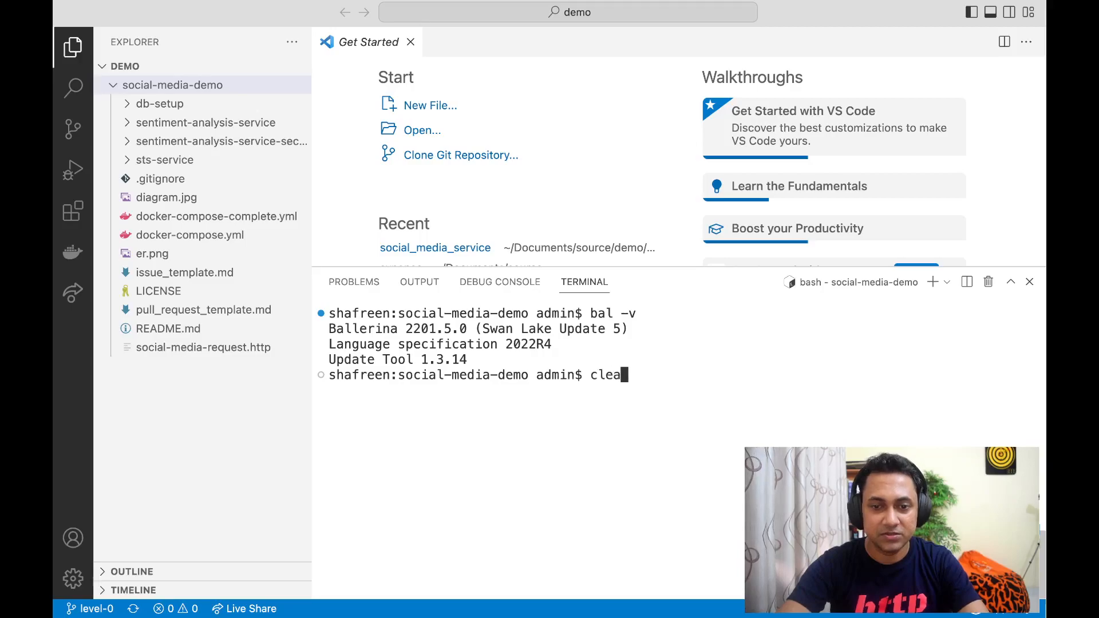
{"action": "key", "text": "Enter"}
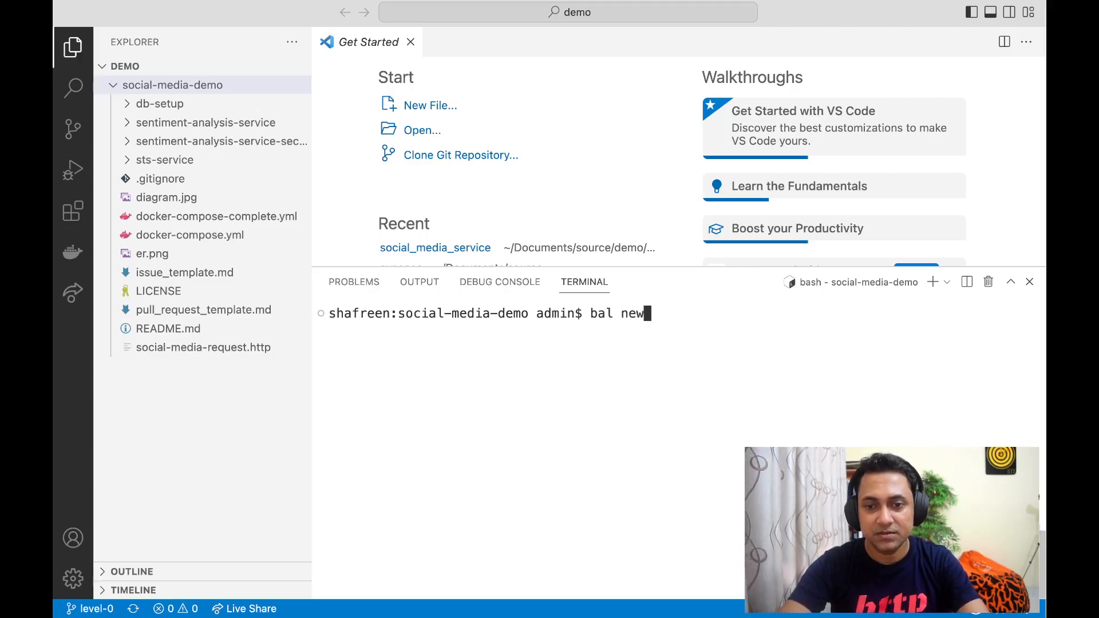
Create the social_media_service package with bal new and expand its folder
{"action": "type", "text": "social"}
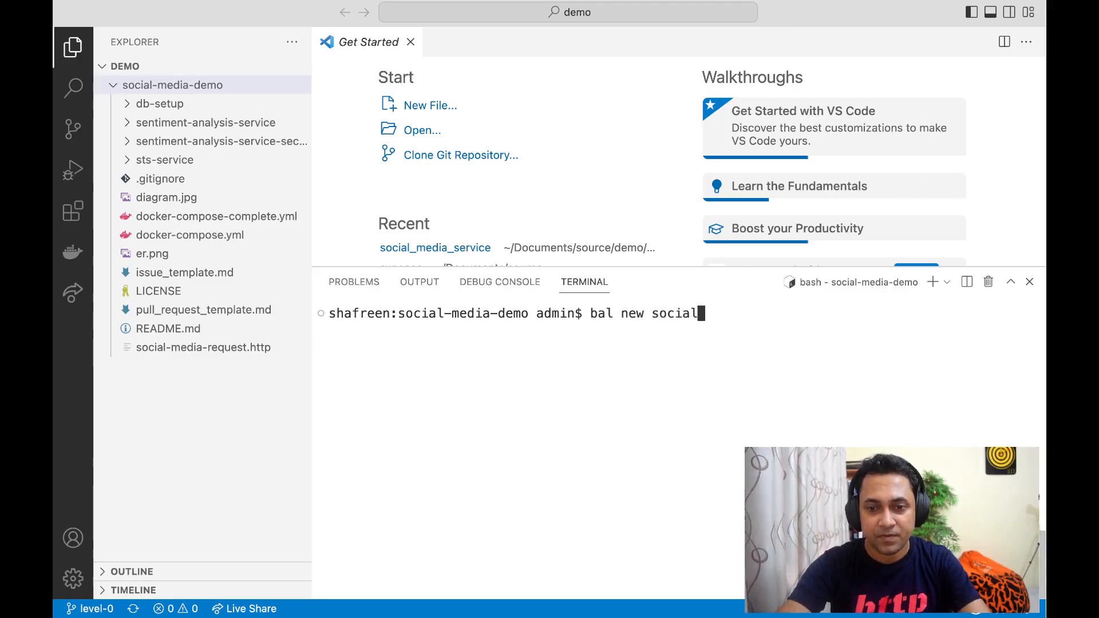
{"action": "type", "text": "_media"}
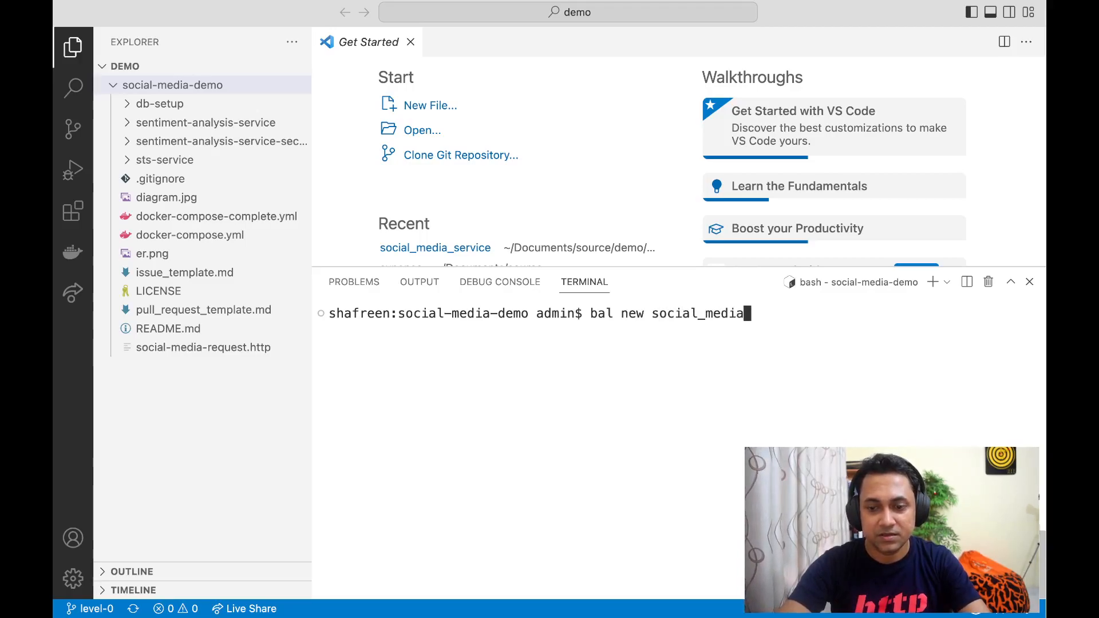
{"action": "type", "text": "_service"}
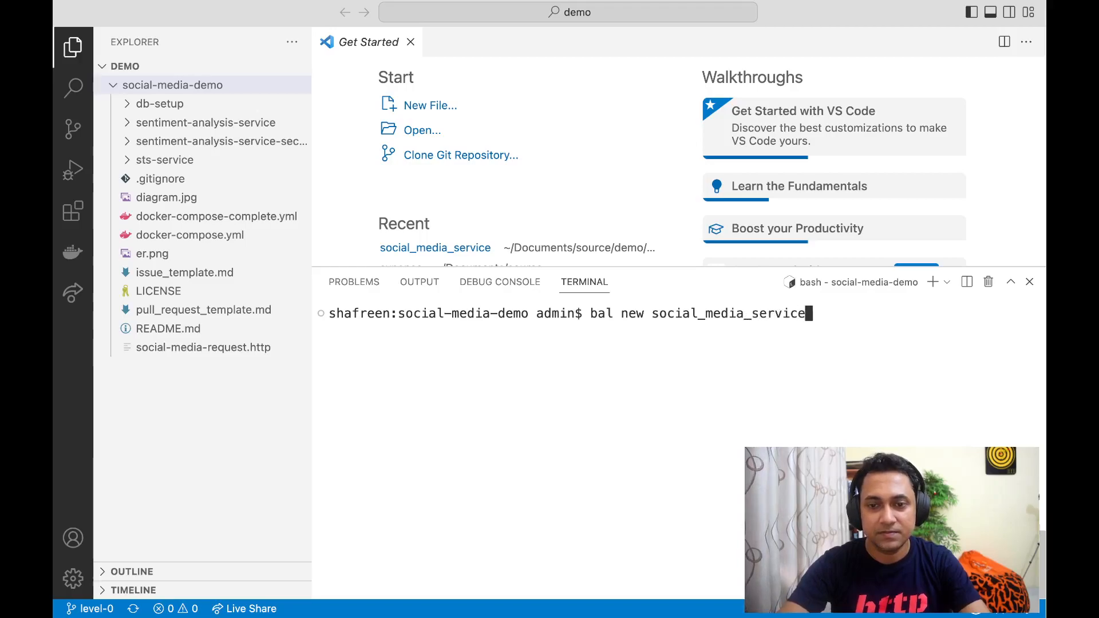
{"action": "key", "text": "Enter"}
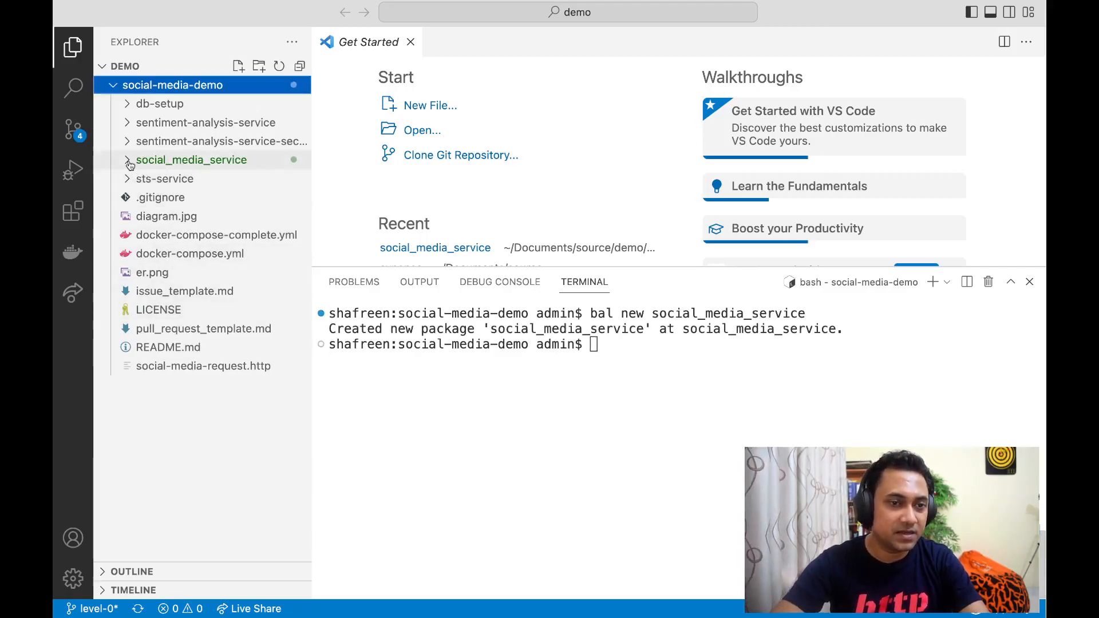
{"action": "left_click", "coordinate": [131, 160]}
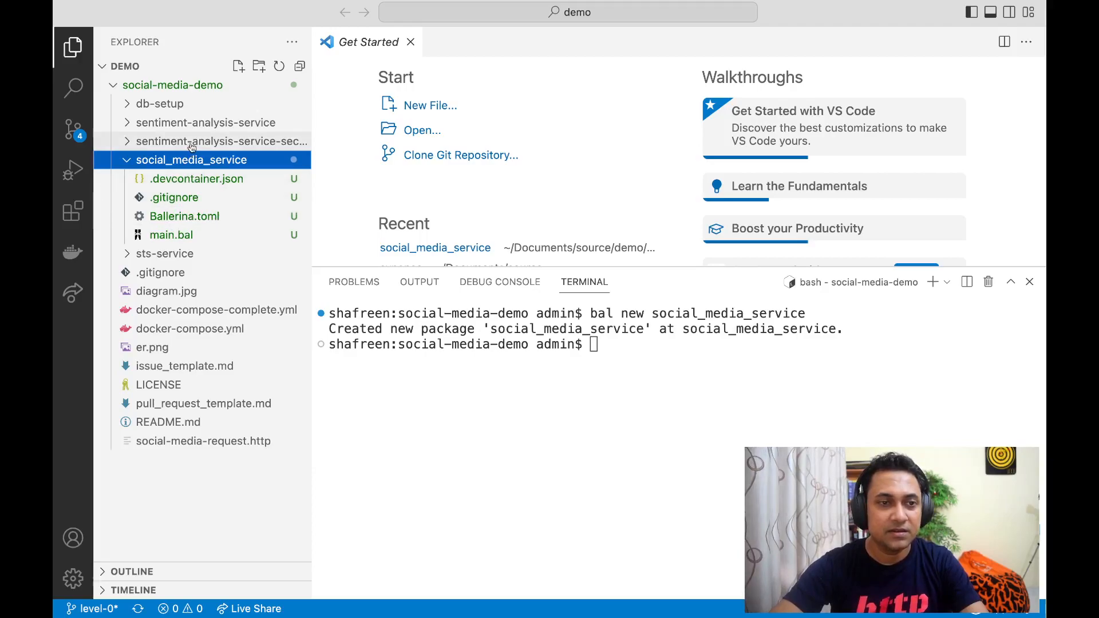
Open social_media_service as its own workspace, check the version in Ballerina.toml, and view main.bal
{"action": "left_click", "coordinate": [130, 160]}
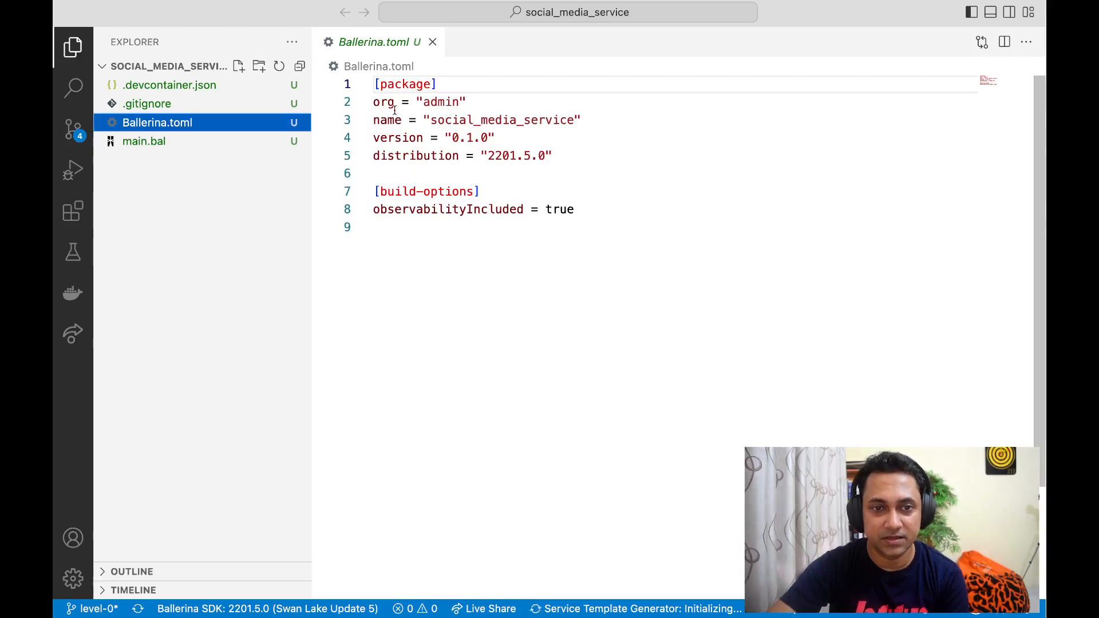
{"action": "double_click", "coordinate": [388, 121]}
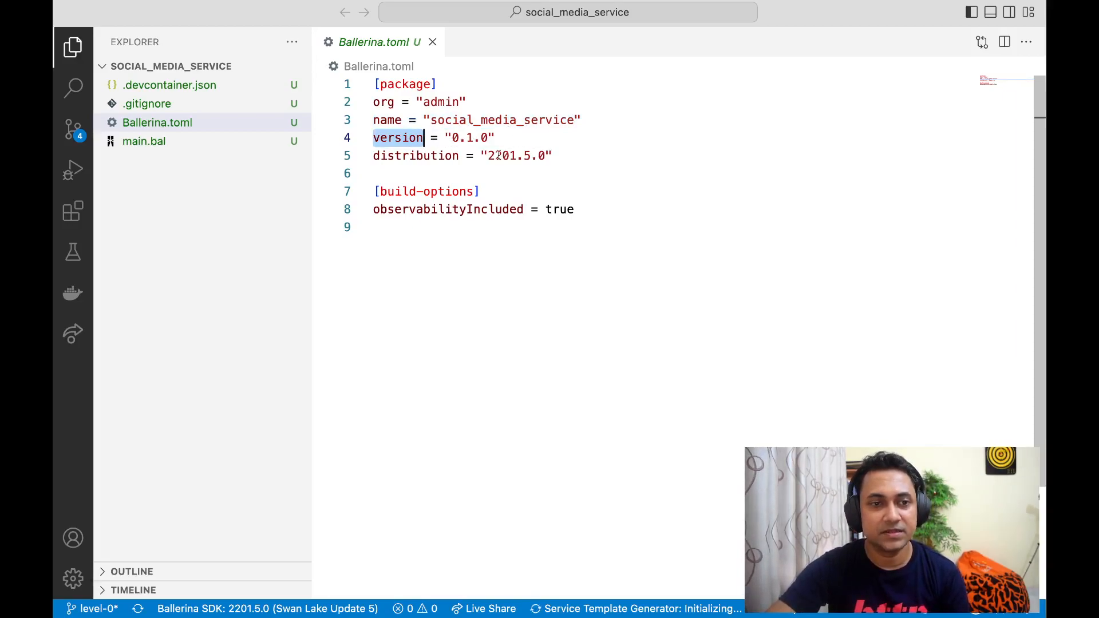
{"action": "left_click", "coordinate": [143, 141]}
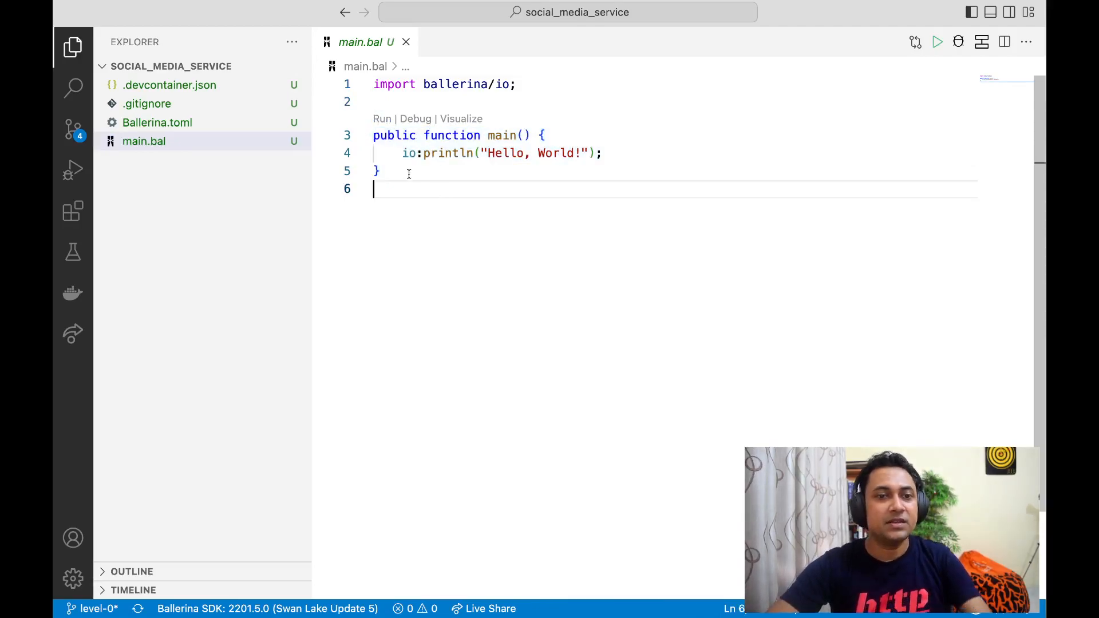
Delete all Hello World code in main.bal and rename the file to social_media_service.bal
{"action": "key", "text": "Ctrl+a"}
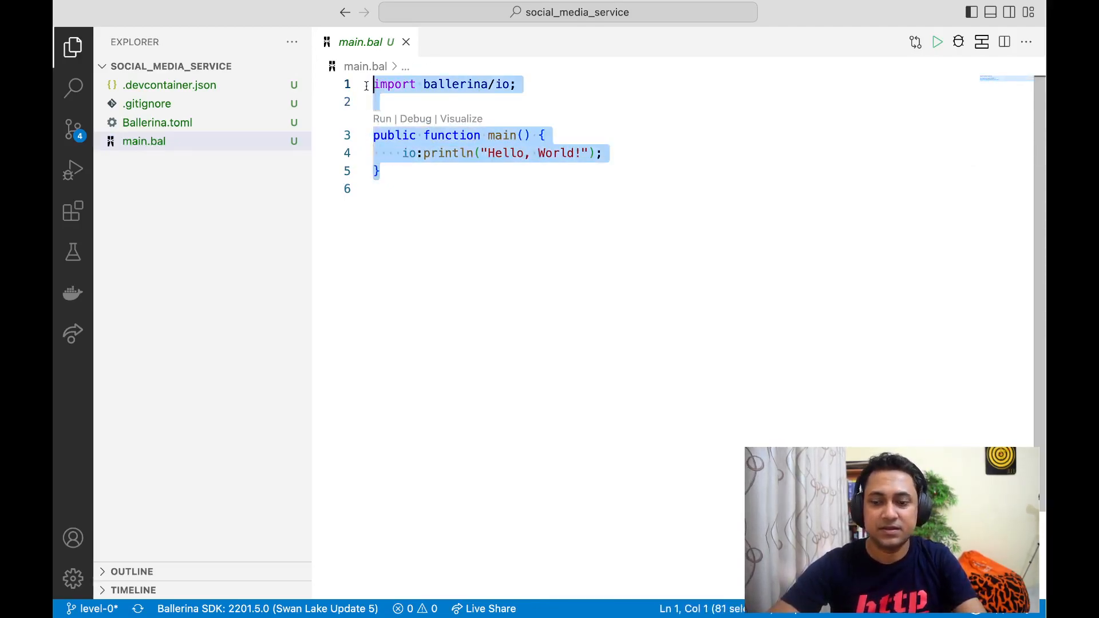
{"action": "key", "text": "Delete"}
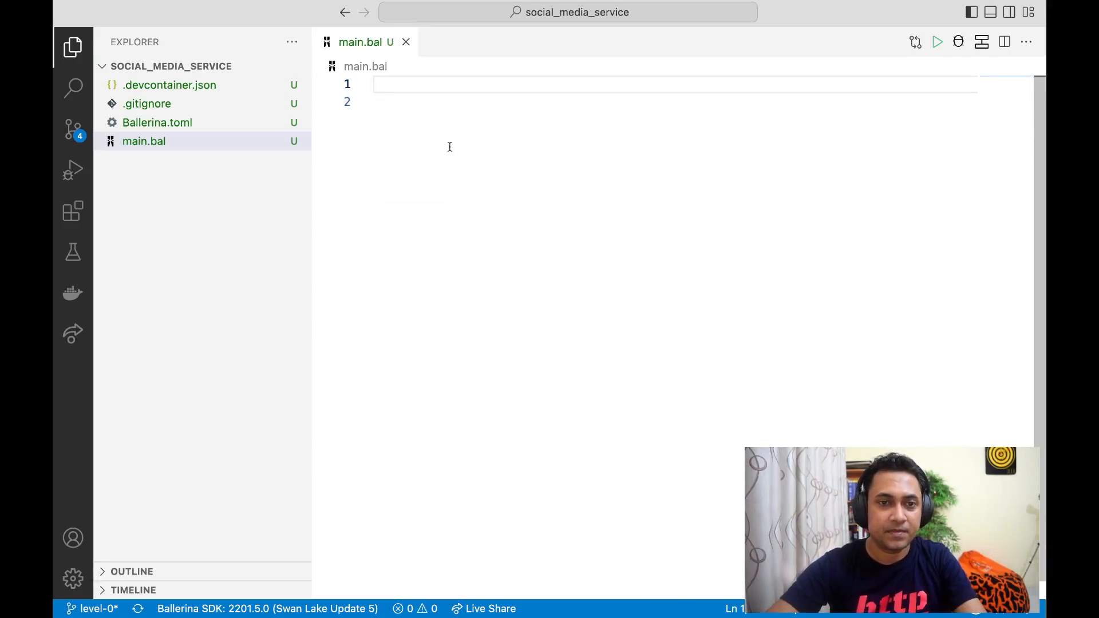
{"action": "left_click", "coordinate": [144, 141]}
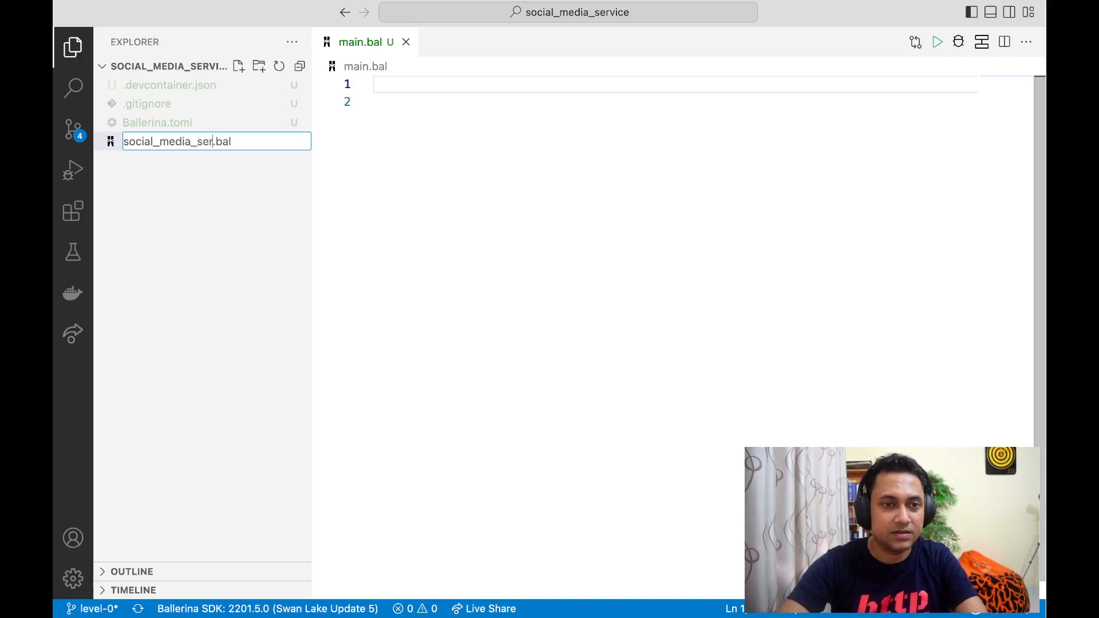
{"action": "key", "text": "Enter"}
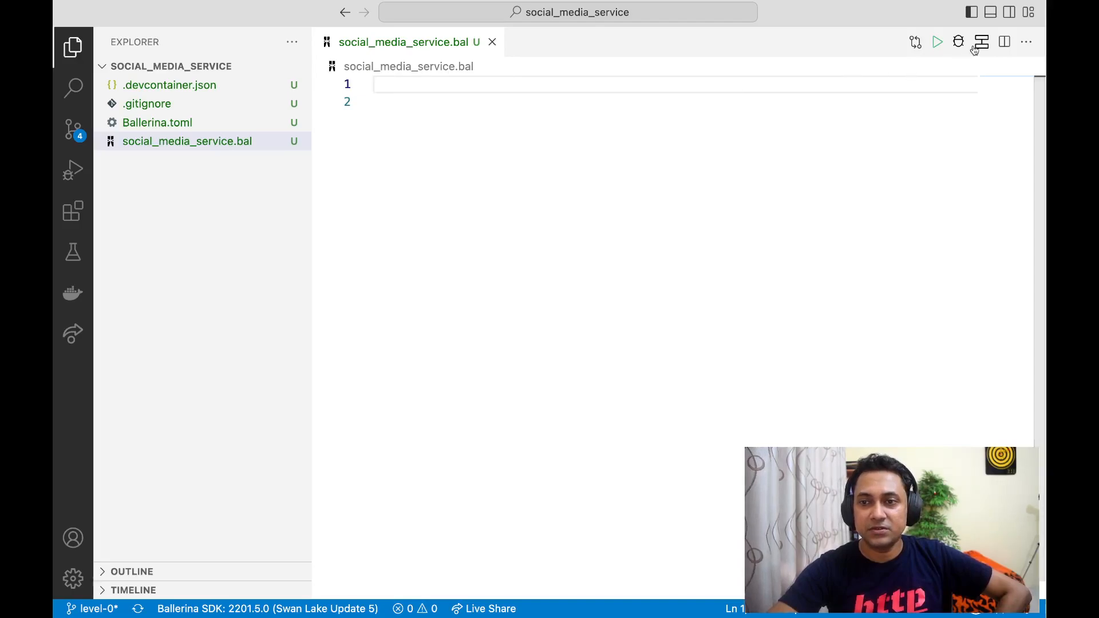
Add a Service component at /social\-media on port 9090 to social_media_service.bal through the Overview Diagram
{"action": "left_click", "coordinate": [981, 41]}
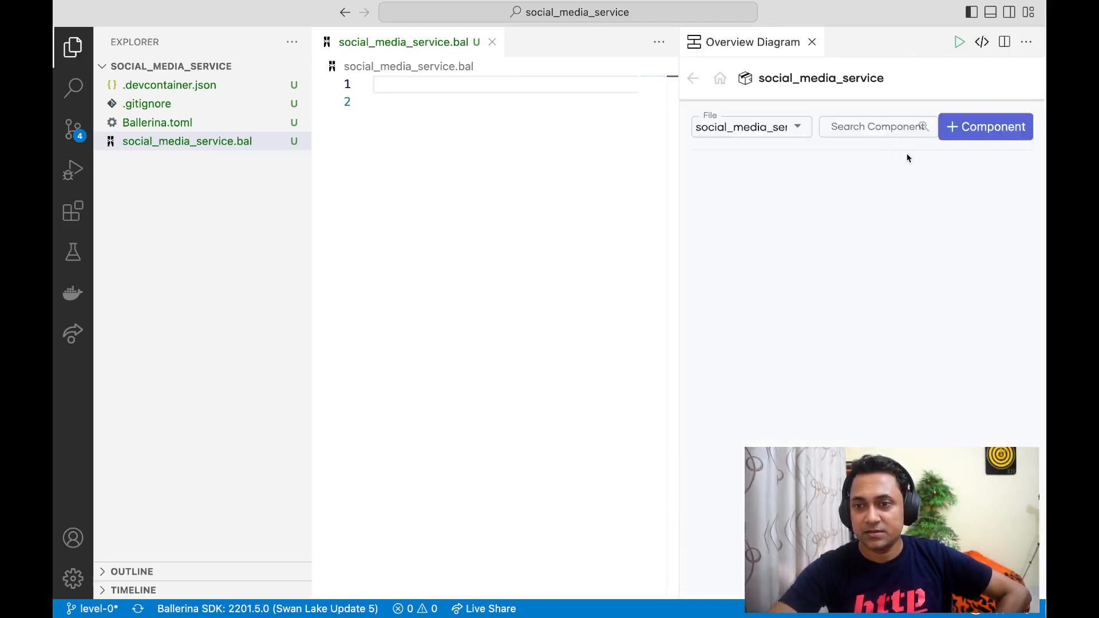
{"action": "left_click", "coordinate": [985, 126]}
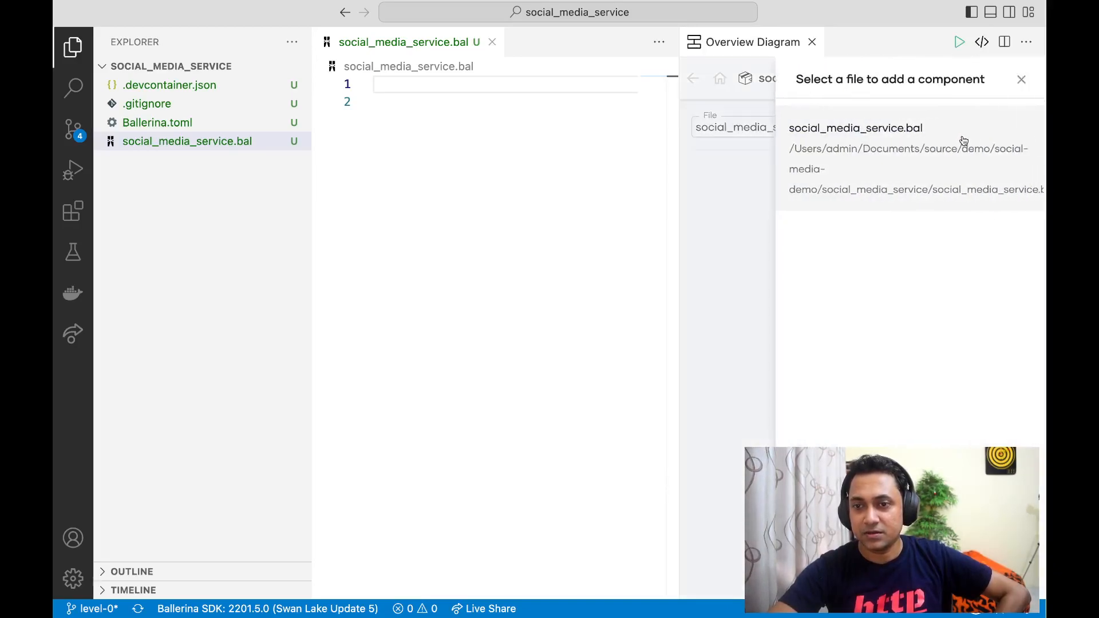
{"action": "left_click", "coordinate": [854, 127]}
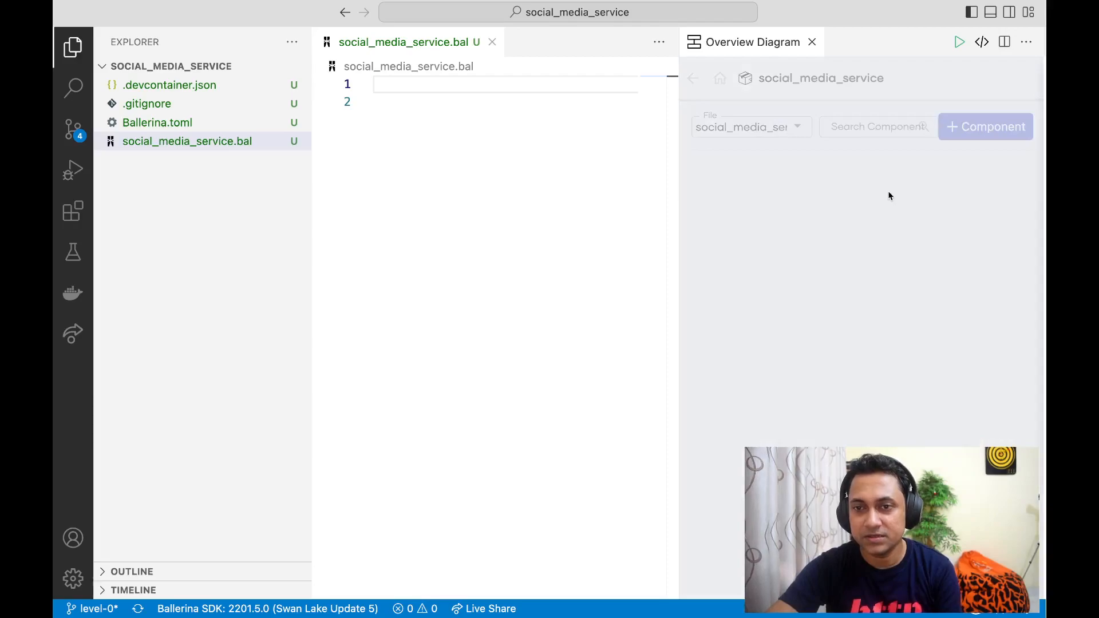
{"action": "left_click", "coordinate": [986, 126]}
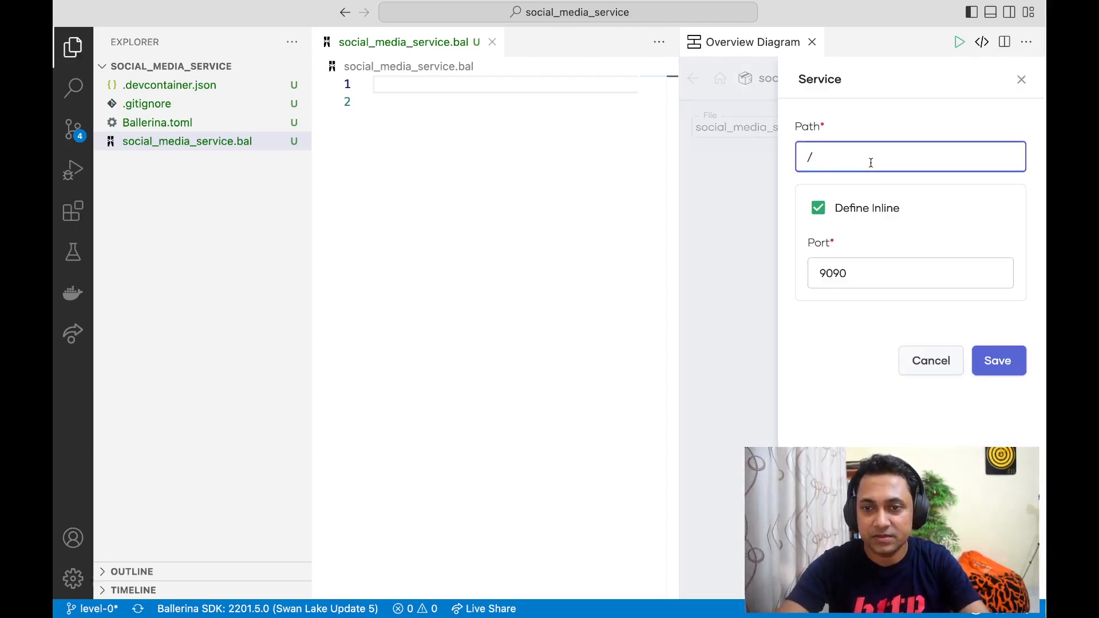
{"action": "type", "text": "social"}
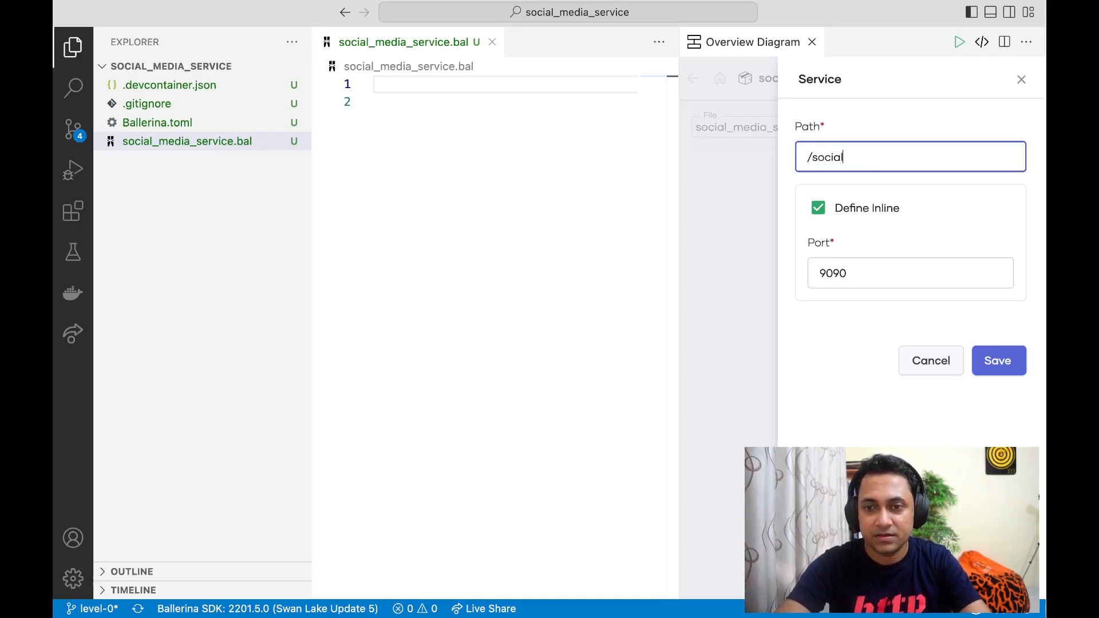
{"action": "type", "text": "-media"}
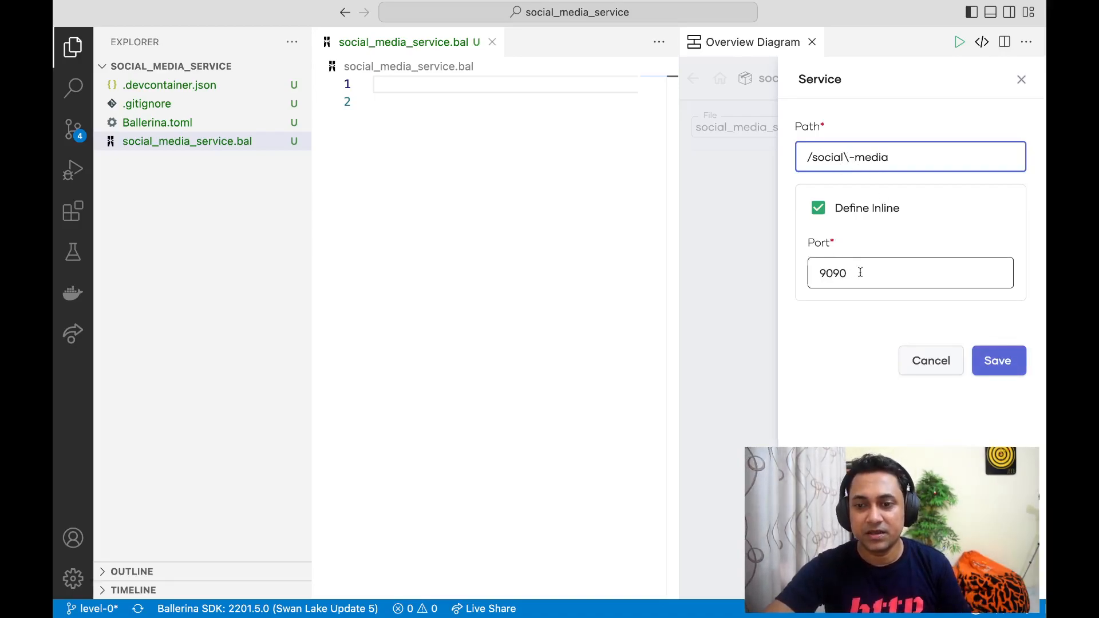
{"action": "left_click", "coordinate": [931, 360]}
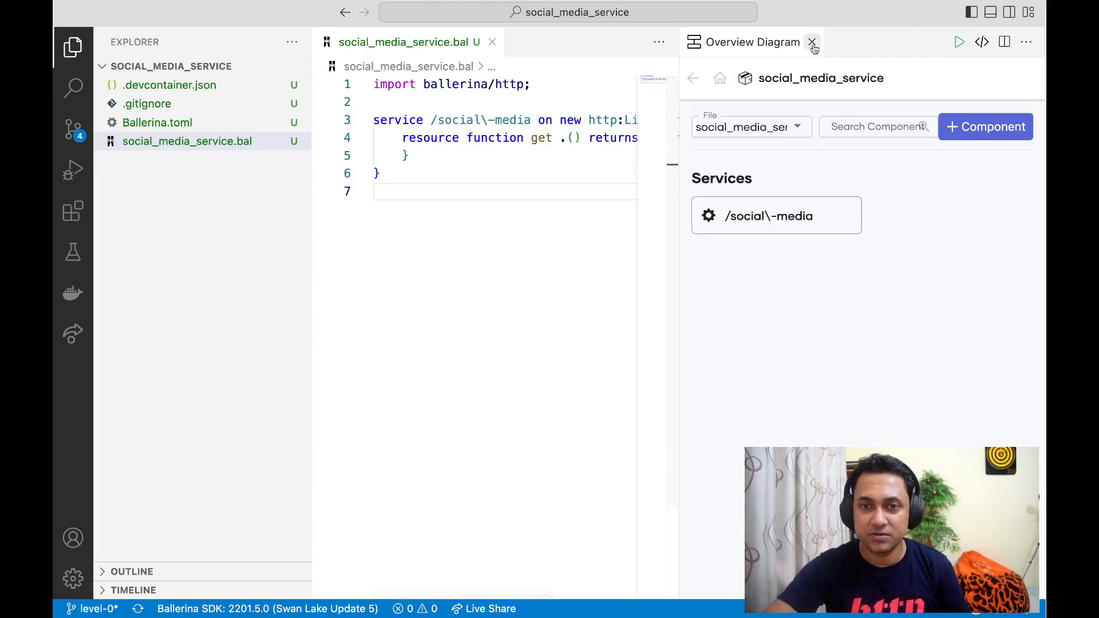
Close the Overview Diagram tab so the generated service code fills the editor
{"action": "left_click", "coordinate": [813, 42]}
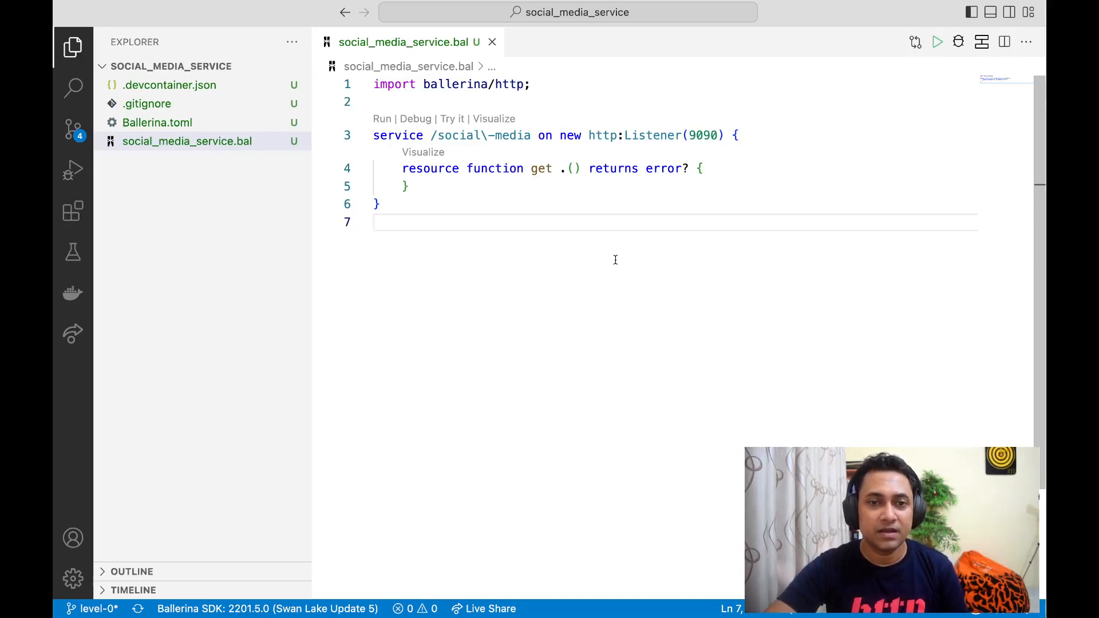
{"action": "mouse_move", "coordinate": [458, 236]}
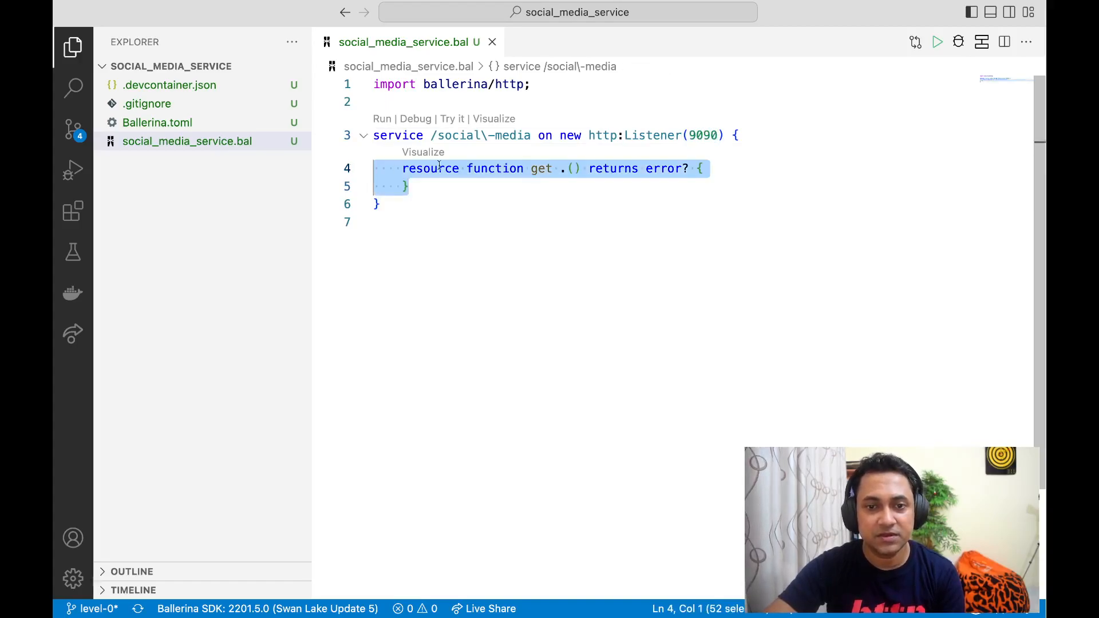
Rewrite the resource on line 4 as get users() returning type Bar
{"action": "double_click", "coordinate": [541, 169]}
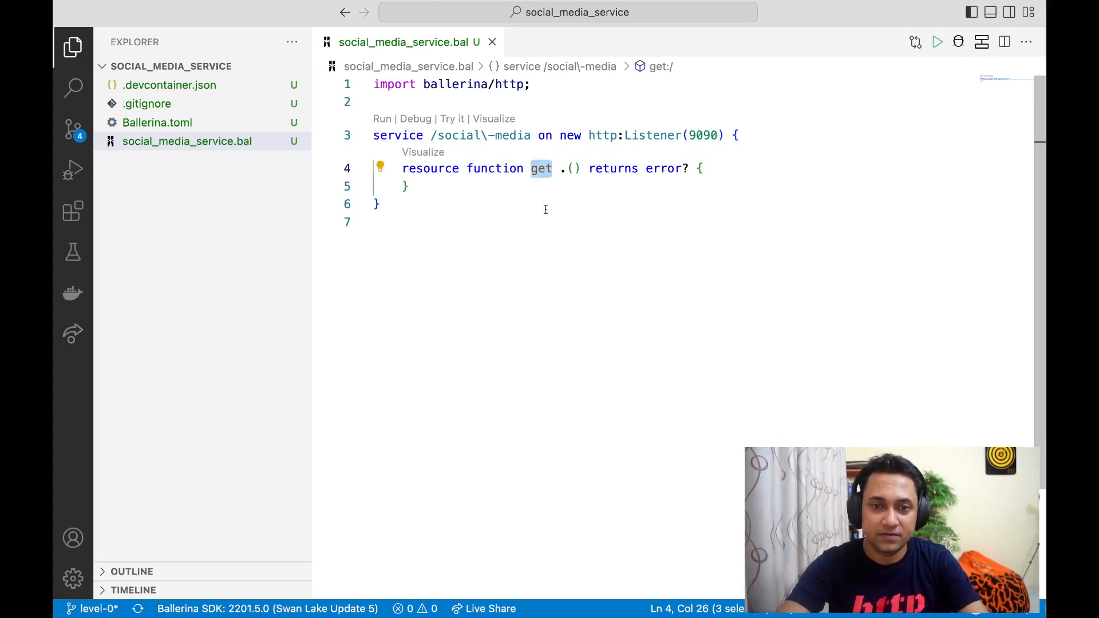
{"action": "key", "text": "Delete"}
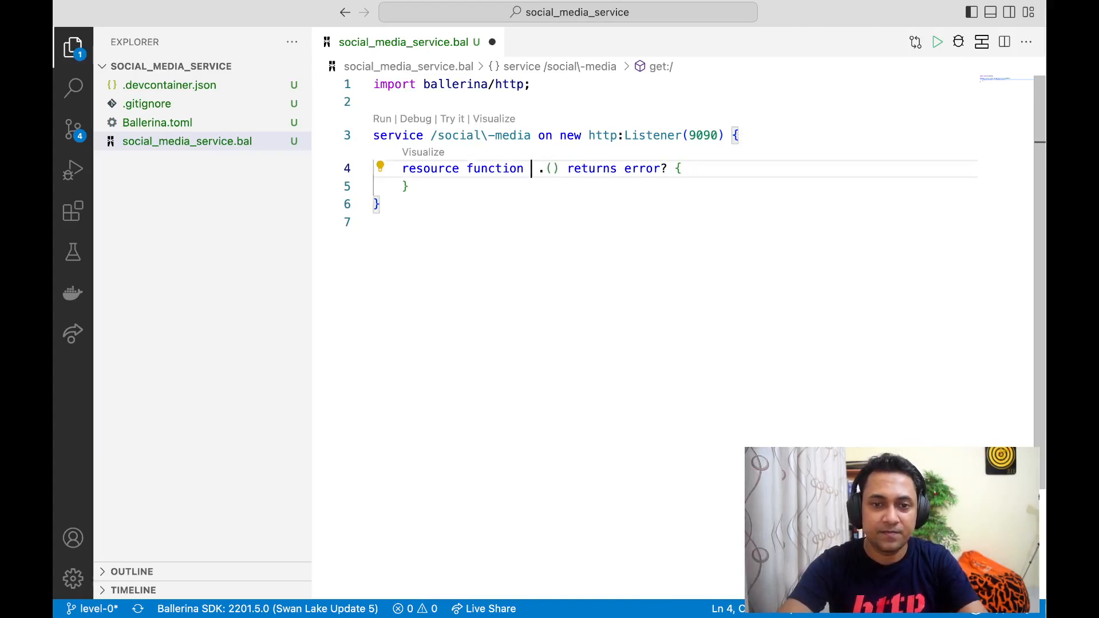
{"action": "type", "text": "po"}
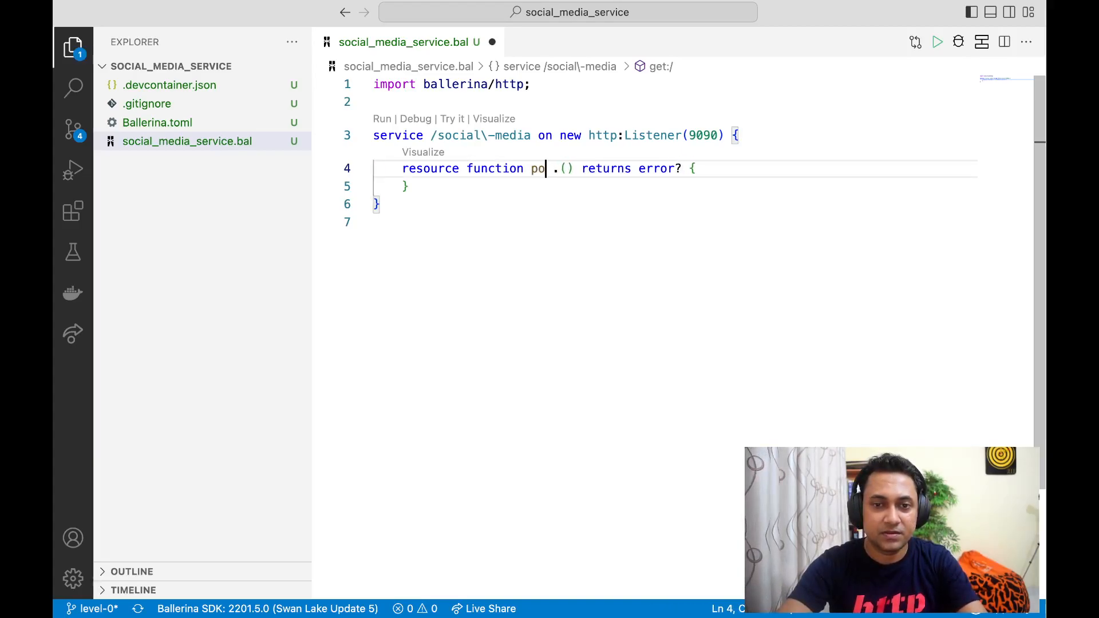
{"action": "key", "text": "Backspace"}
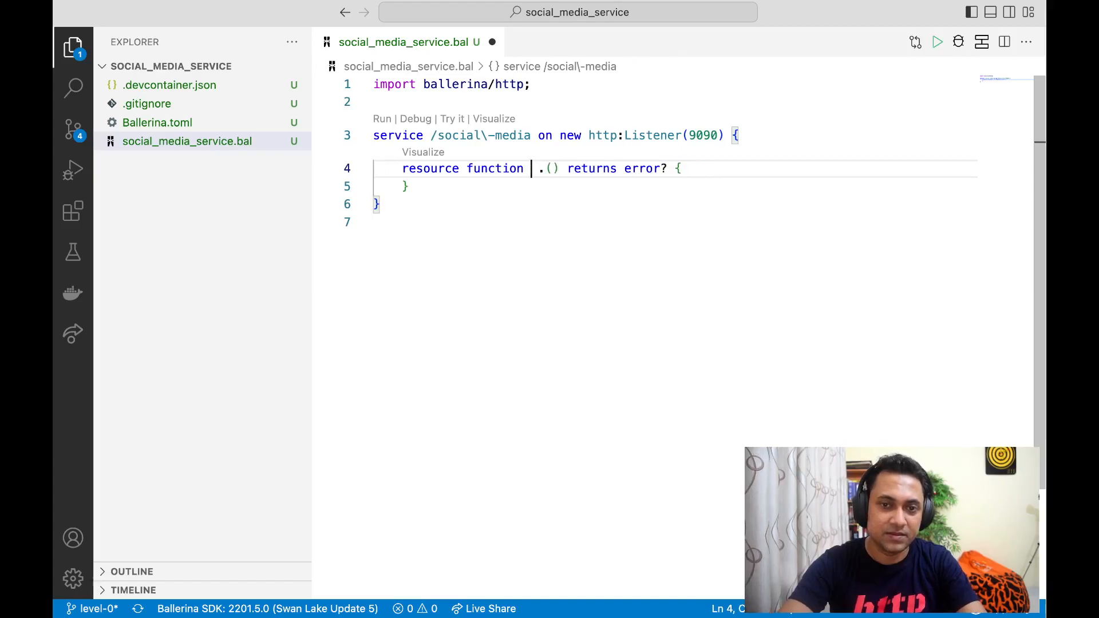
{"action": "type", "text": "get"}
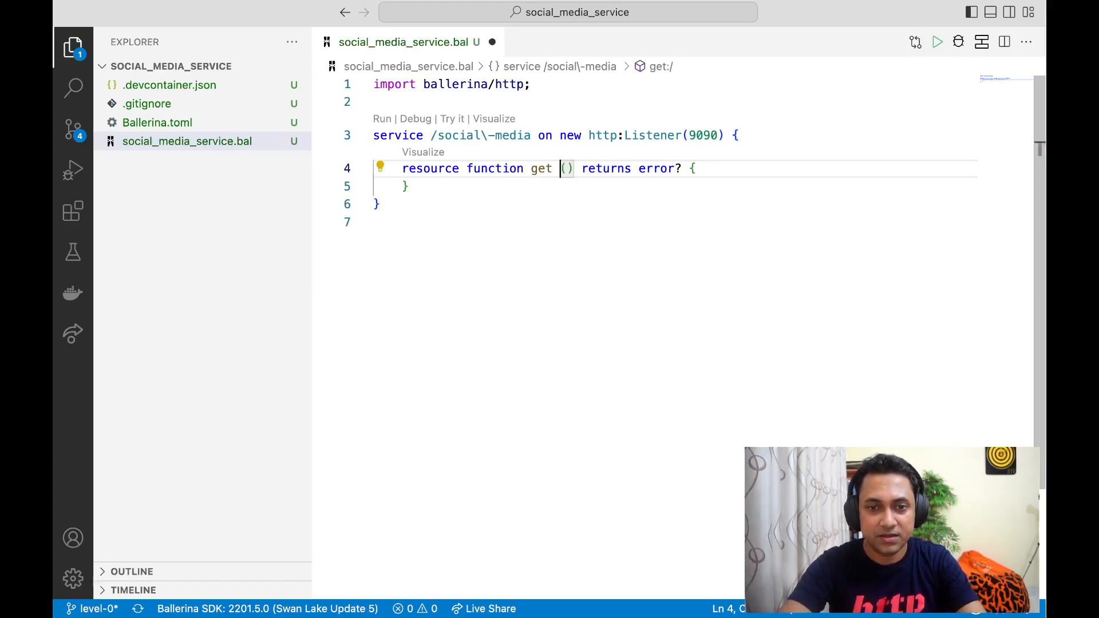
{"action": "type", "text": "foo/ba"}
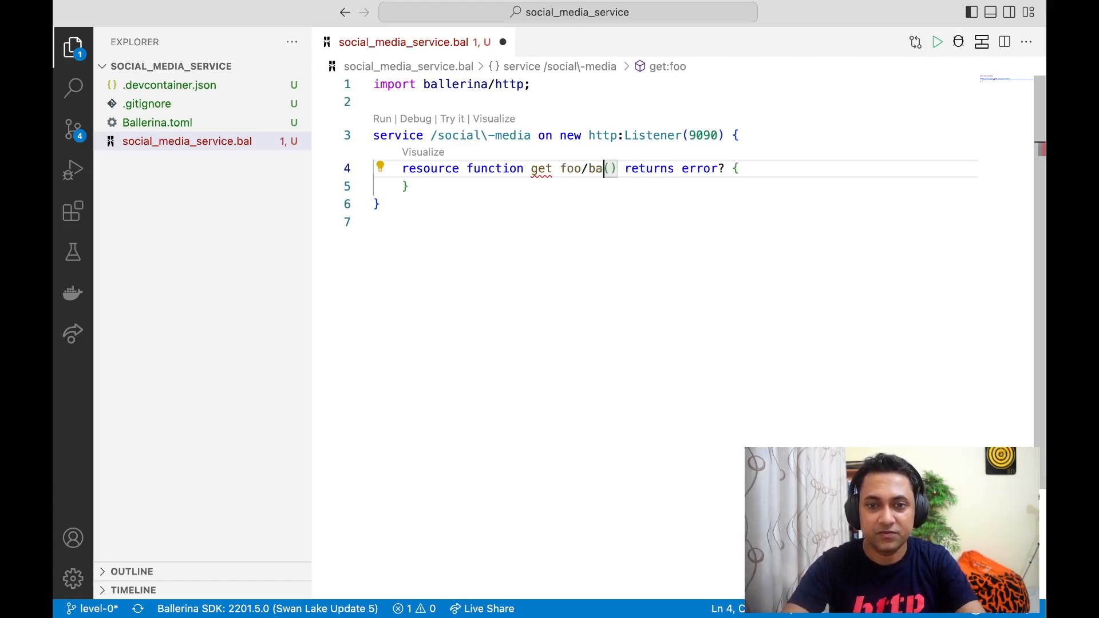
{"action": "type", "text": "r"}
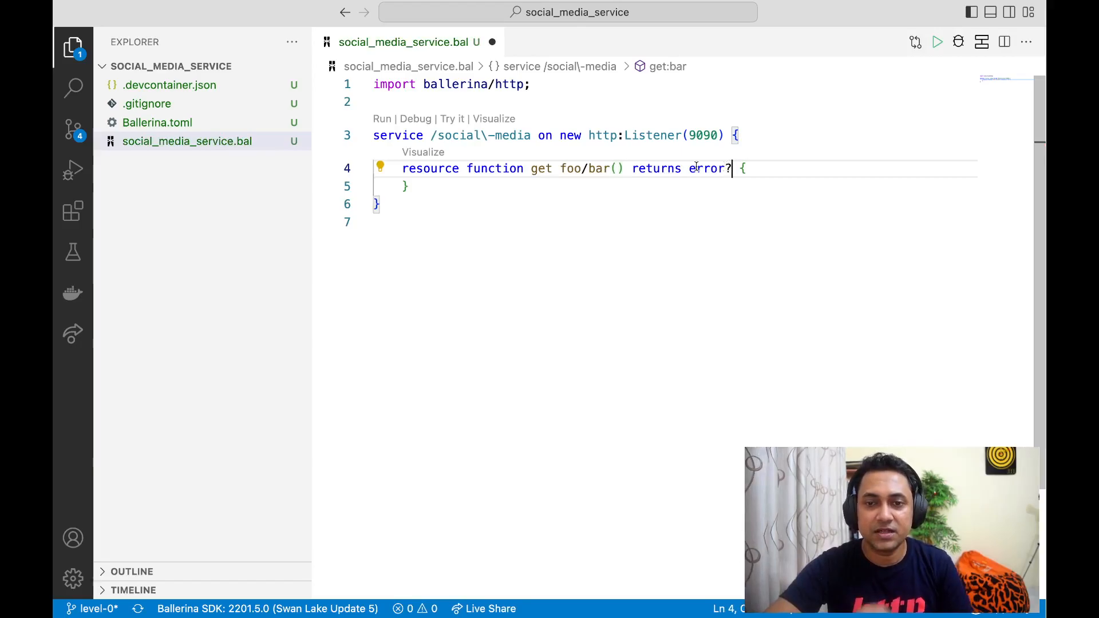
{"action": "type", "text": "B"}
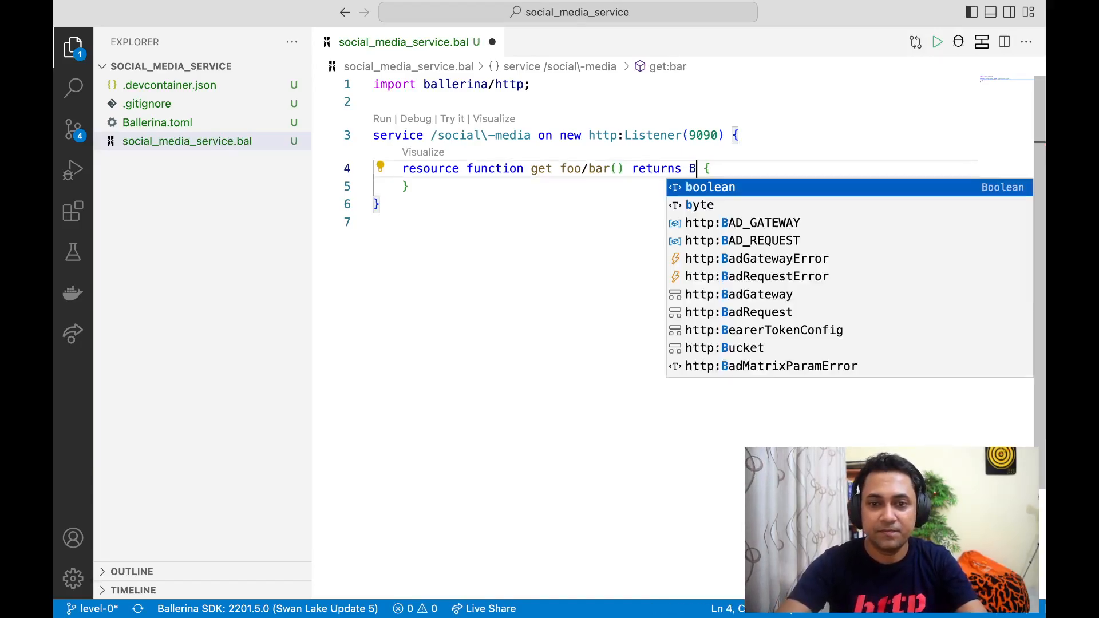
{"action": "type", "text": "ar"}
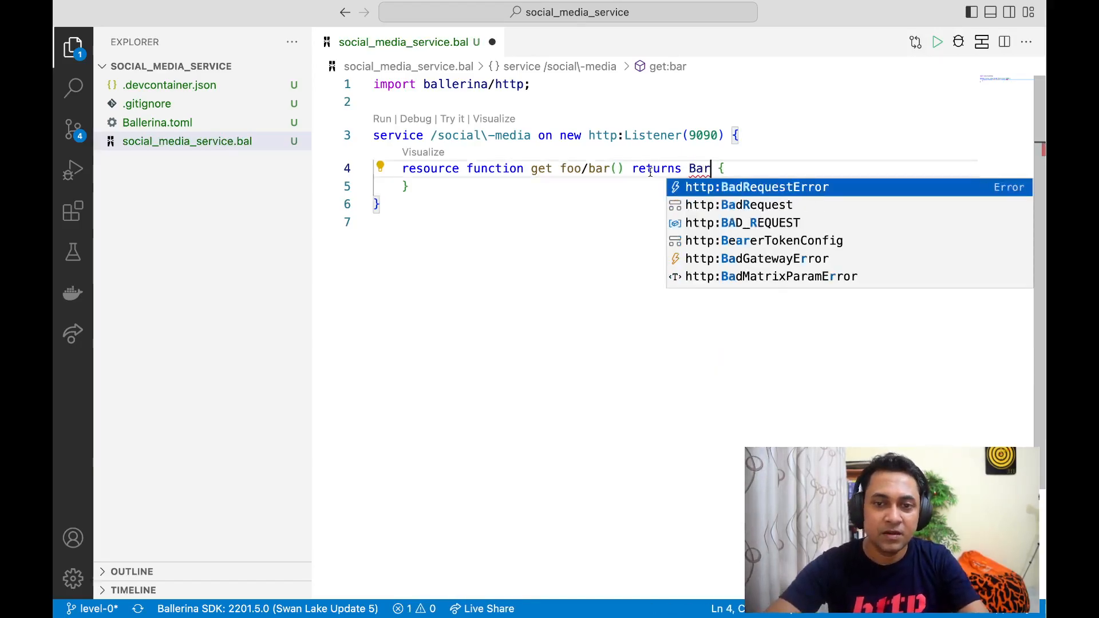
{"action": "key", "text": "Escape"}
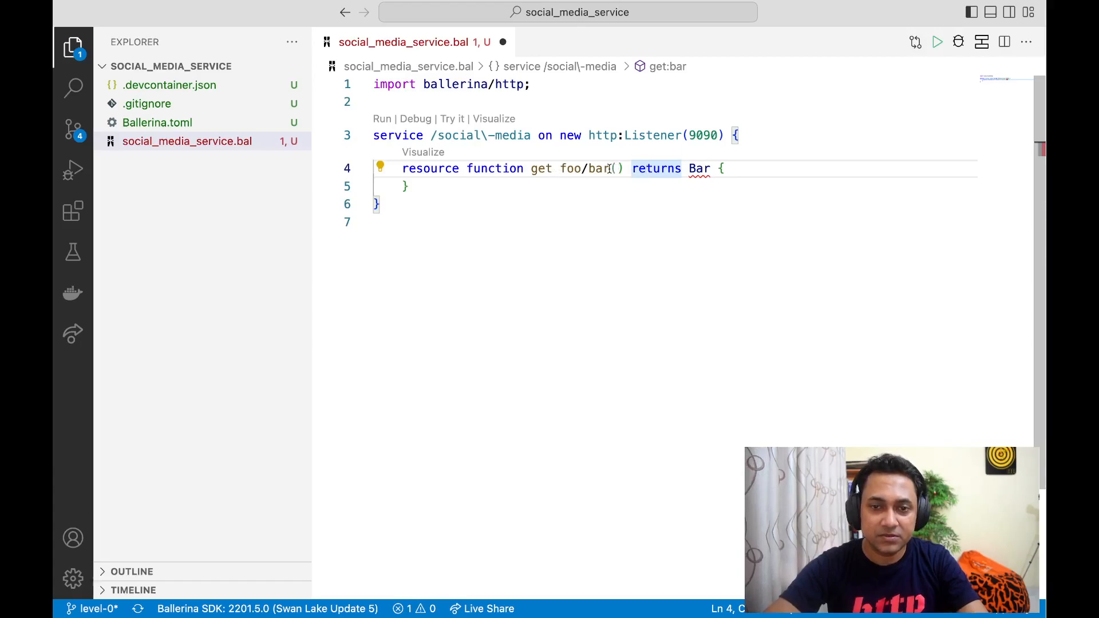
{"action": "type", "text": "users"}
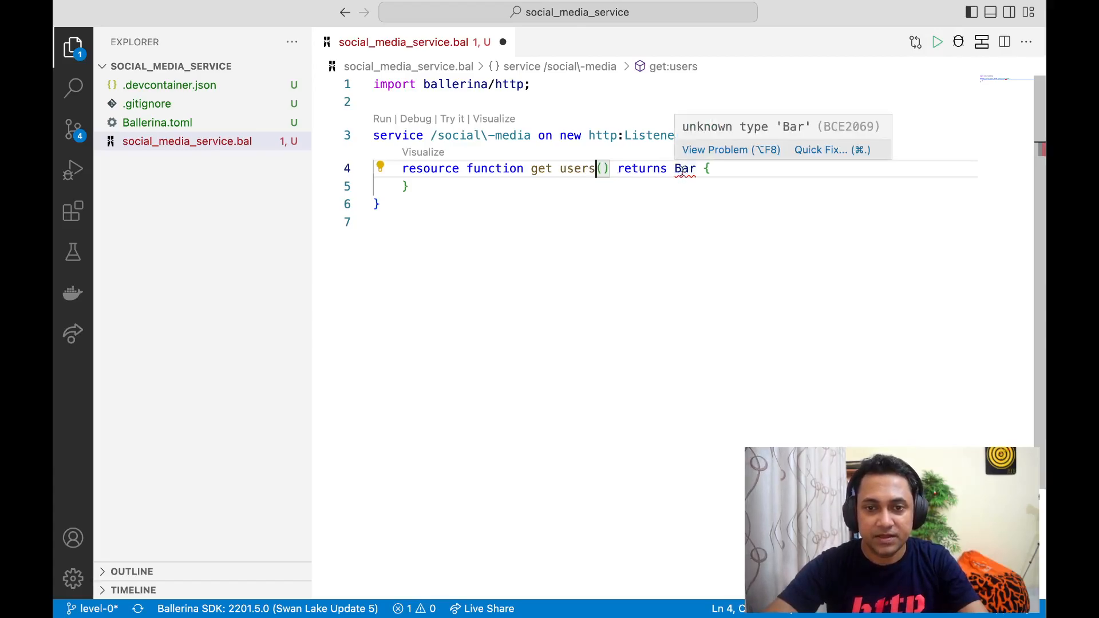
Replace the Bar return type of the users resource with User[]|error
{"action": "double_click", "coordinate": [685, 168]}
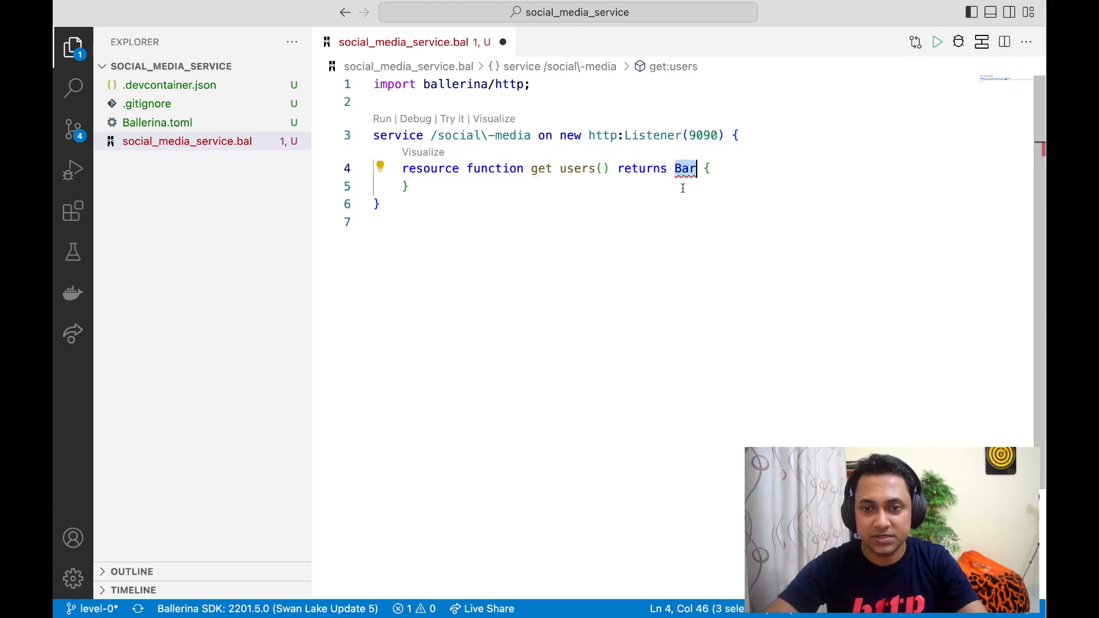
{"action": "type", "text": "User"}
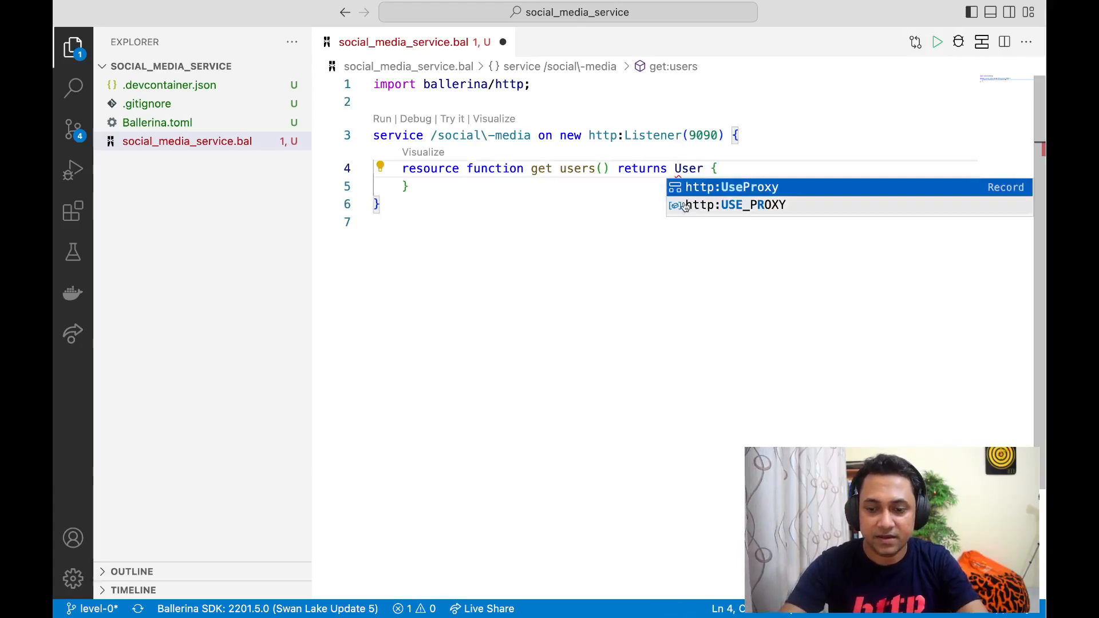
{"action": "type", "text": "[]|"}
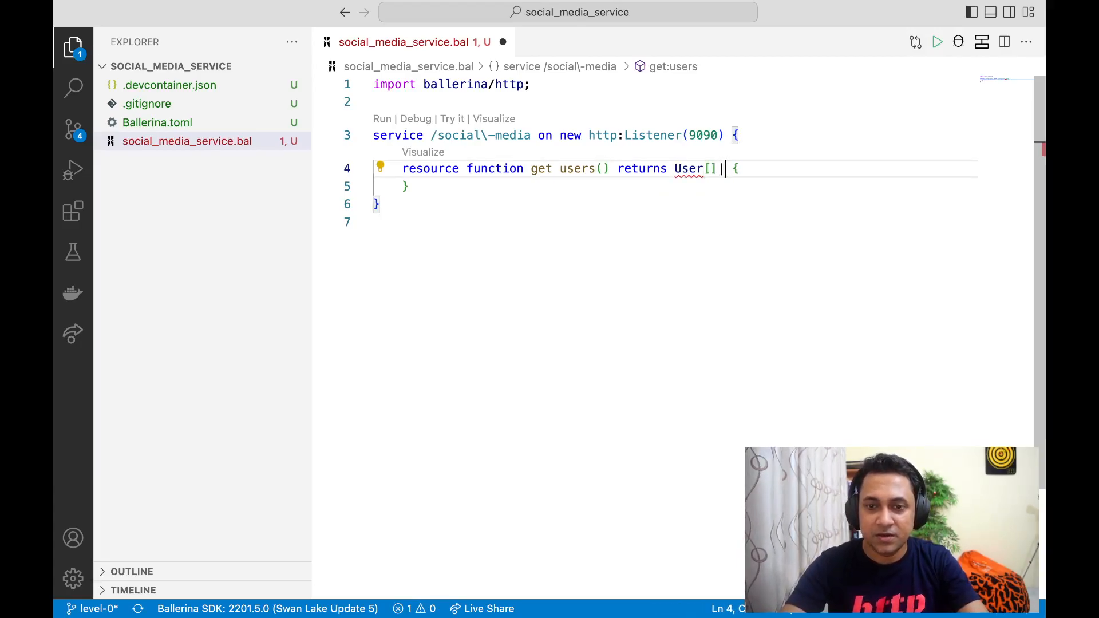
{"action": "type", "text": "error"}
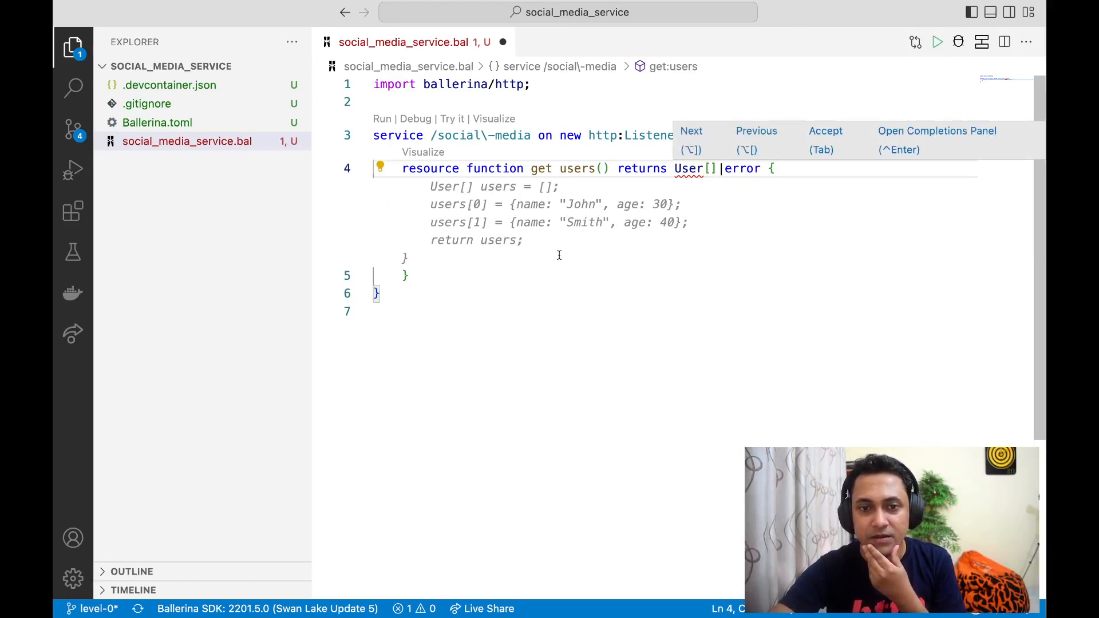
{"action": "mouse_move", "coordinate": [395, 244]}
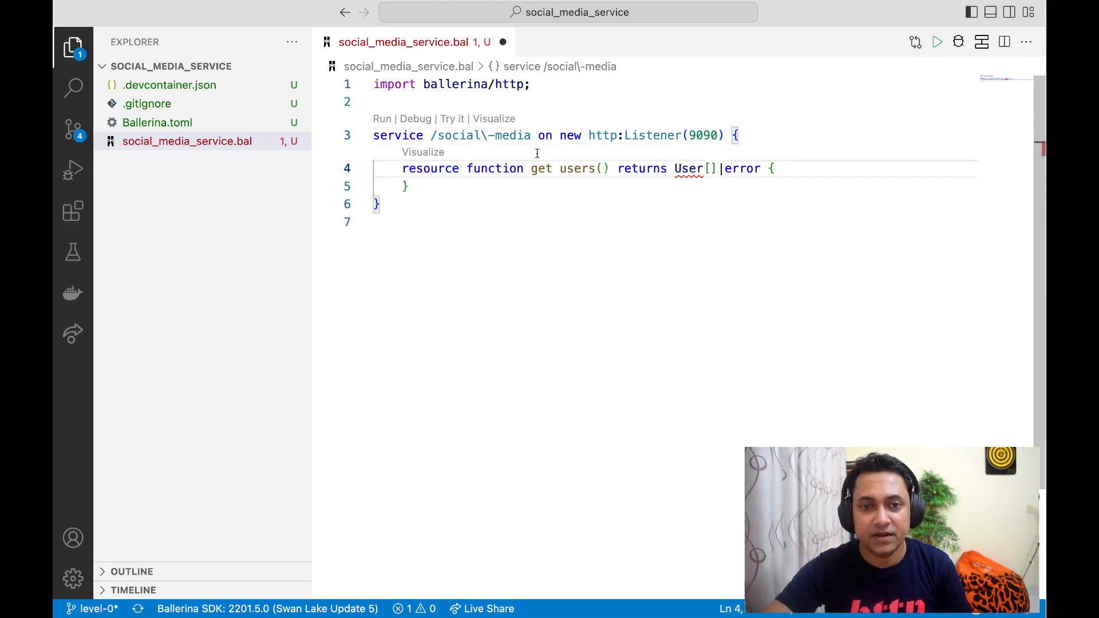
Insert a // social-media/users comment line above the get users resource function
{"action": "key", "text": "Enter"}
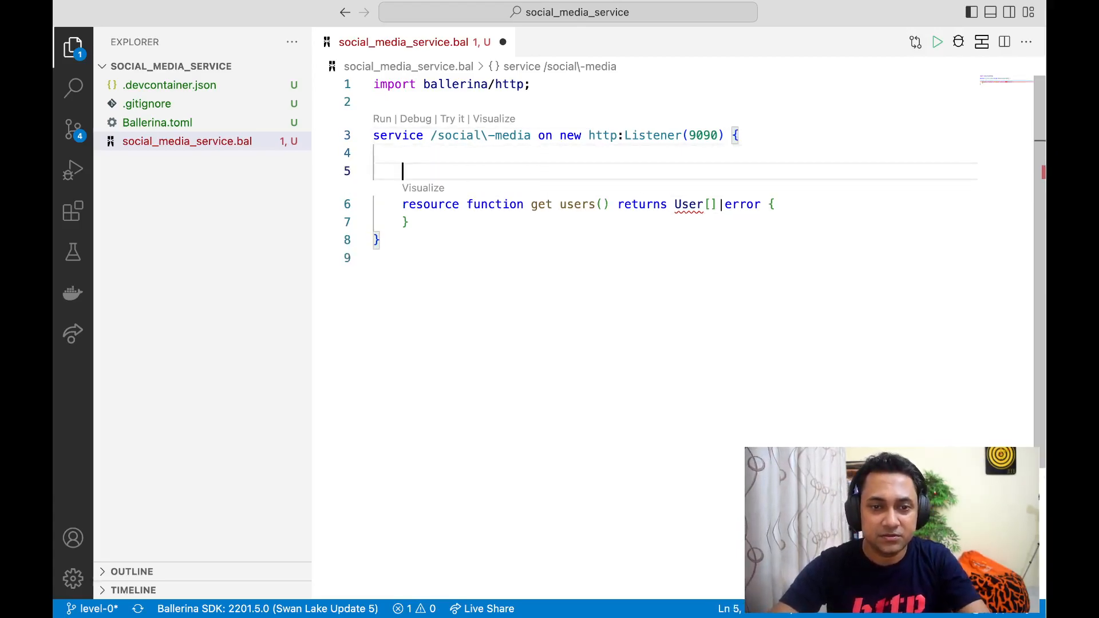
{"action": "type", "text": "// s"}
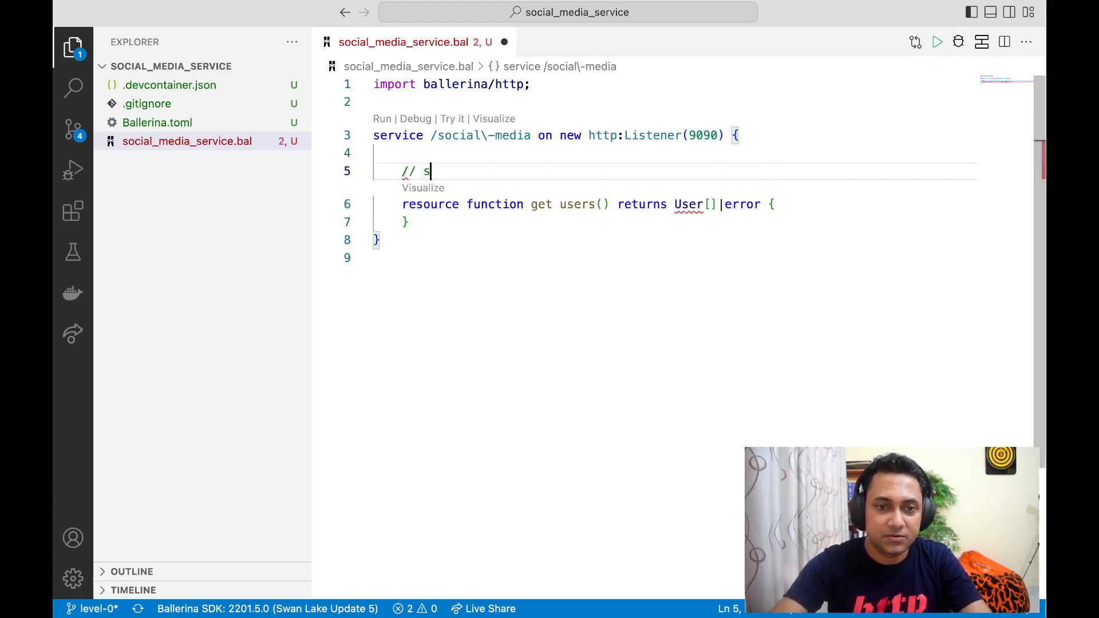
{"action": "type", "text": "ocial-media"}
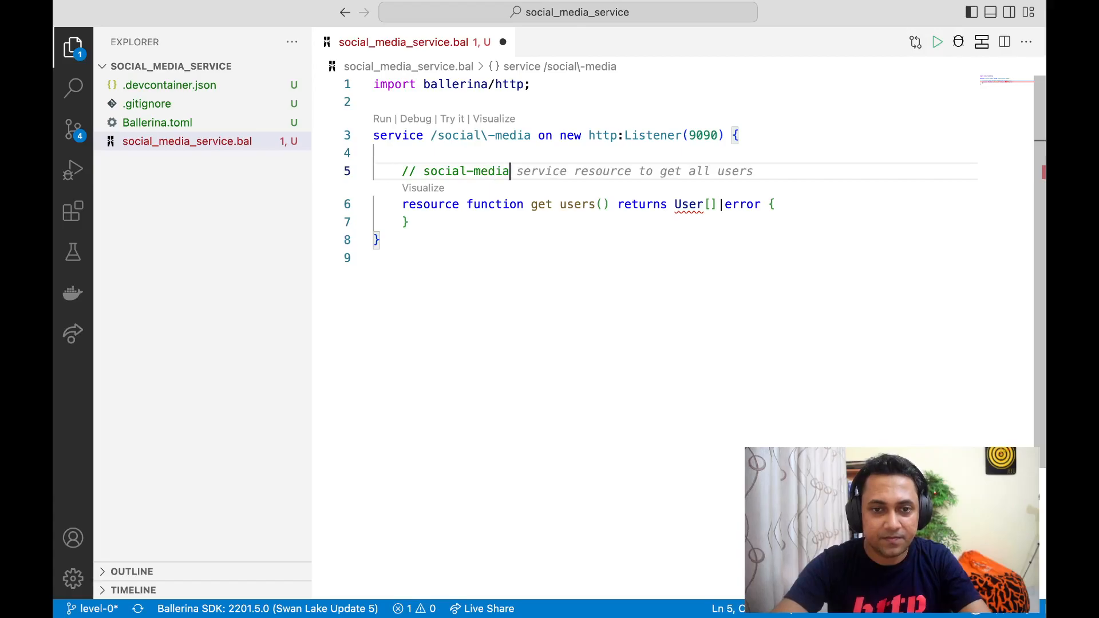
{"action": "type", "text": "/get-users"}
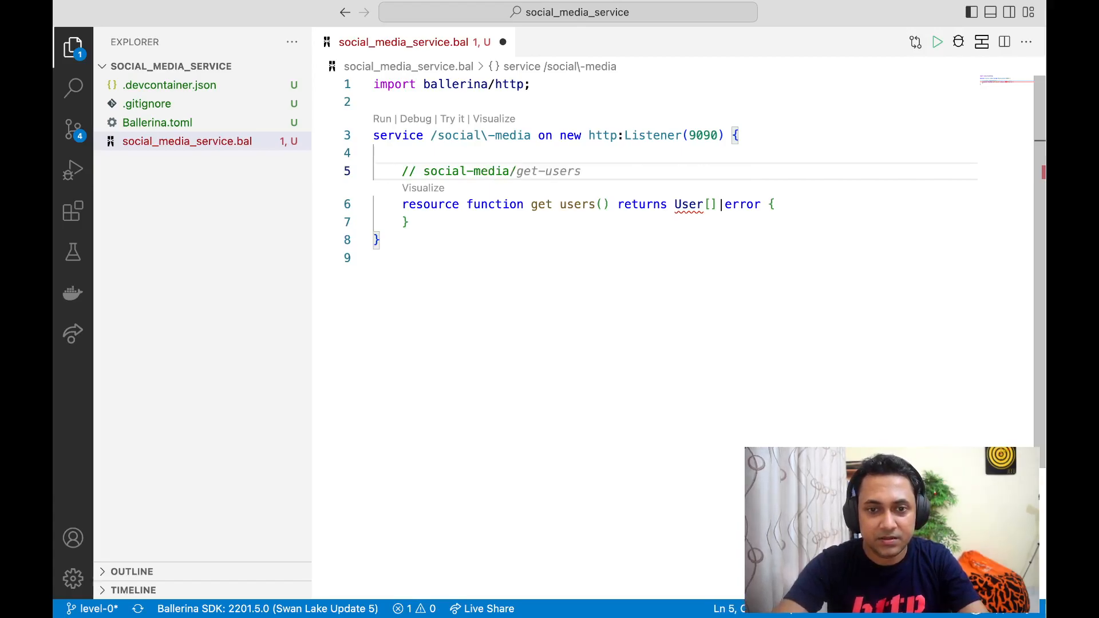
{"action": "type", "text": "users"}
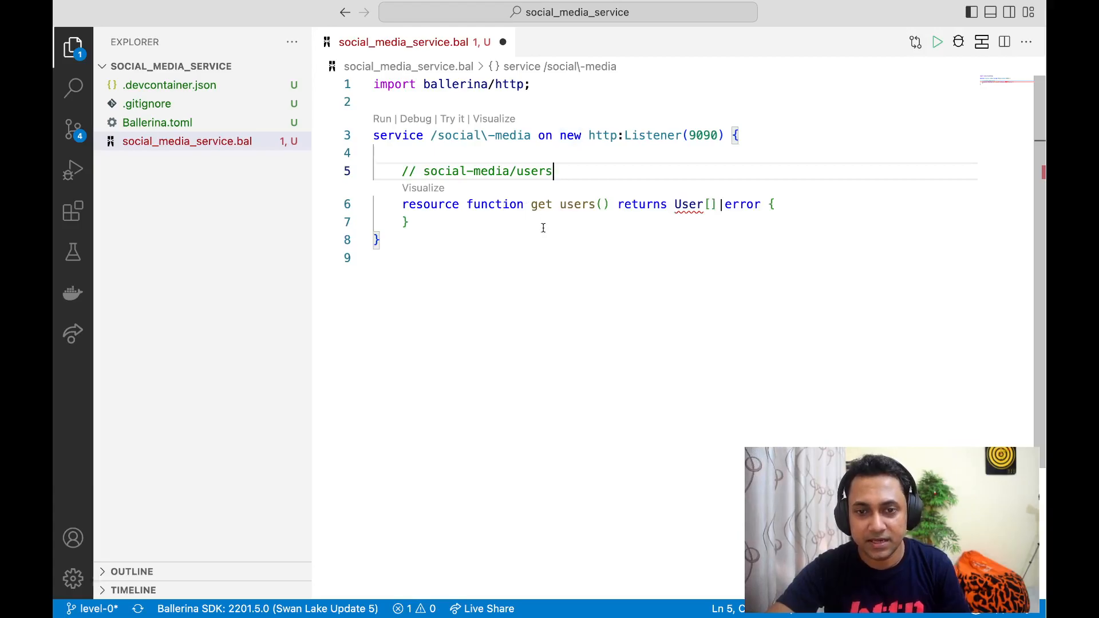
{"action": "mouse_move", "coordinate": [688, 204]}
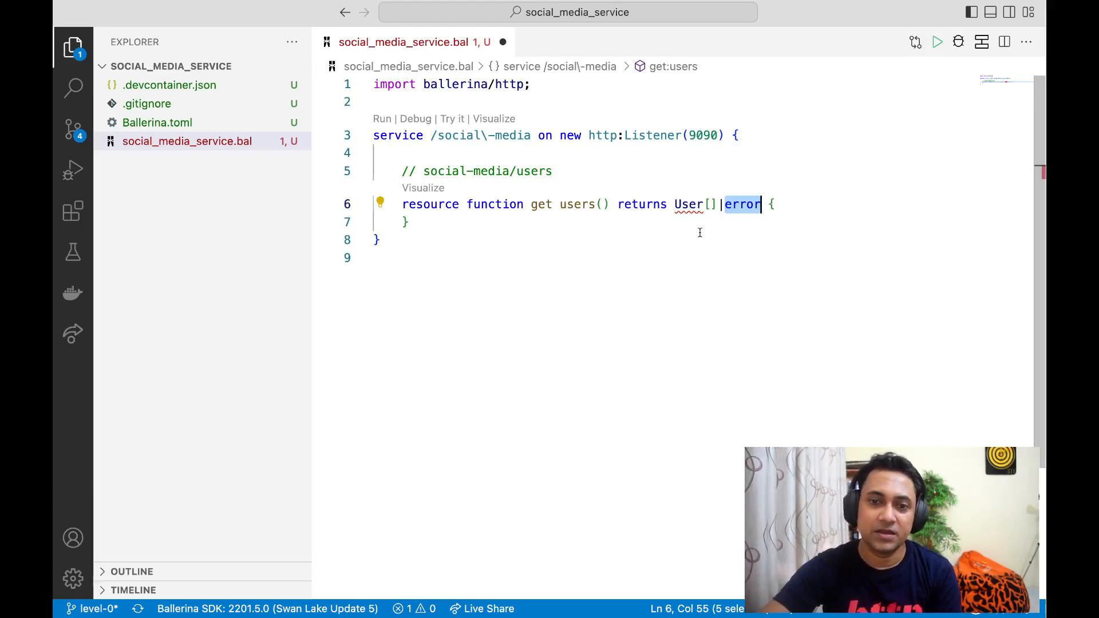
{"action": "mouse_move", "coordinate": [719, 218]}
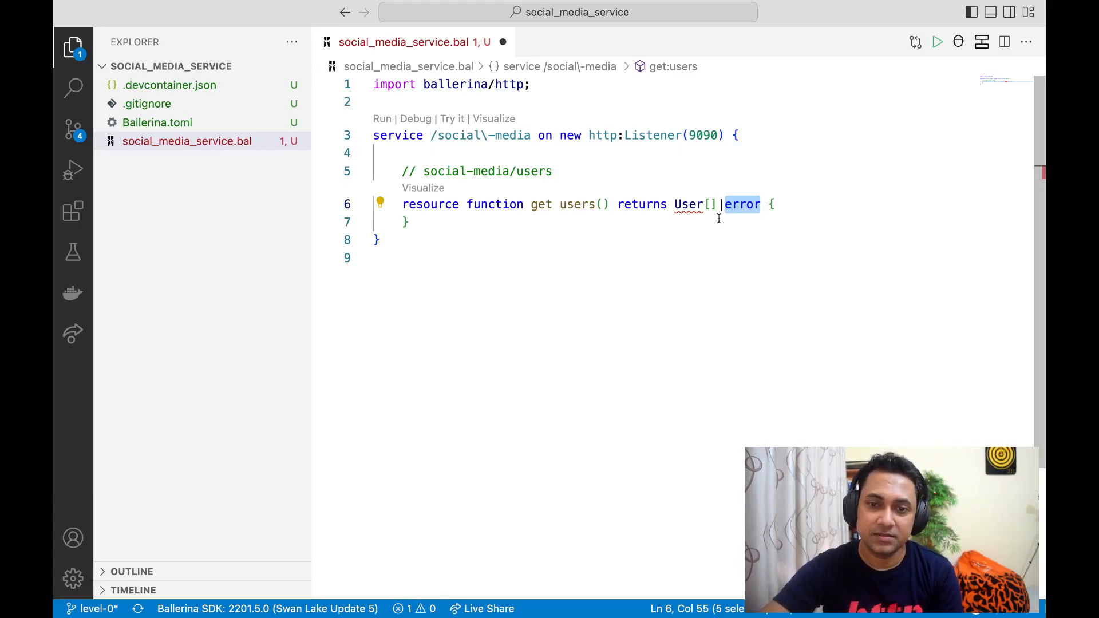
{"action": "mouse_move", "coordinate": [688, 205]}
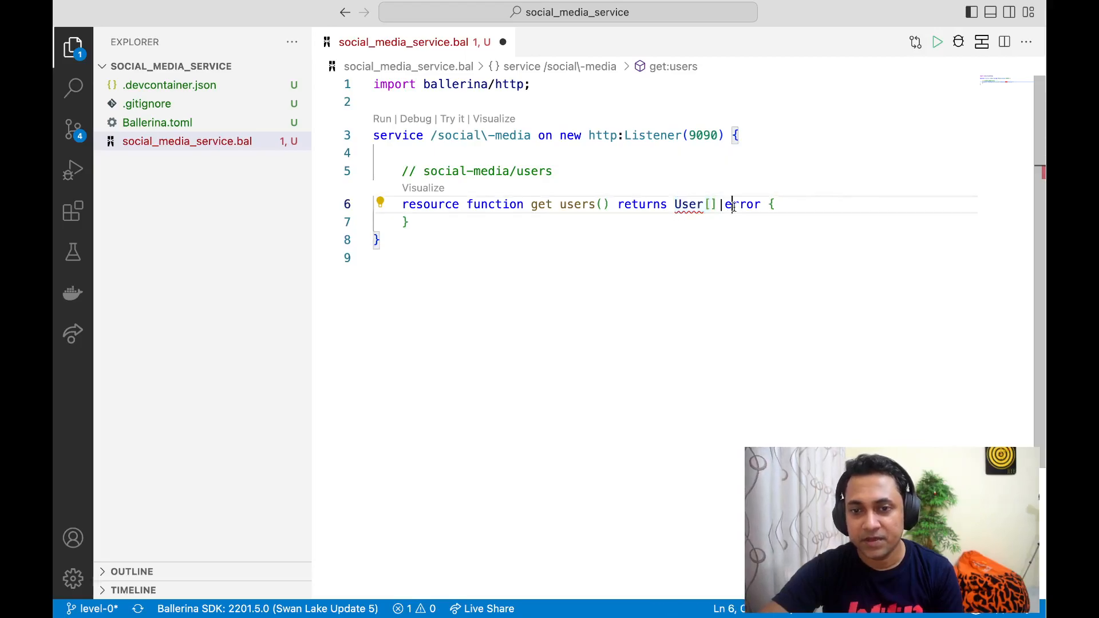
{"action": "double_click", "coordinate": [741, 205]}
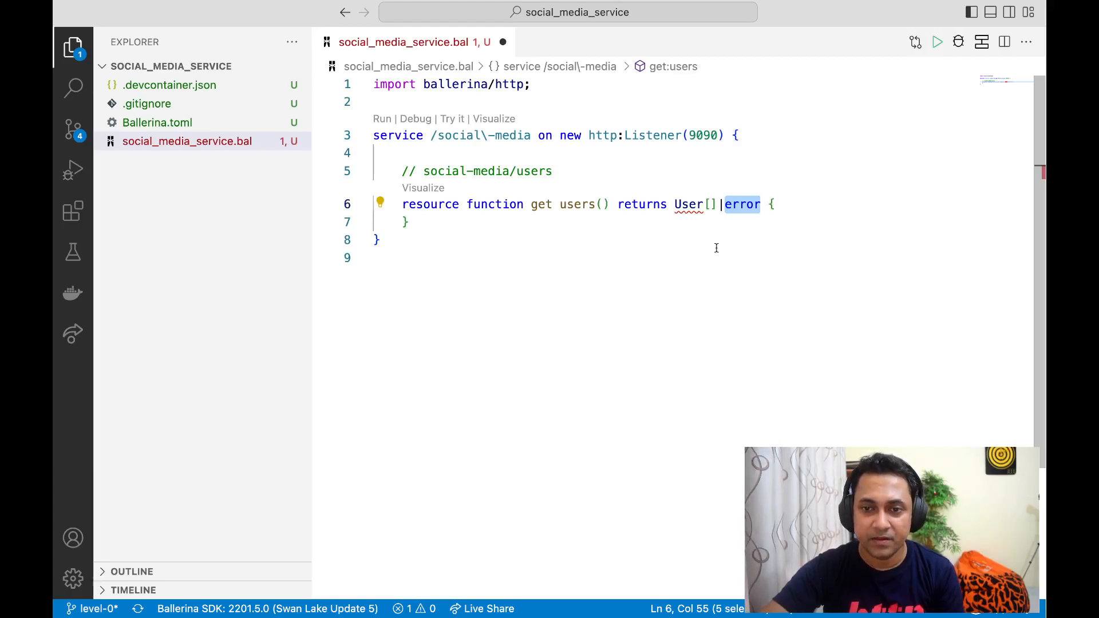
{"action": "mouse_move", "coordinate": [730, 214]}
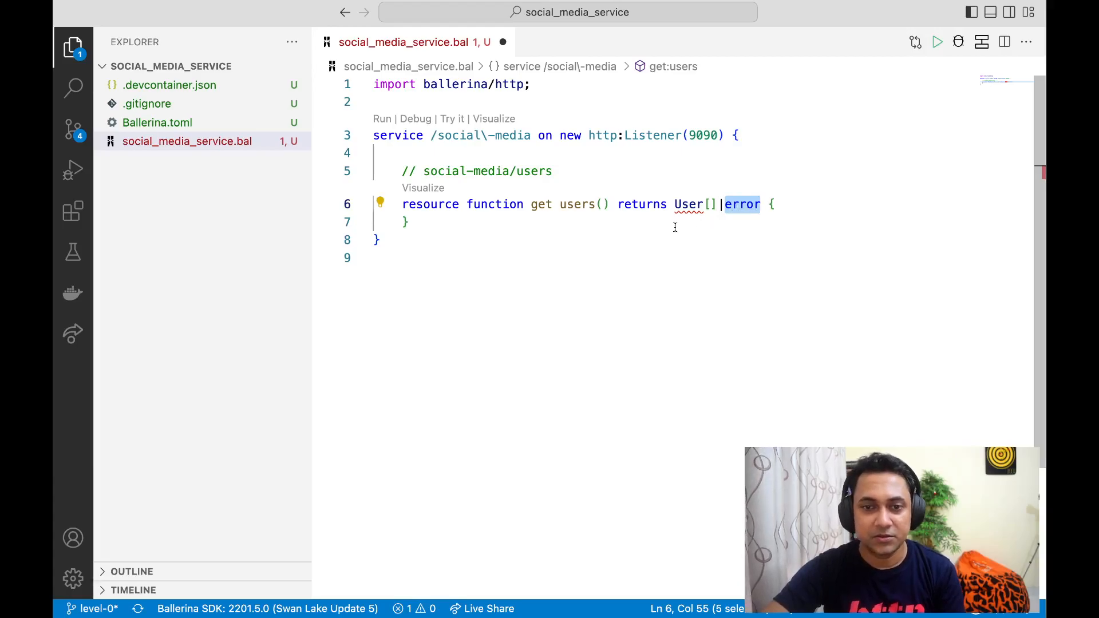
{"action": "left_click", "coordinate": [779, 205]}
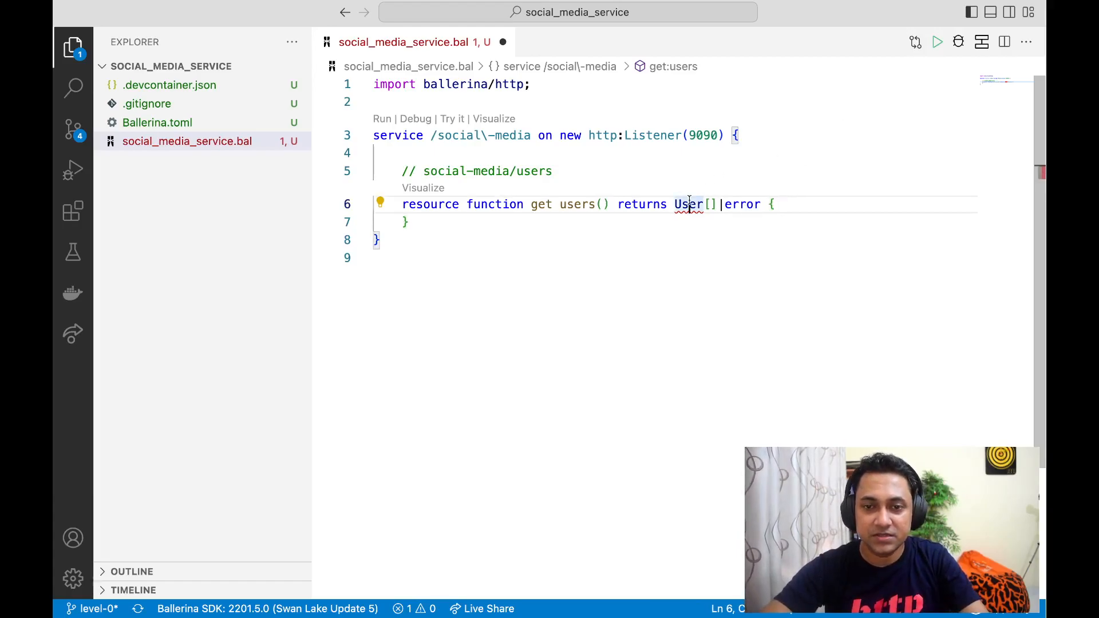
{"action": "left_click", "coordinate": [380, 204]}
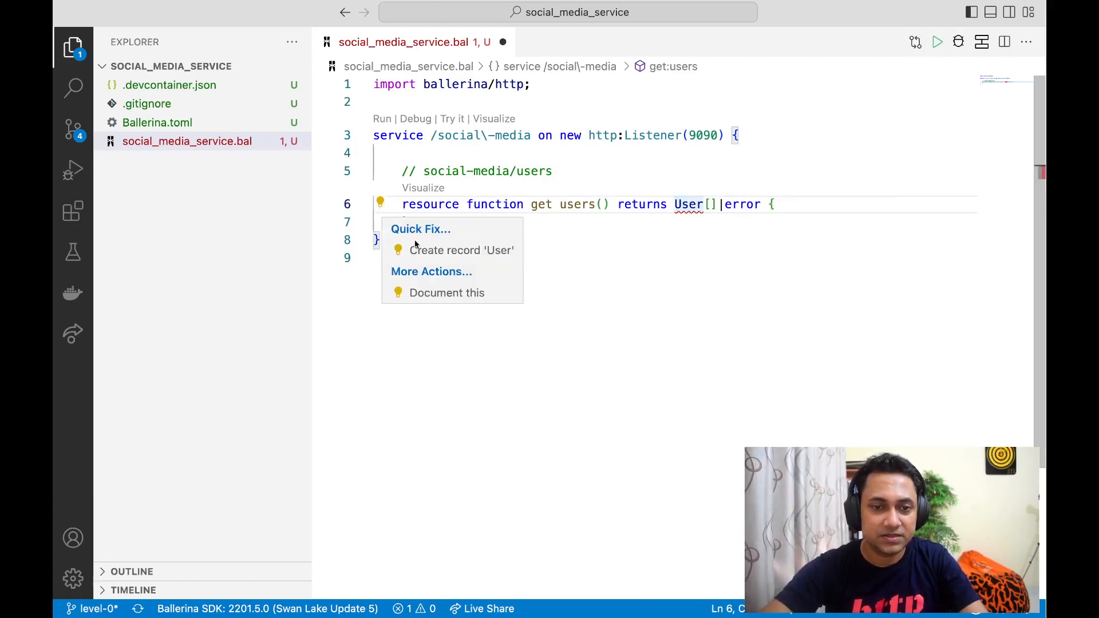
Create record 'User' via the lightbulb with int id, string name, time:Date birthDate, string mobileNumber
{"action": "left_click", "coordinate": [461, 250]}
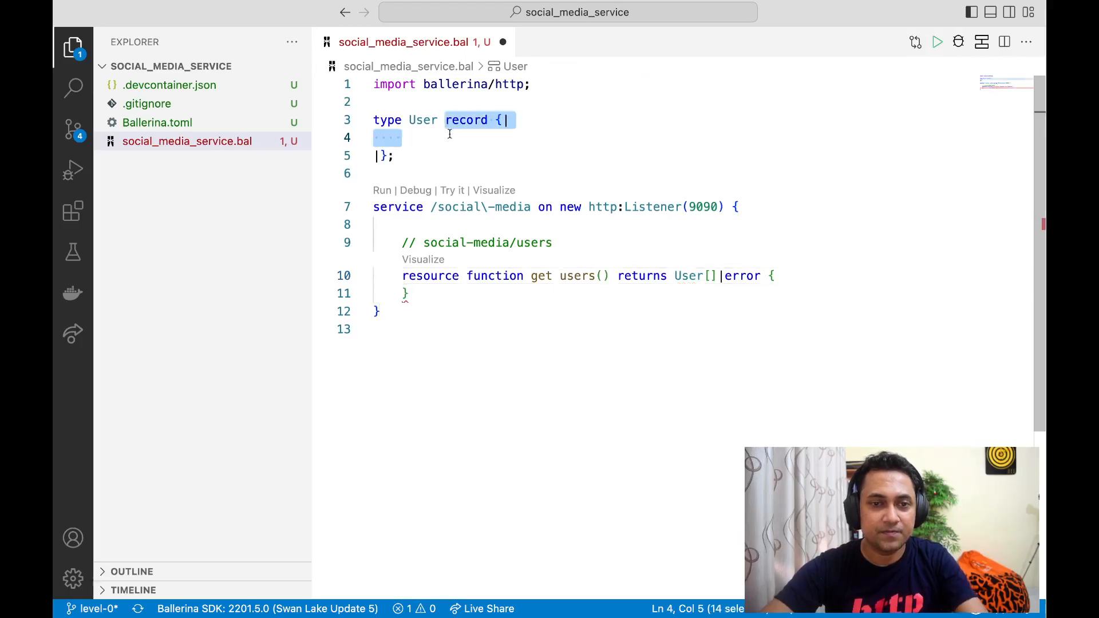
{"action": "type", "text": "int"}
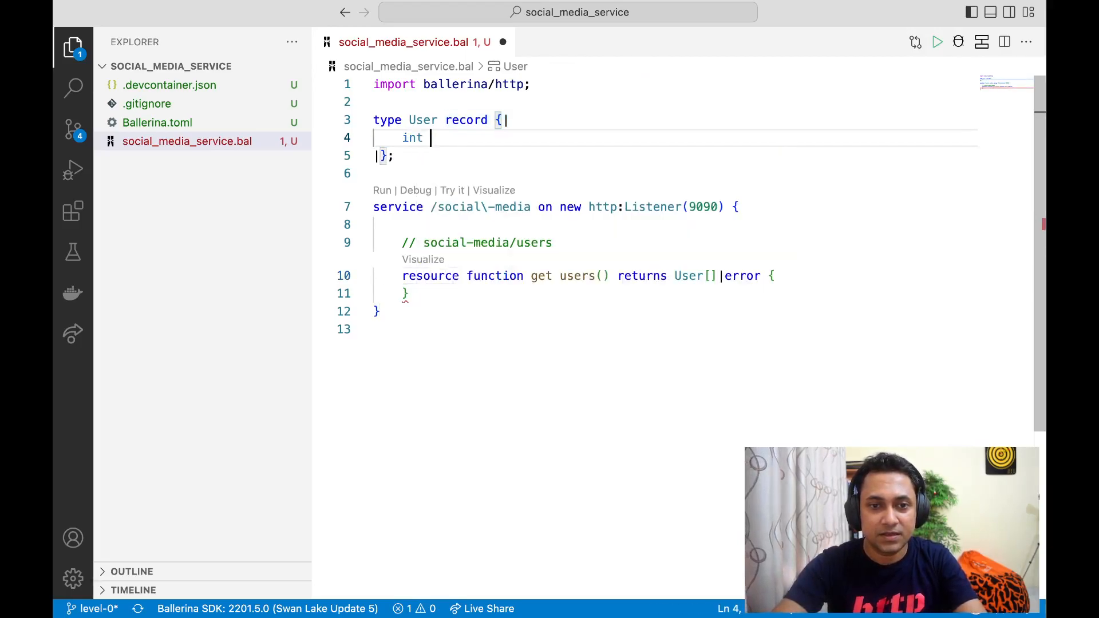
{"action": "type", "text": "id;"}
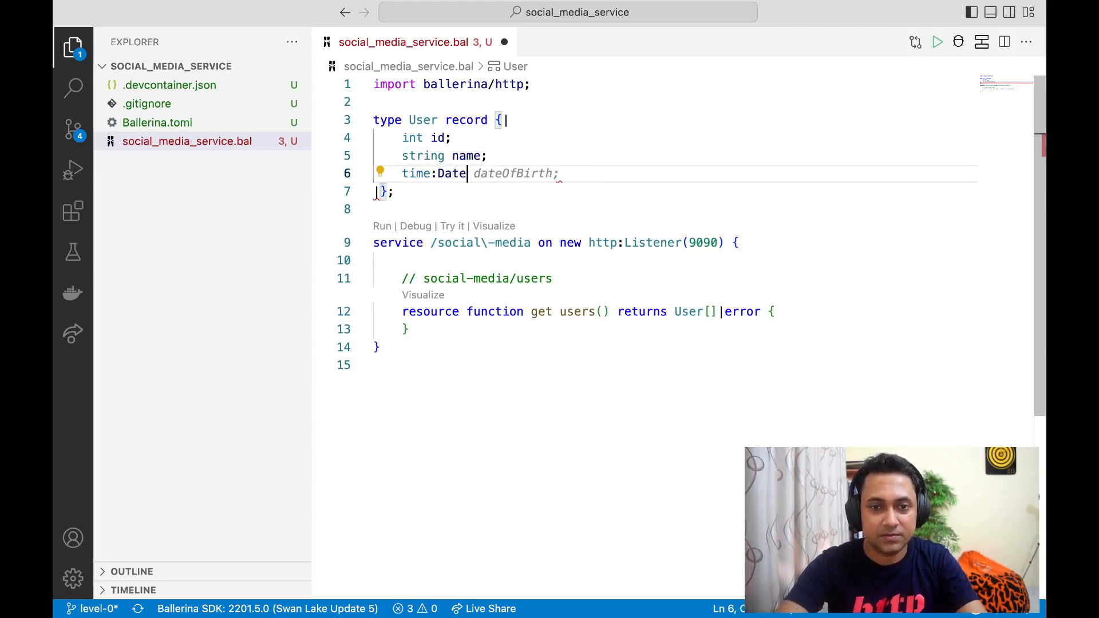
{"action": "type", "text": "brith"}
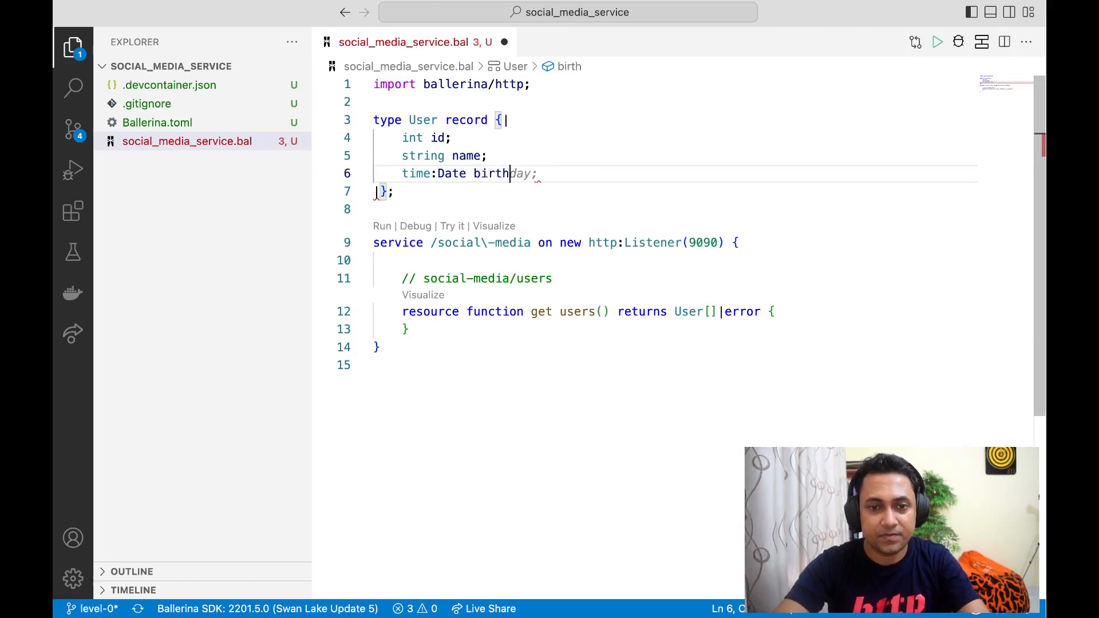
{"action": "type", "text": "Date"}
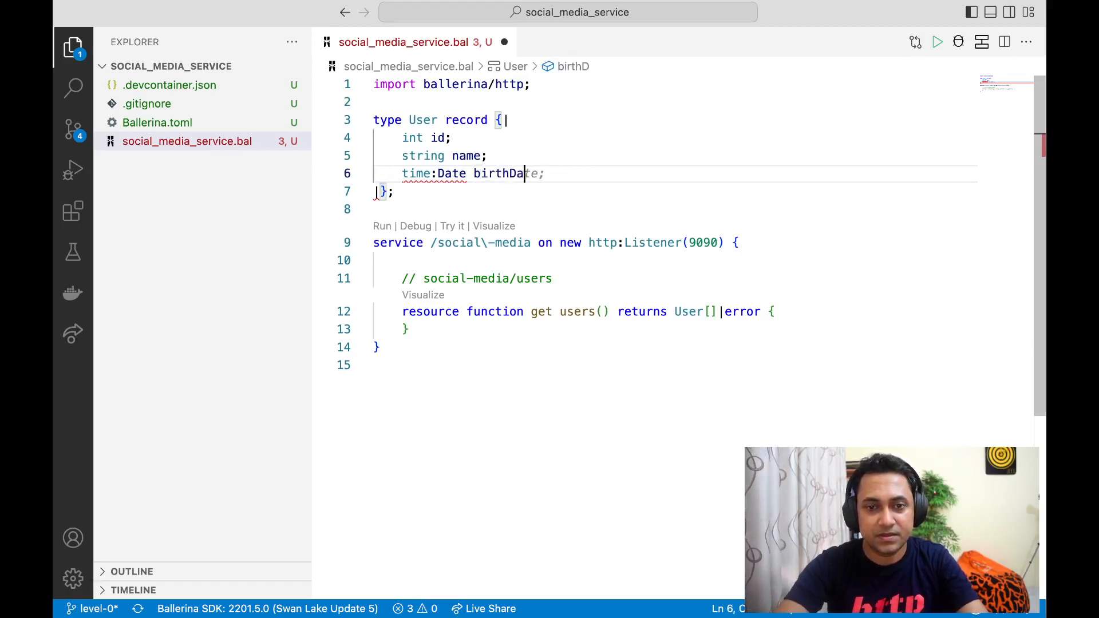
{"action": "key", "text": "Enter"}
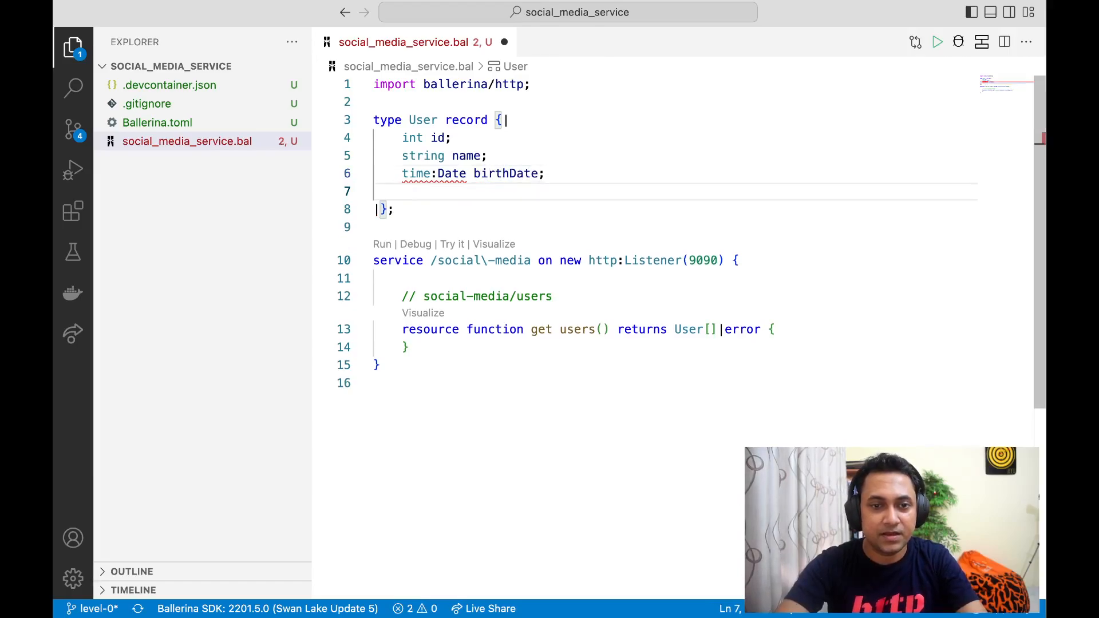
{"action": "type", "text": "string"}
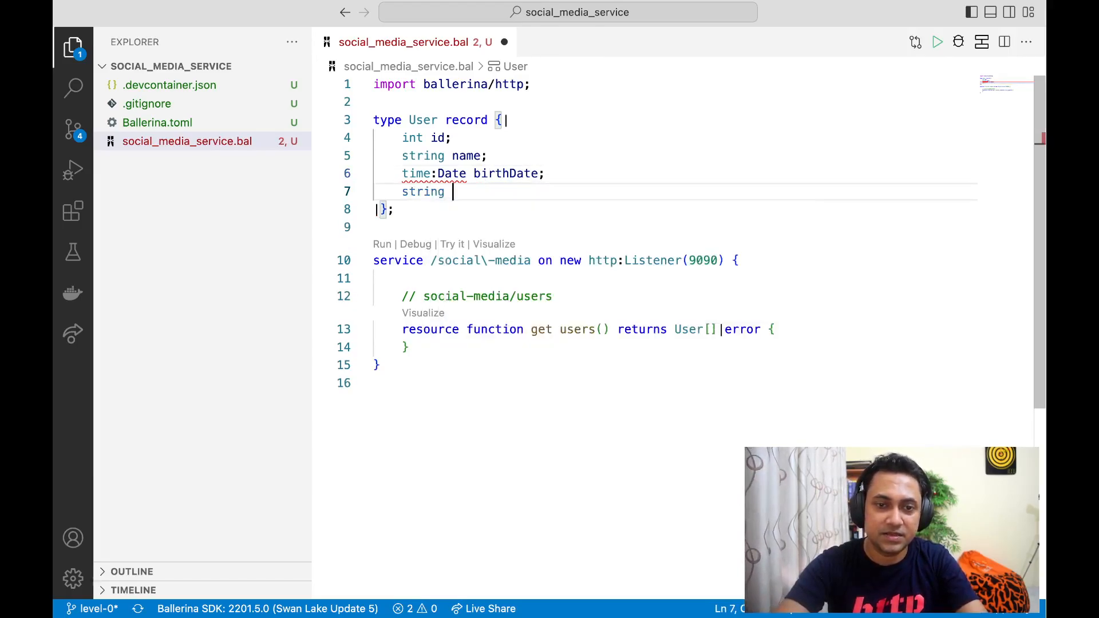
{"action": "type", "text": "mobileN"}
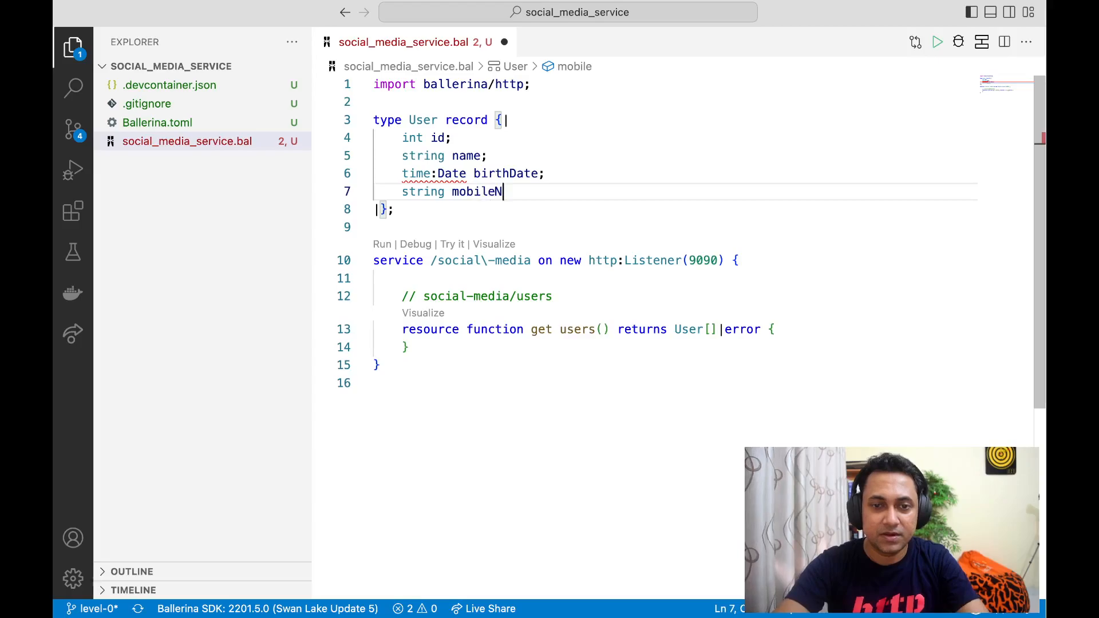
{"action": "type", "text": "umber;"}
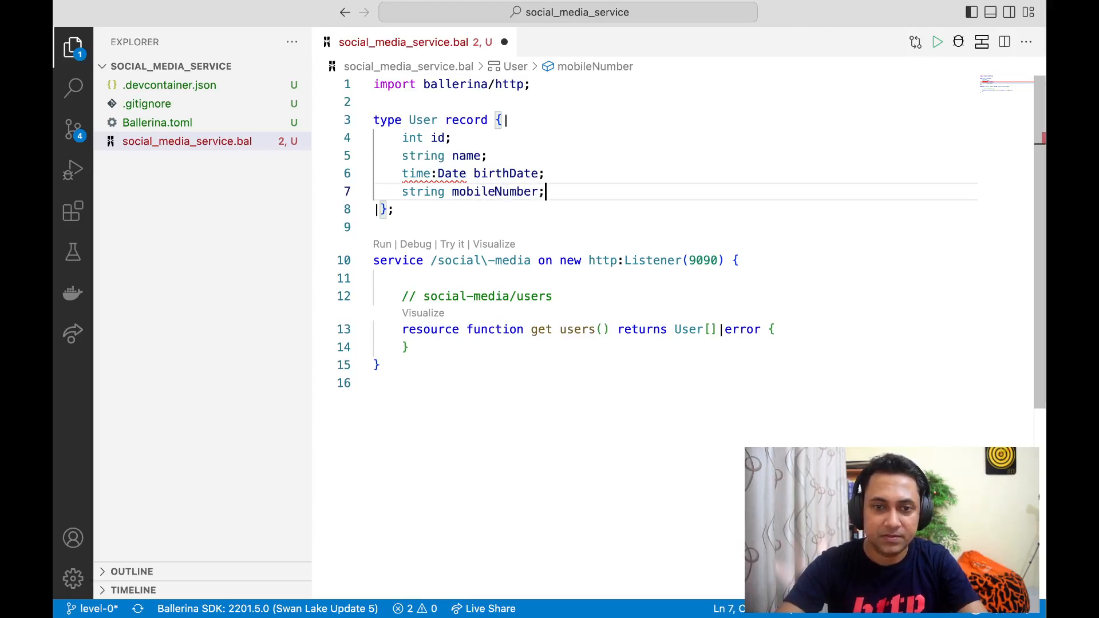
{"action": "left_click", "coordinate": [417, 174]}
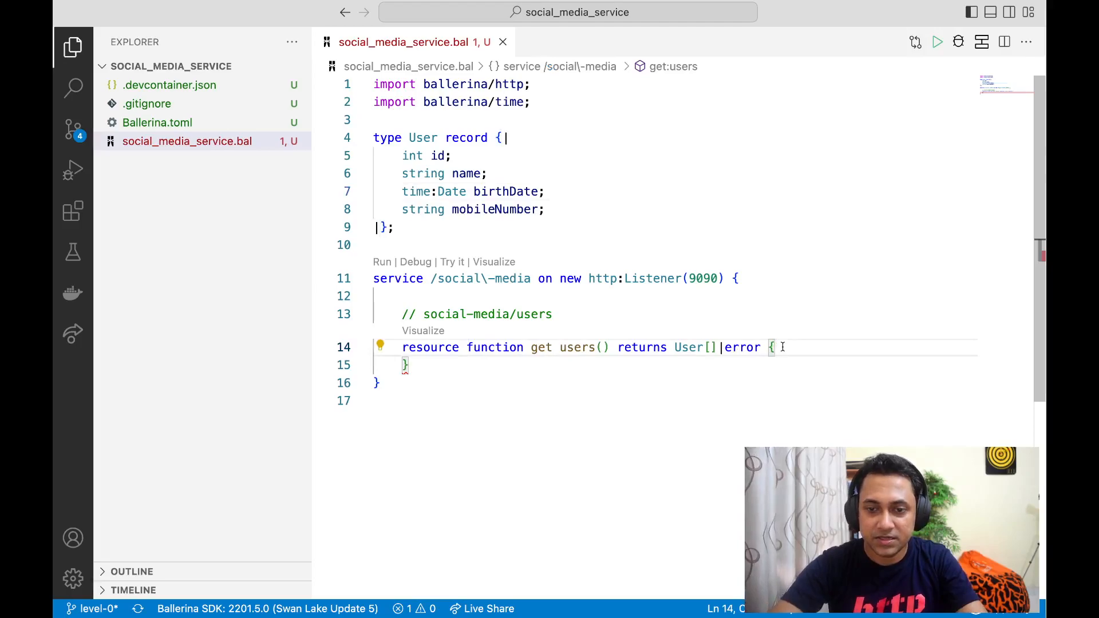
Start a User joe literal with id 1, name "Joe", and insert the birthDate template
{"action": "key", "text": "Enter"}
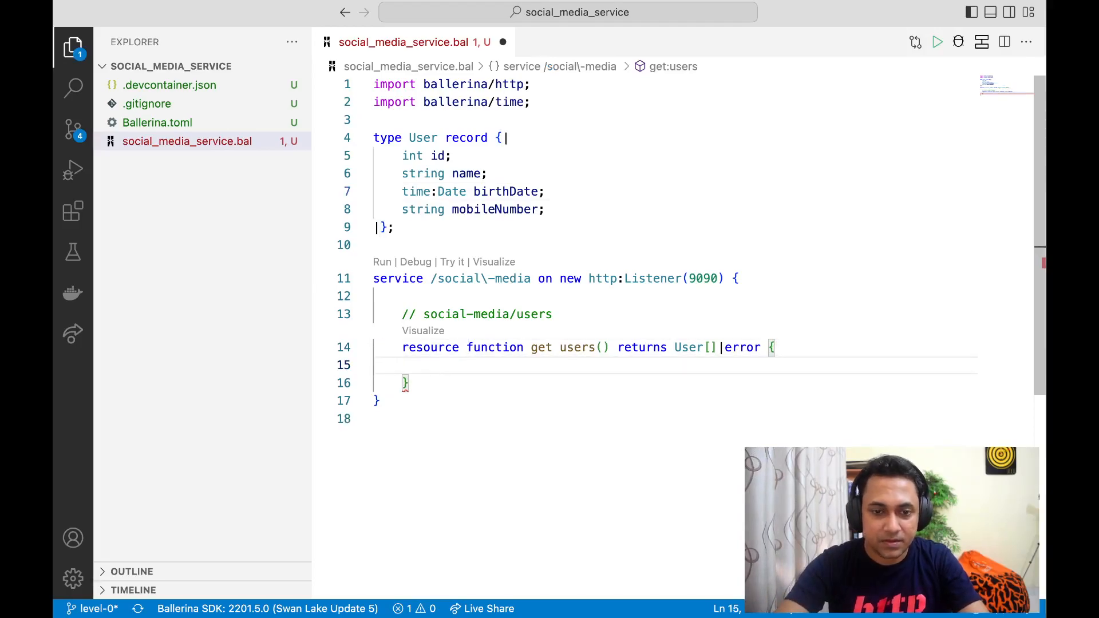
{"action": "type", "text": "User"}
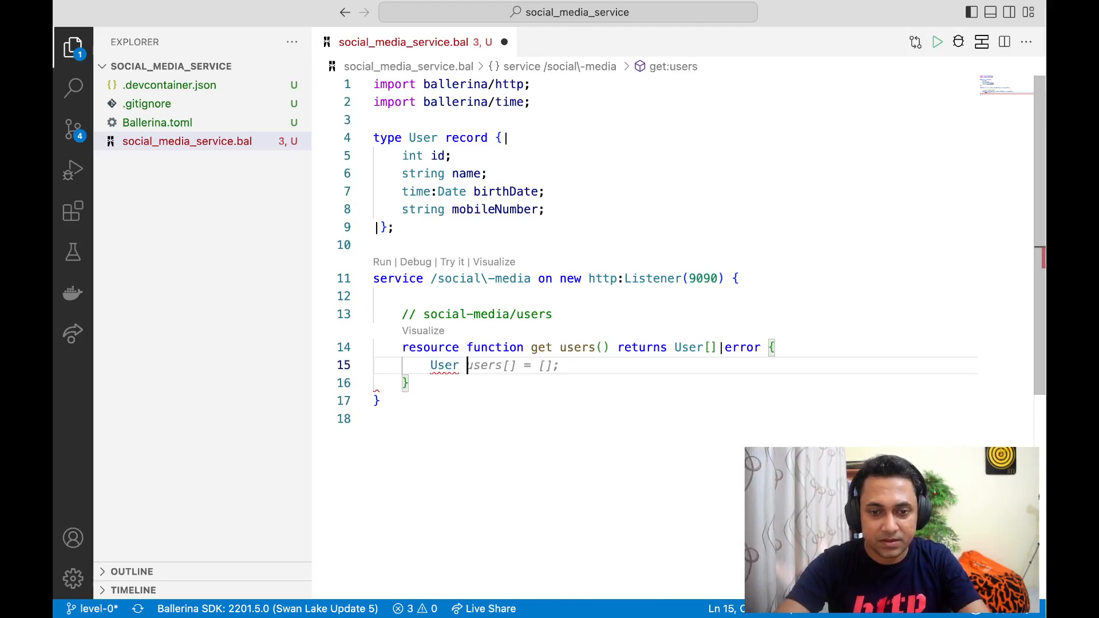
{"action": "type", "text": "joe ="}
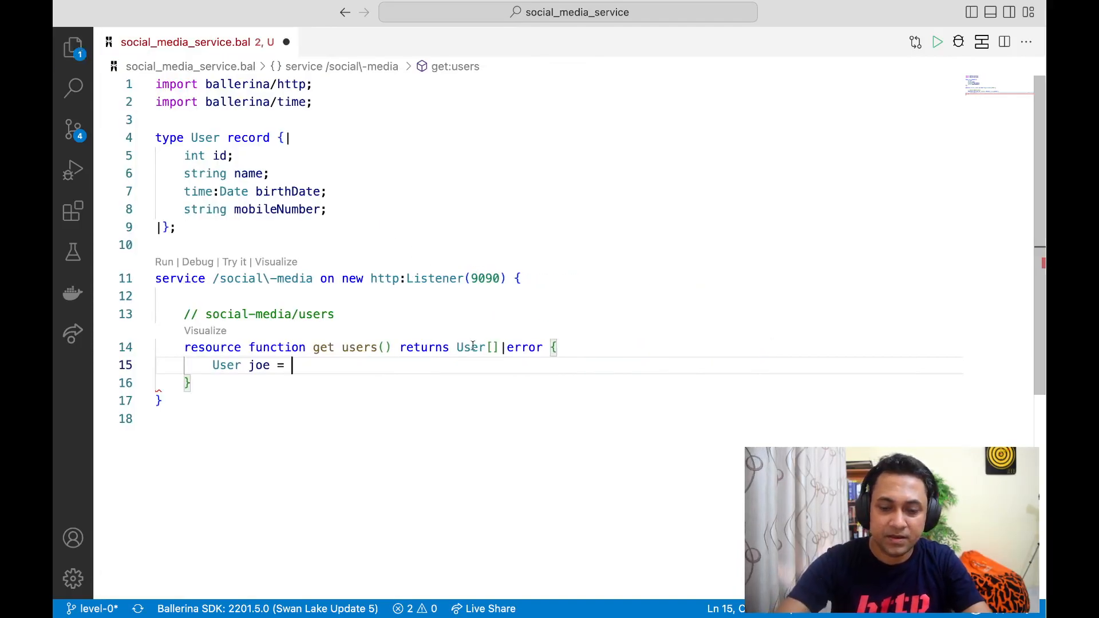
{"action": "type", "text": "{}"}
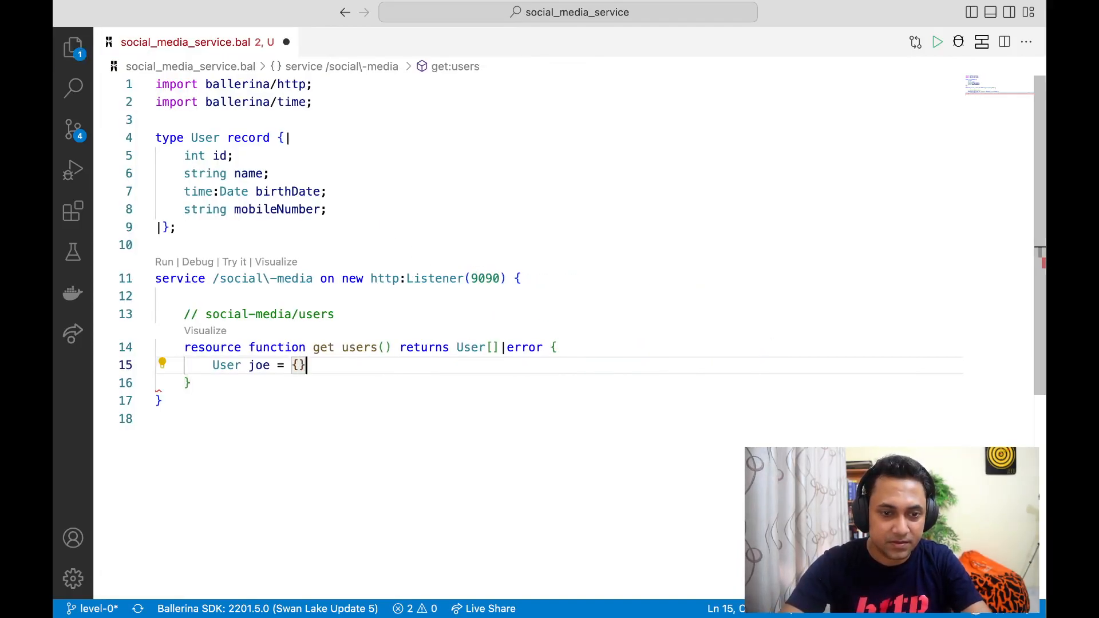
{"action": "type", "text": "{id: 1, name: \"Joe\", birthDate: time:parse(\"1990-01-01\"), mobileNumber: \"0771234567\"};"}
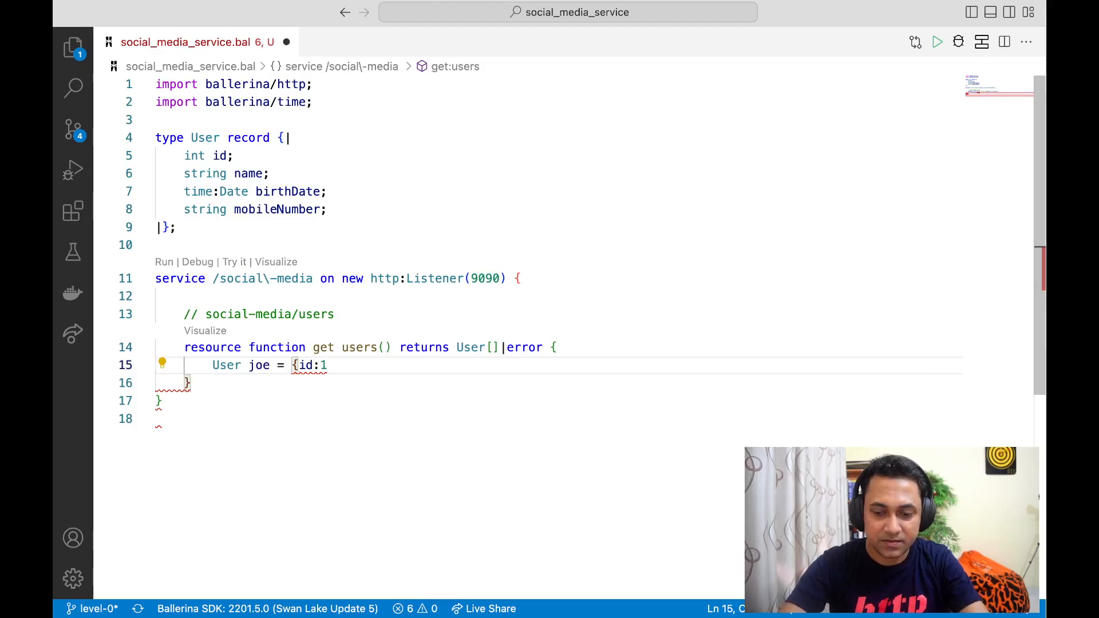
{"action": "type", "text": ", name:\"Joe\", birthDate:time:parse(\"1990-01-01\", \"yyyy-MM-dd\"), mobileNumber:\"0771234567\""}
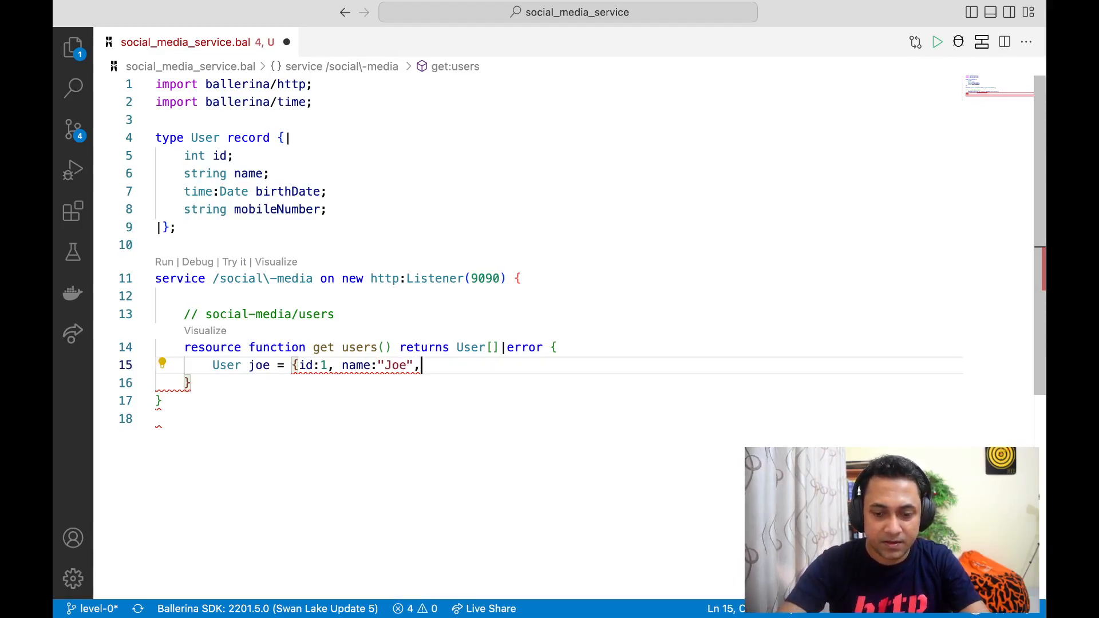
{"action": "type", "text": "b"}
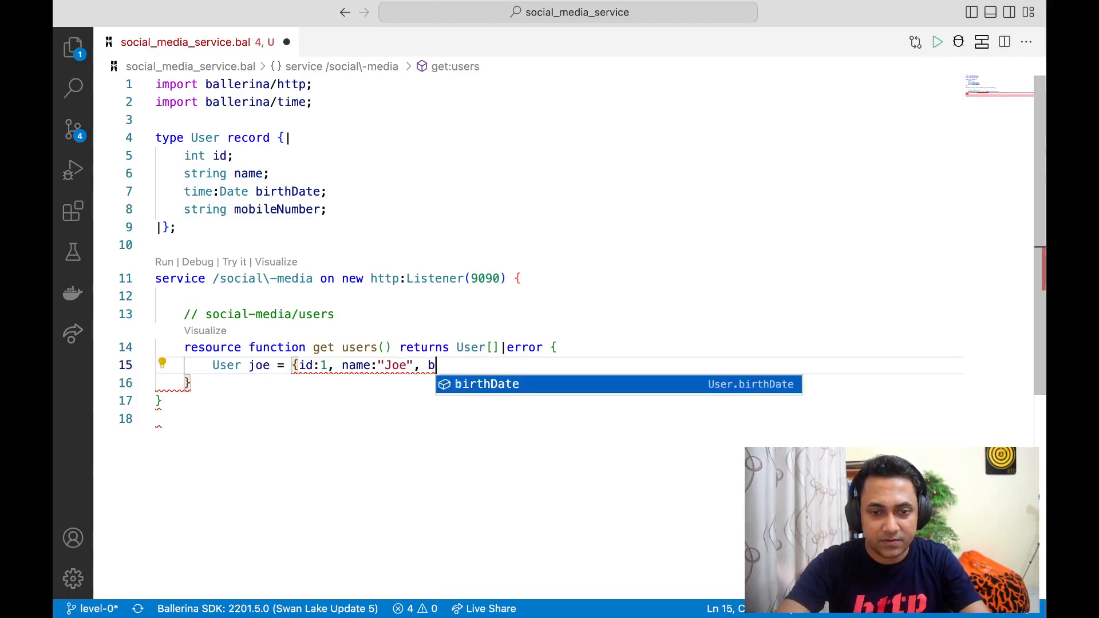
{"action": "left_click", "coordinate": [486, 384]}
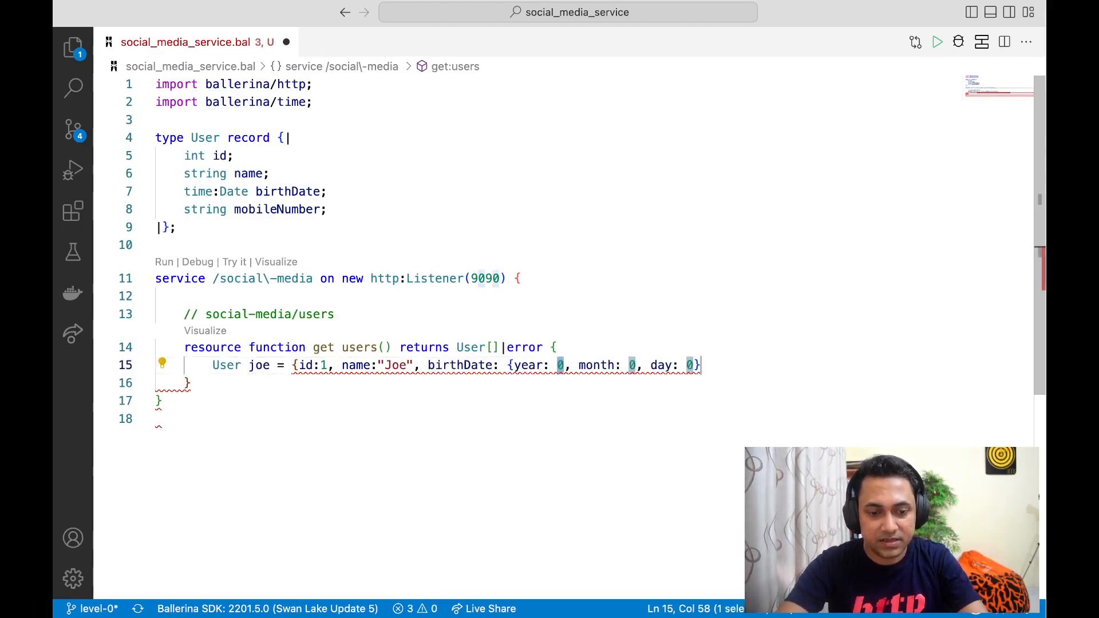
Fill Joe's birthDate as year 1990, month 2, day 3, closing the record
{"action": "type", "text": "19901"}
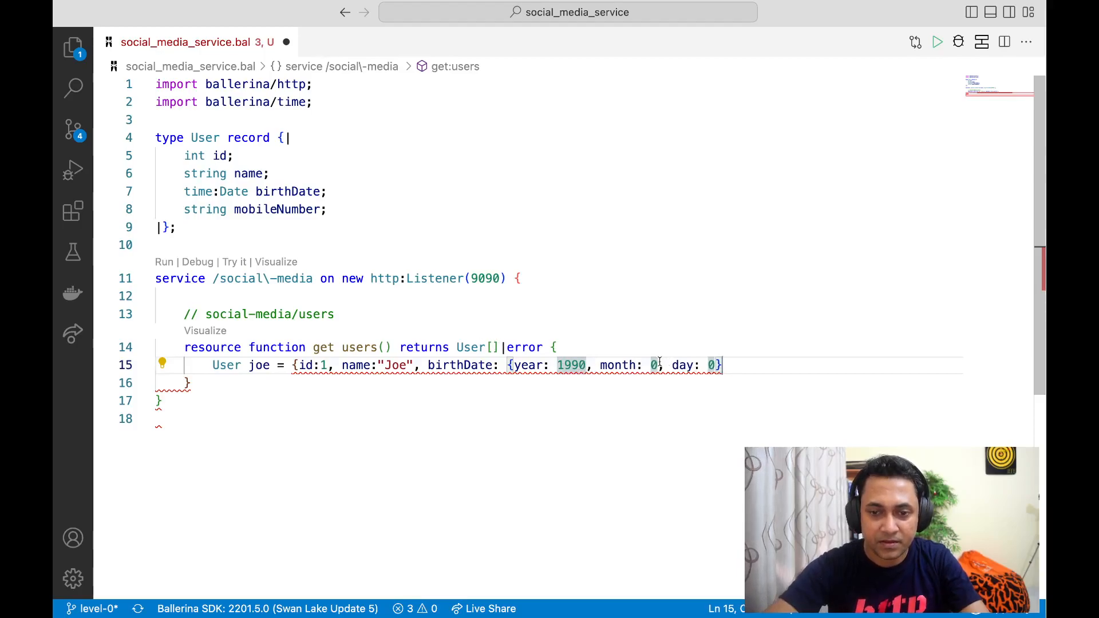
{"action": "type", "text": "2"}
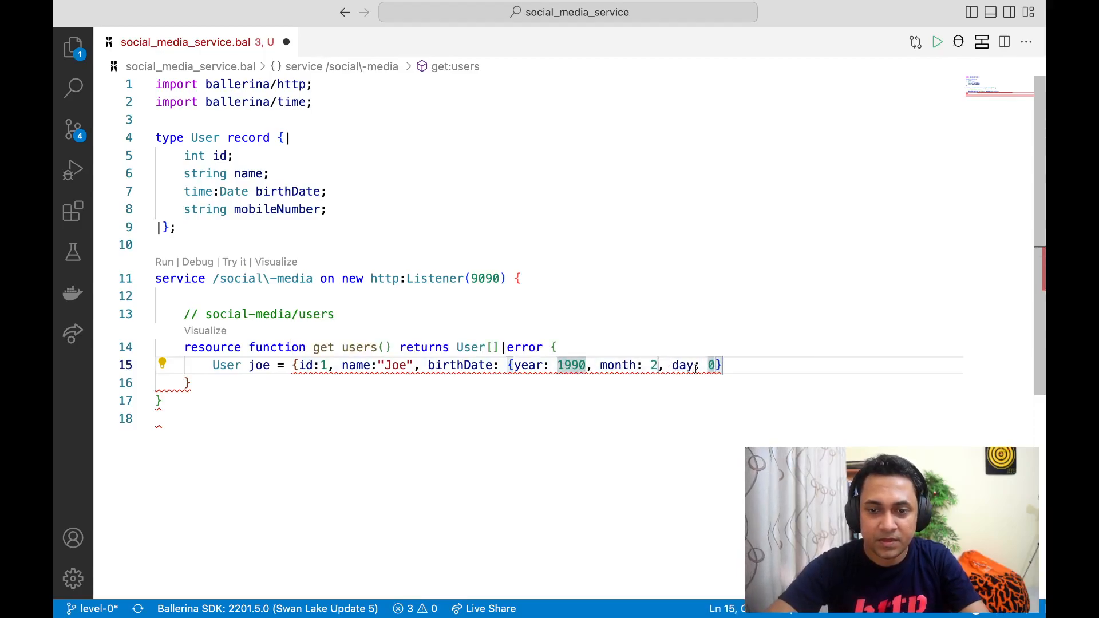
{"action": "type", "text": "3"}
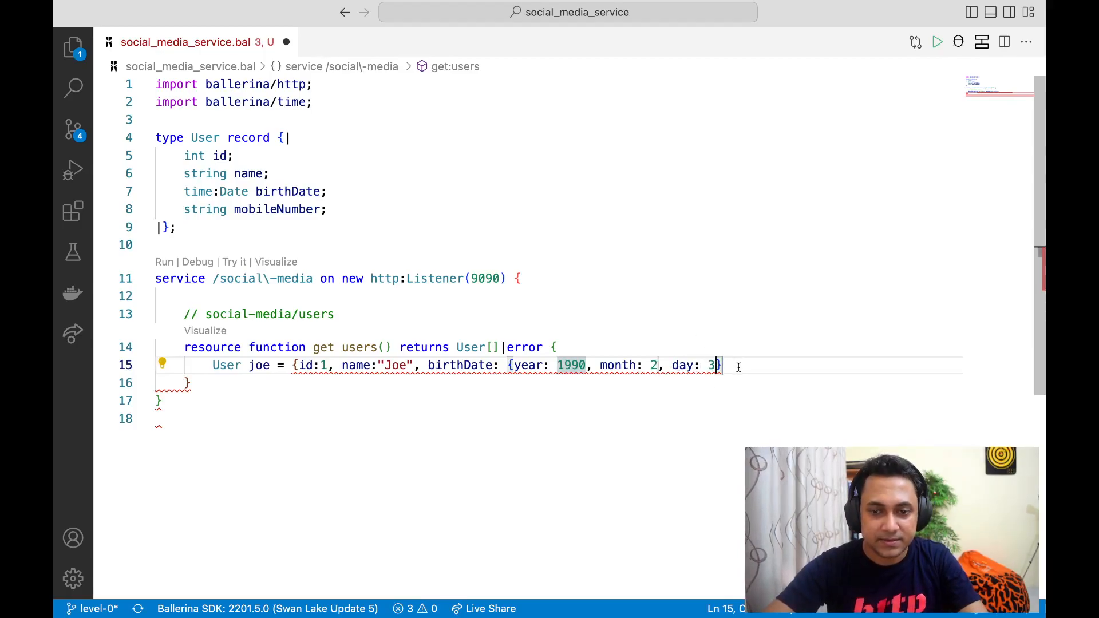
{"action": "type", "text": "}, mobileNumber:\"0771234567\"};"}
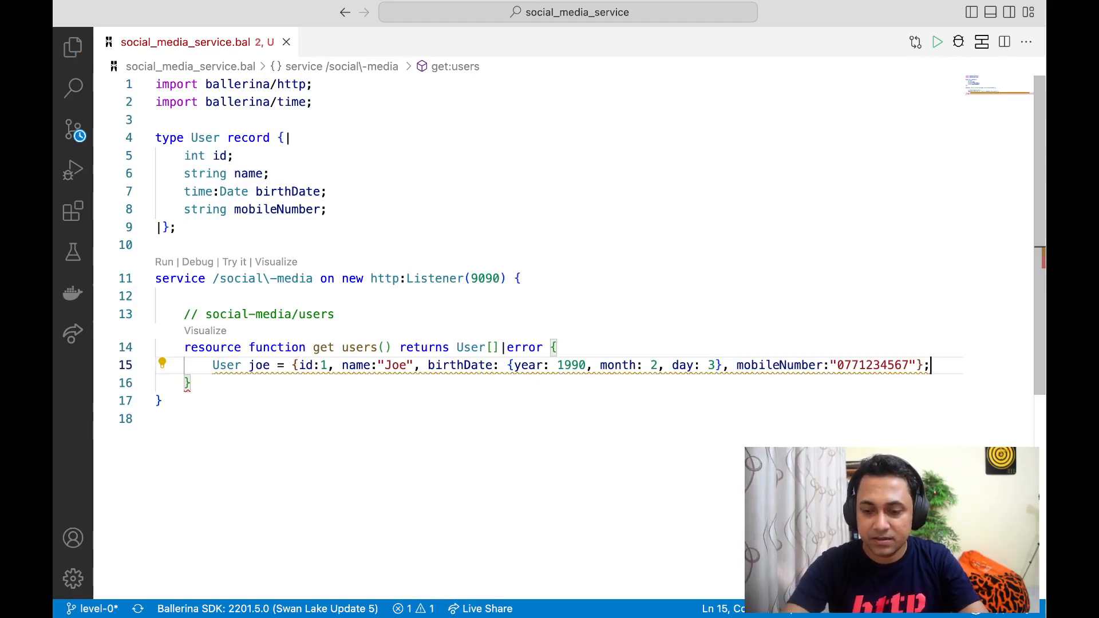
Add return [joe]; to the users resource and save the file
{"action": "type", "text": "re"}
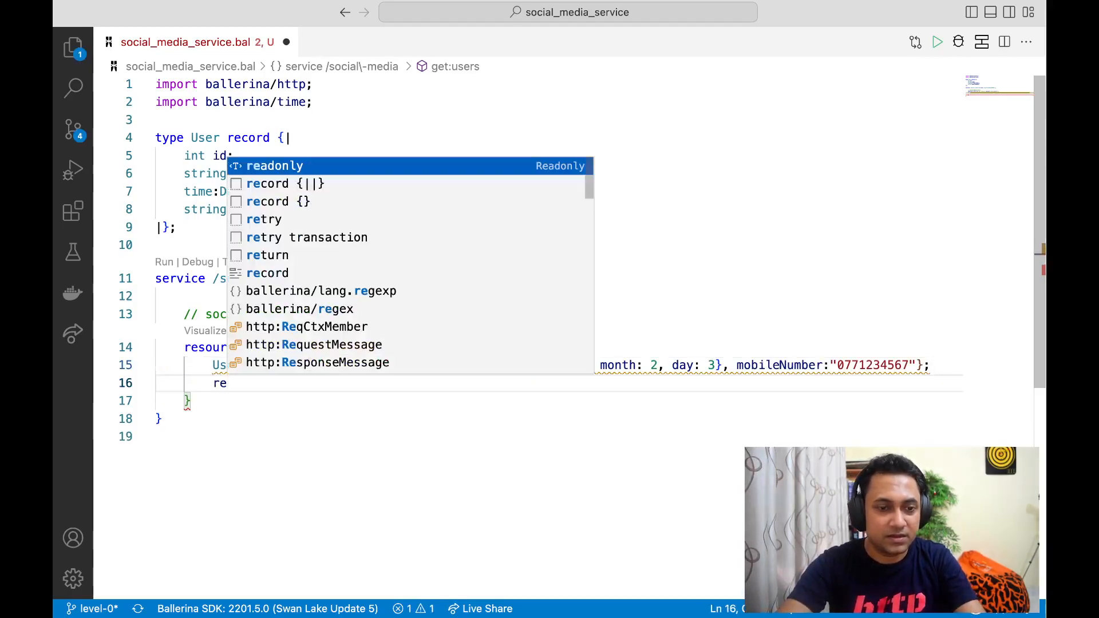
{"action": "type", "text": "return"}
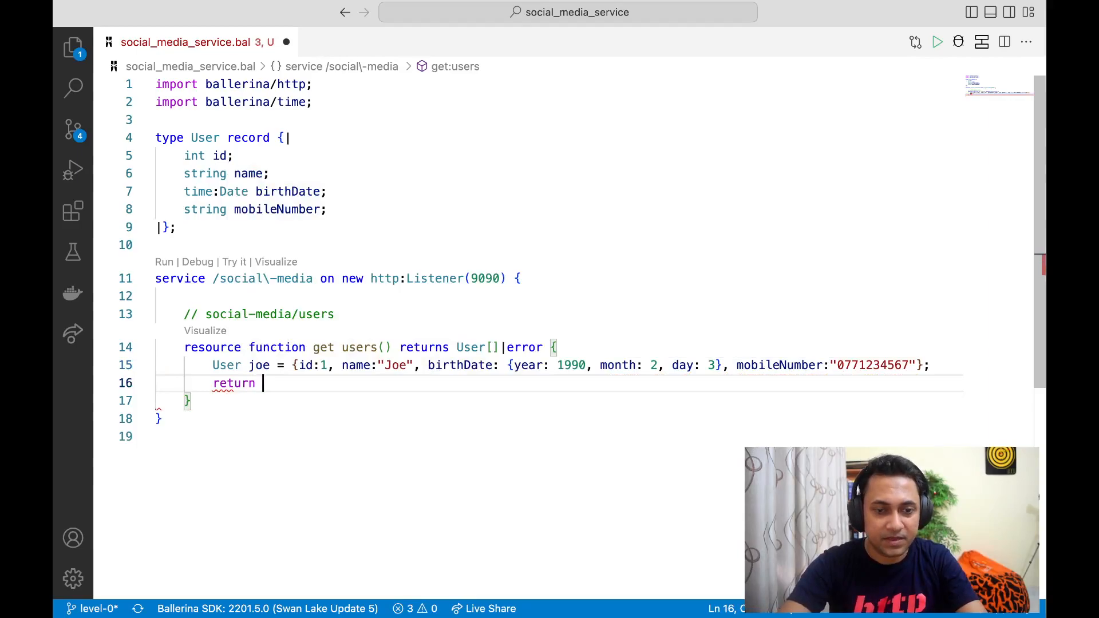
{"action": "type", "text": "[j]"}
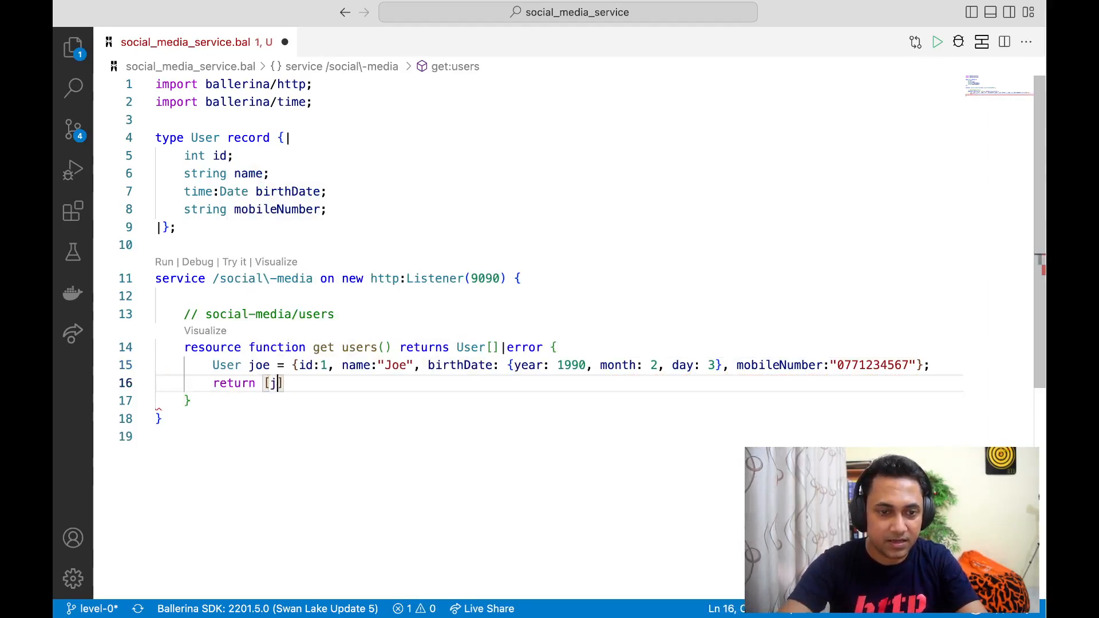
{"action": "type", "text": "oe];"}
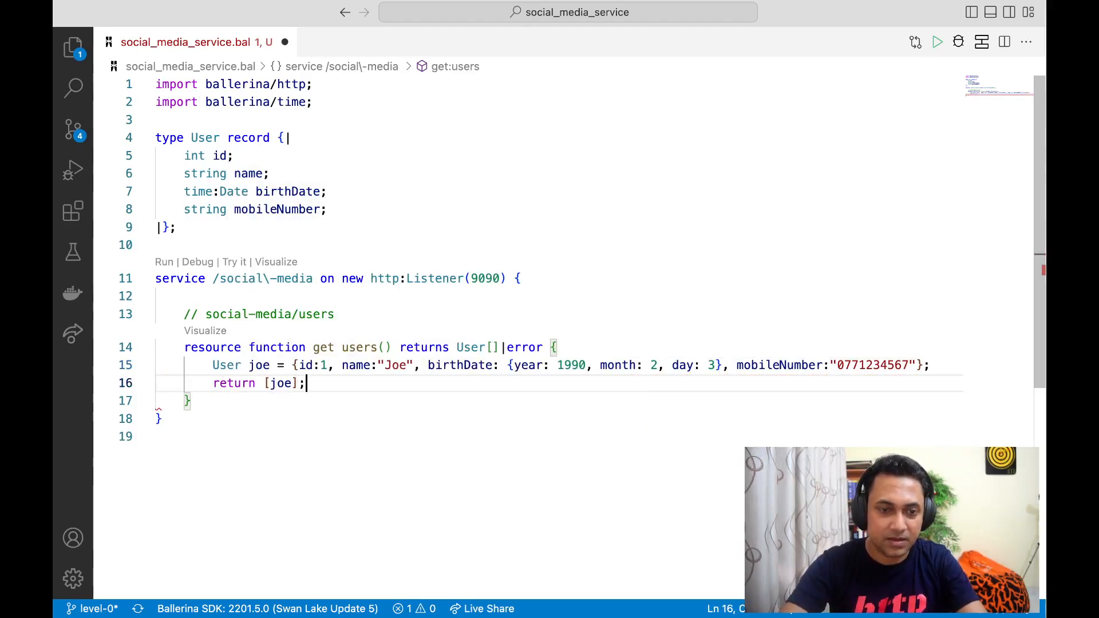
{"action": "key", "text": "Ctrl+s"}
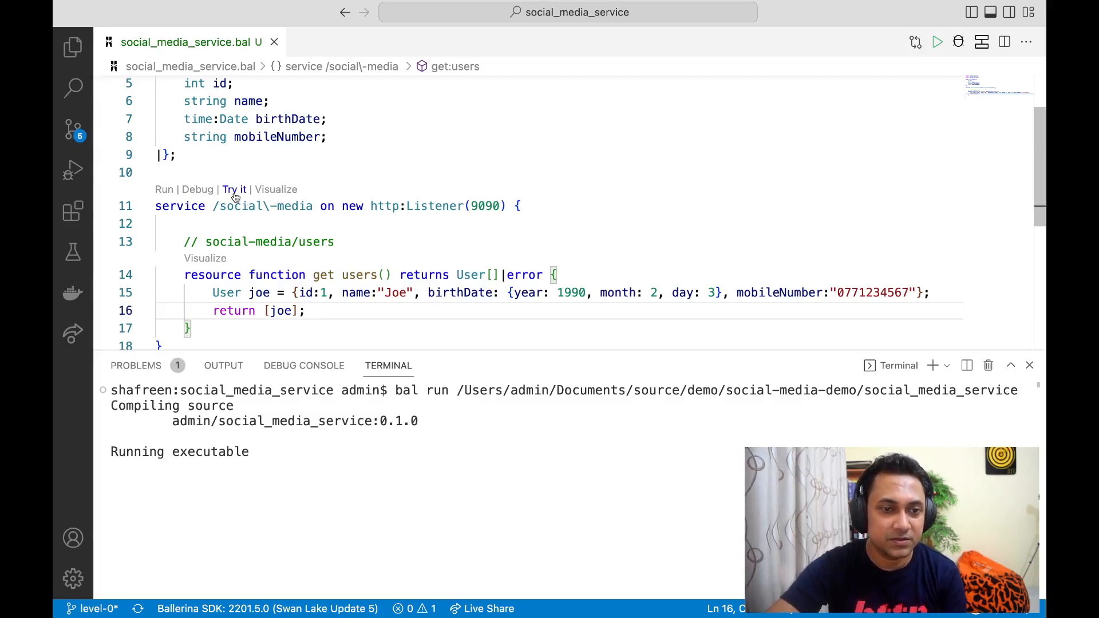
{"action": "mouse_move", "coordinate": [449, 248]}
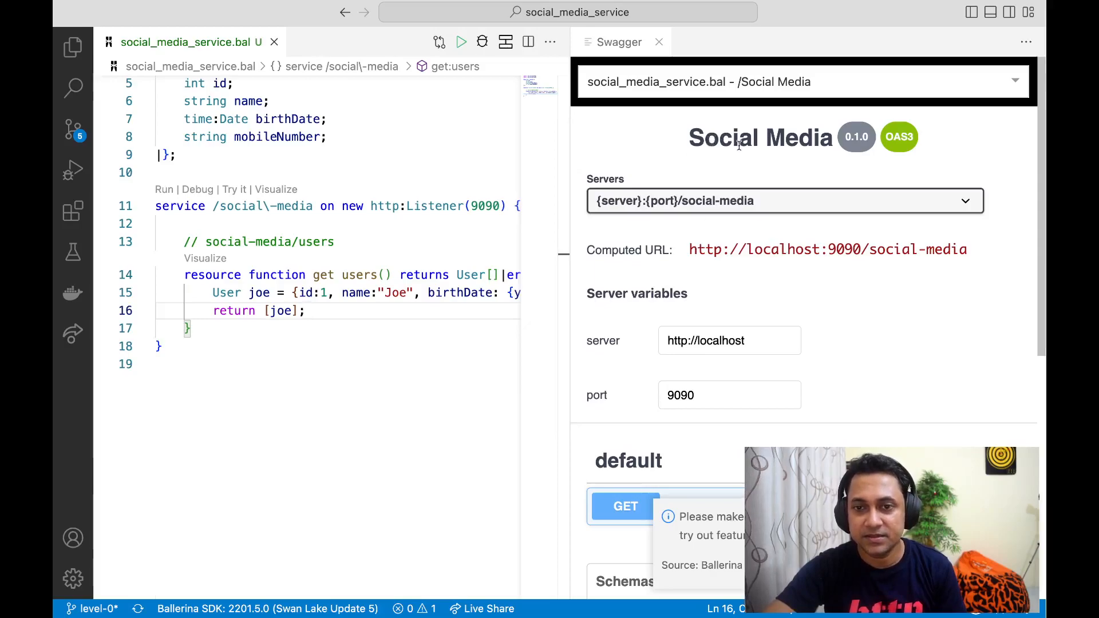
Expand GET /users in Swagger and scroll through its parameters and 200 example response
{"action": "scroll", "scroll_direction": "down", "scroll_amount": 3}
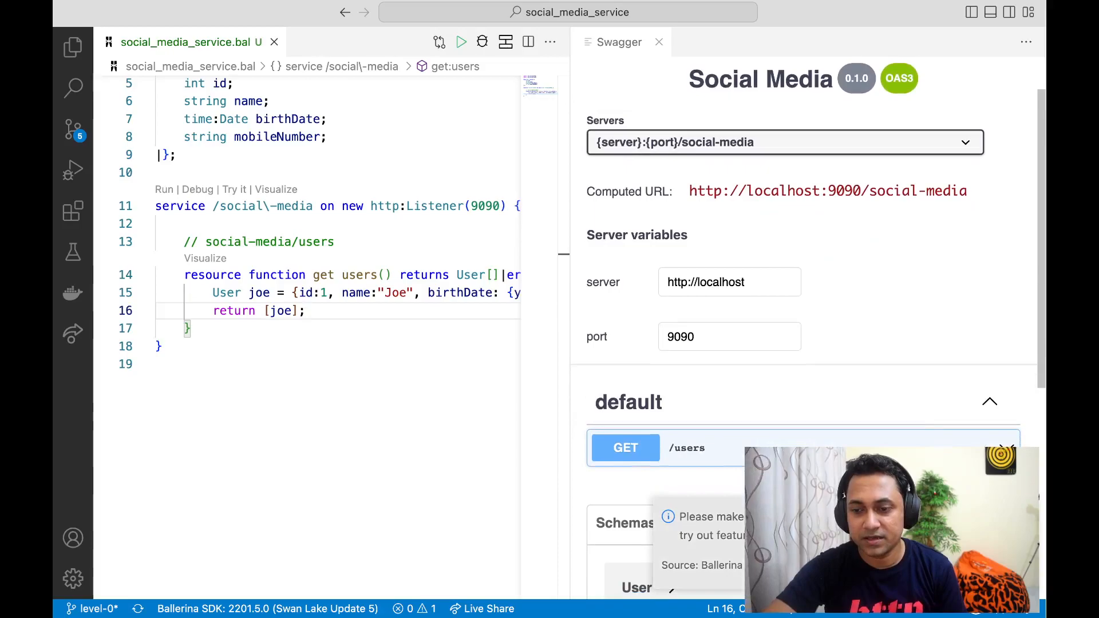
{"action": "scroll", "scroll_direction": "down", "scroll_amount": 3}
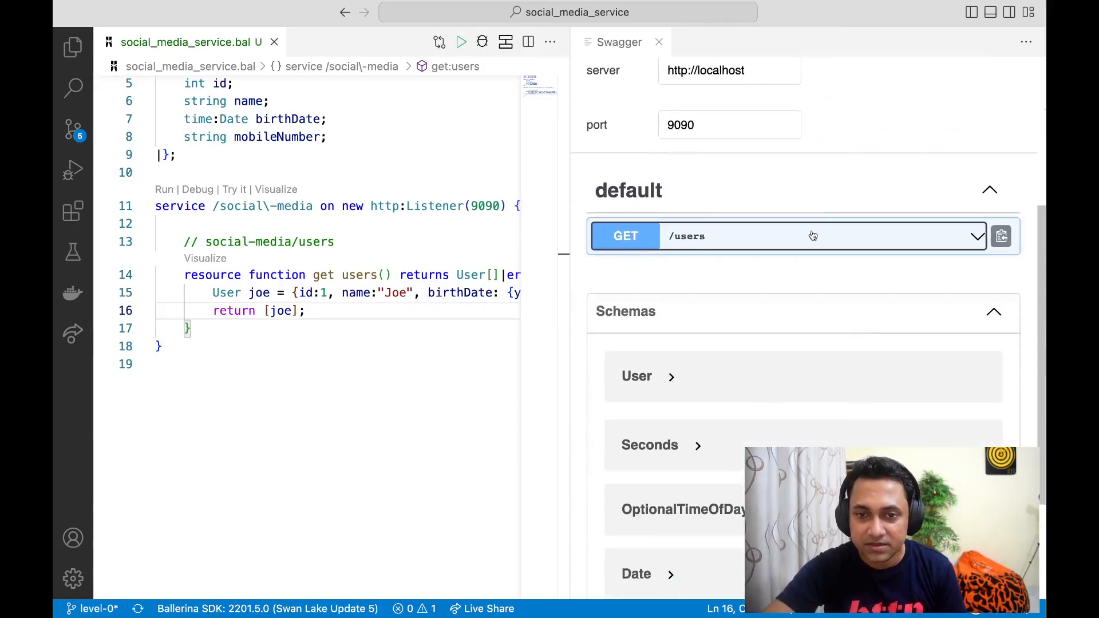
{"action": "left_click", "coordinate": [812, 236]}
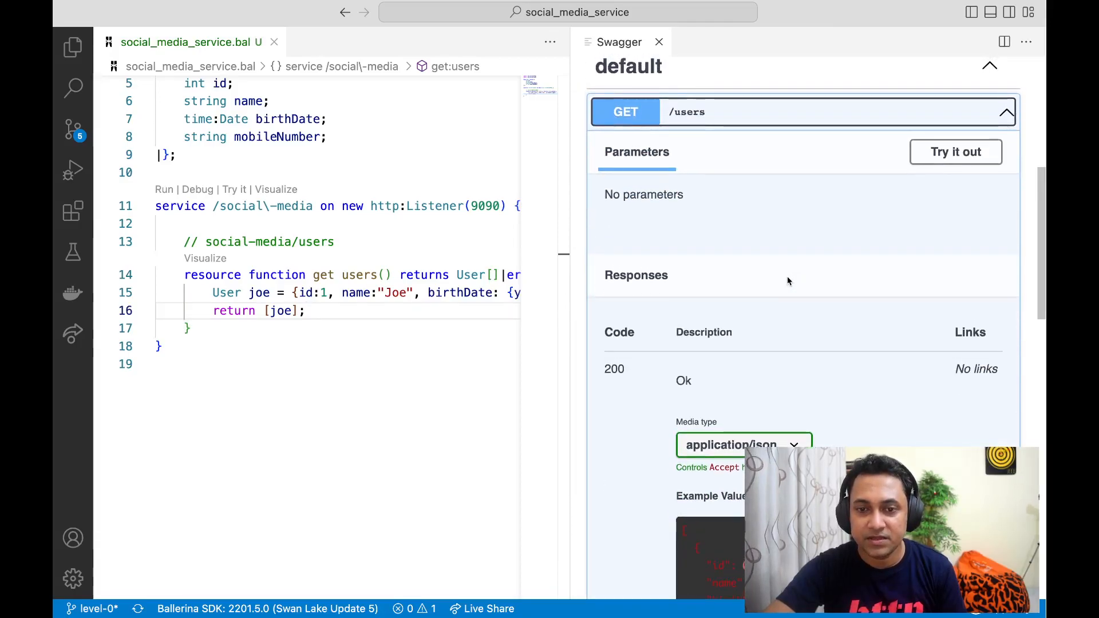
{"action": "scroll", "scroll_direction": "down", "scroll_amount": 3}
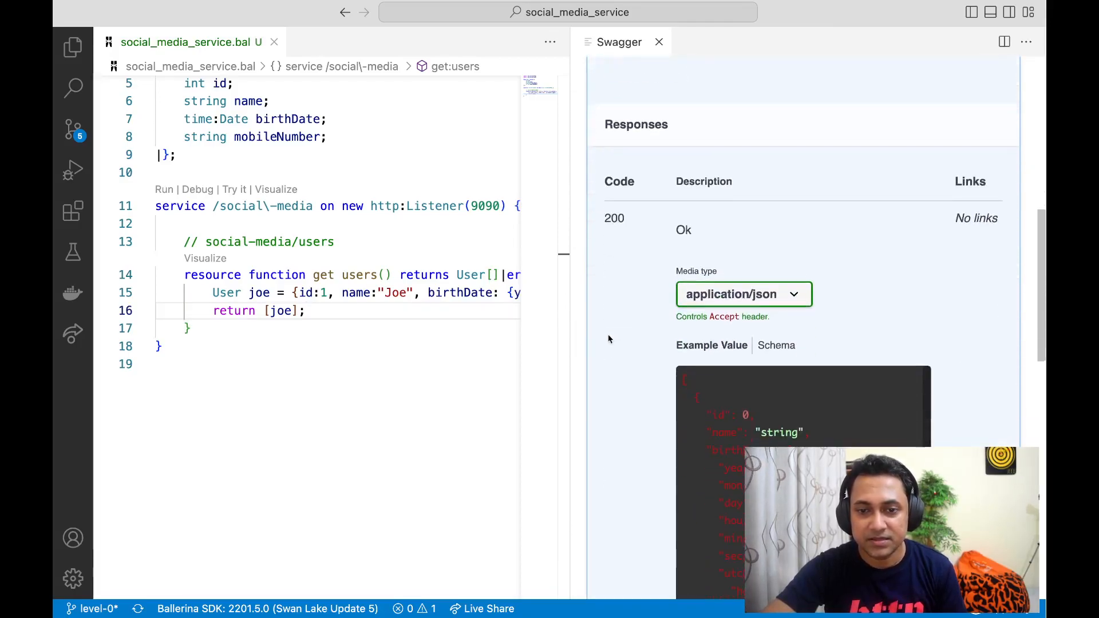
{"action": "scroll", "scroll_direction": "down", "scroll_amount": 3}
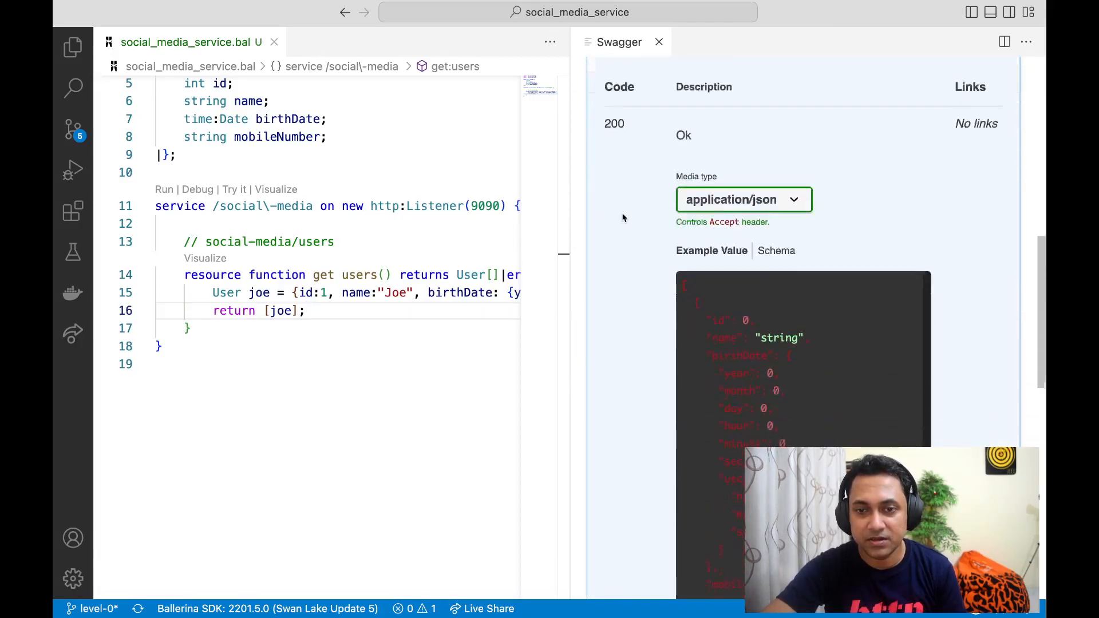
{"action": "scroll", "scroll_direction": "down", "scroll_amount": 3}
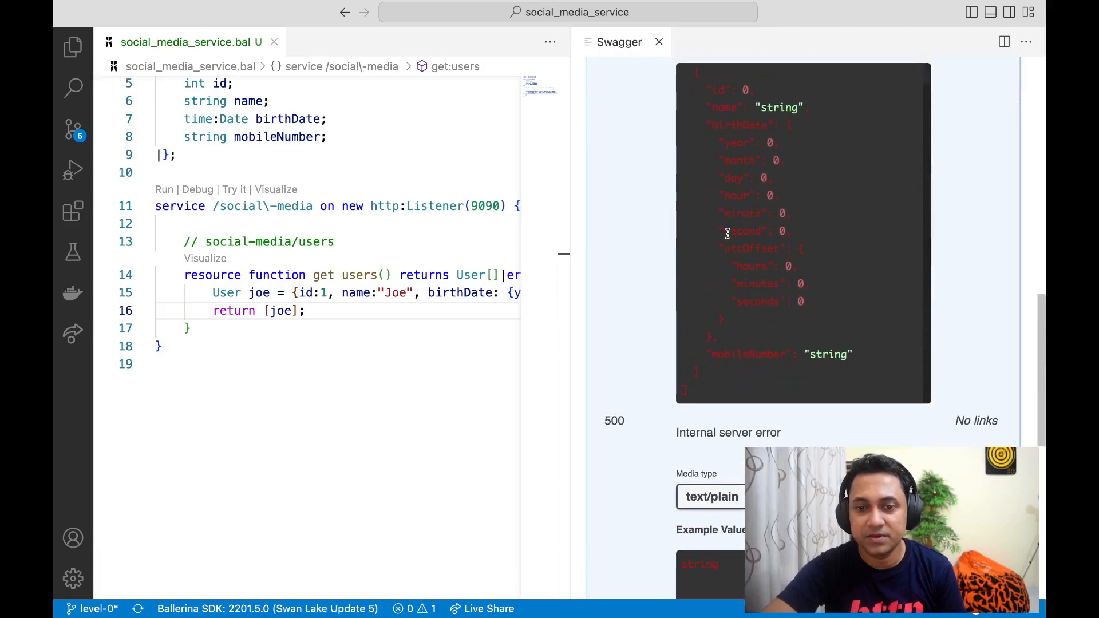
{"action": "scroll", "scroll_direction": "down", "scroll_amount": 3}
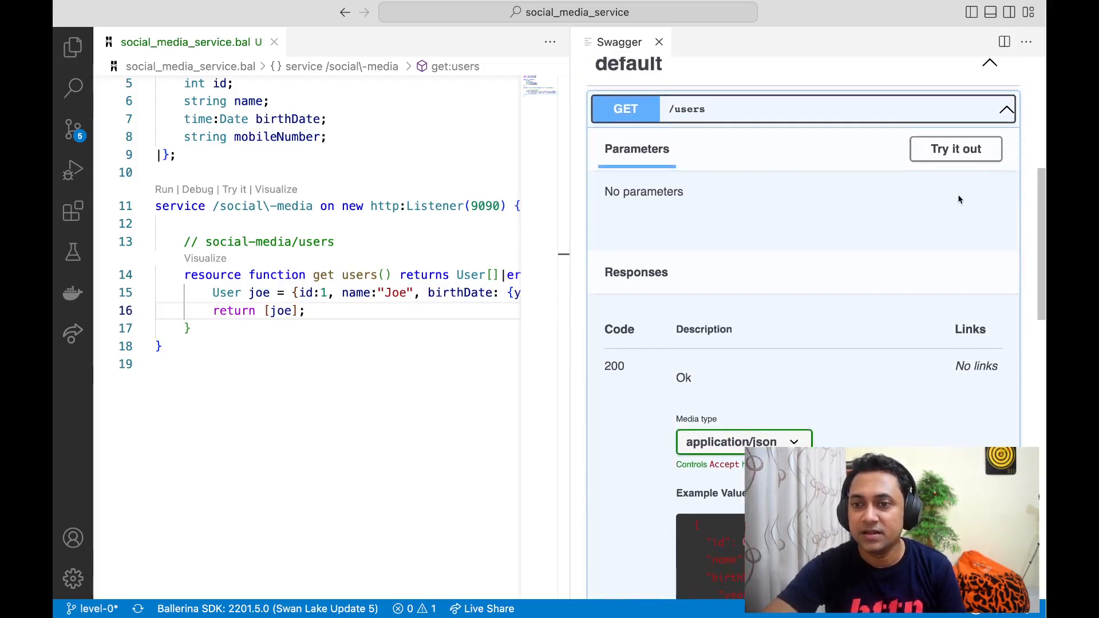
Execute GET /users, check the 200 body with Joe's record, and close Swagger
{"action": "left_click", "coordinate": [956, 149]}
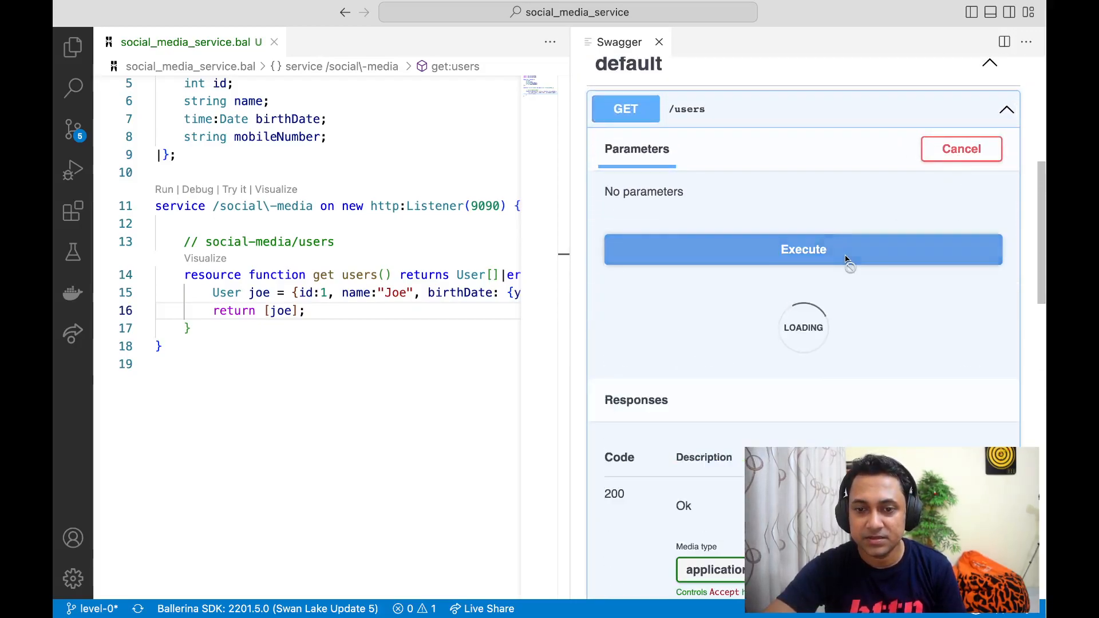
{"action": "left_click", "coordinate": [803, 249]}
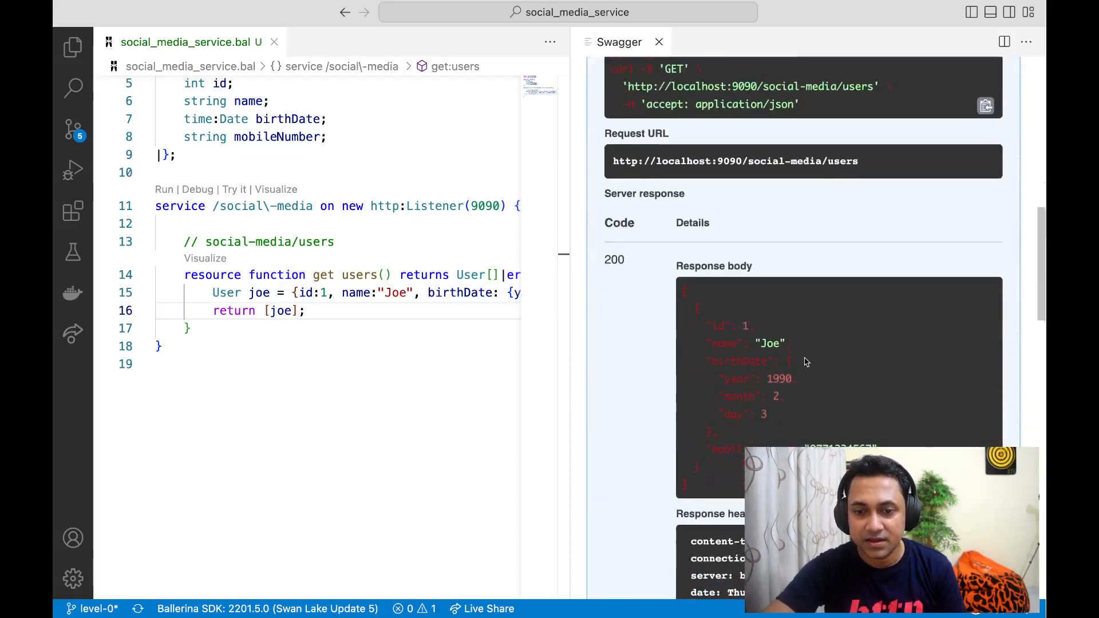
{"action": "scroll", "scroll_direction": "down", "scroll_amount": 3}
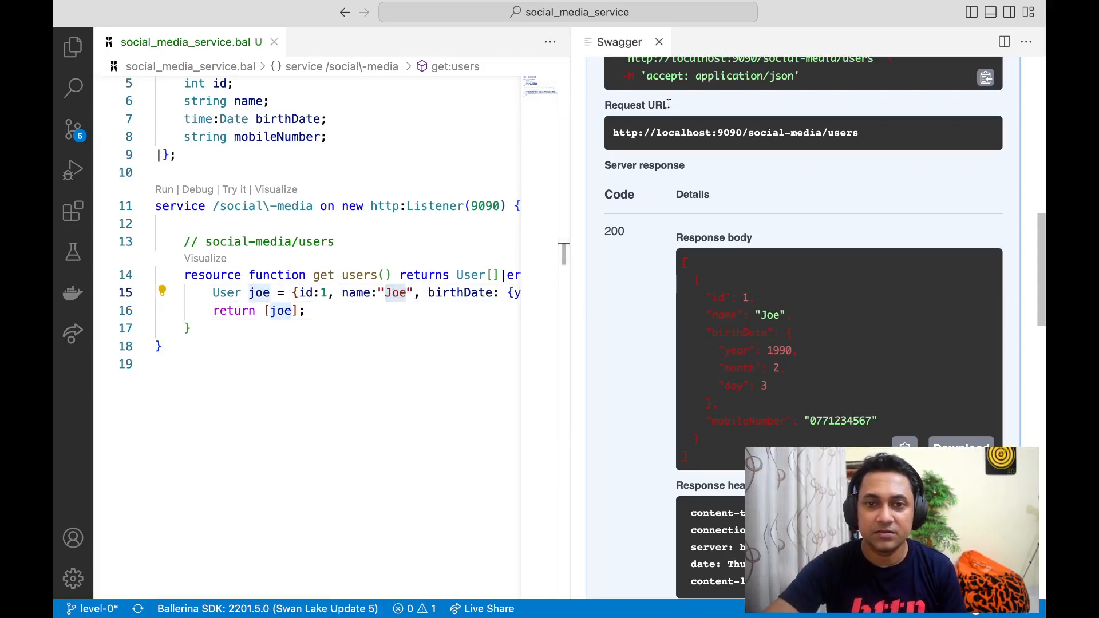
{"action": "left_click", "coordinate": [659, 42]}
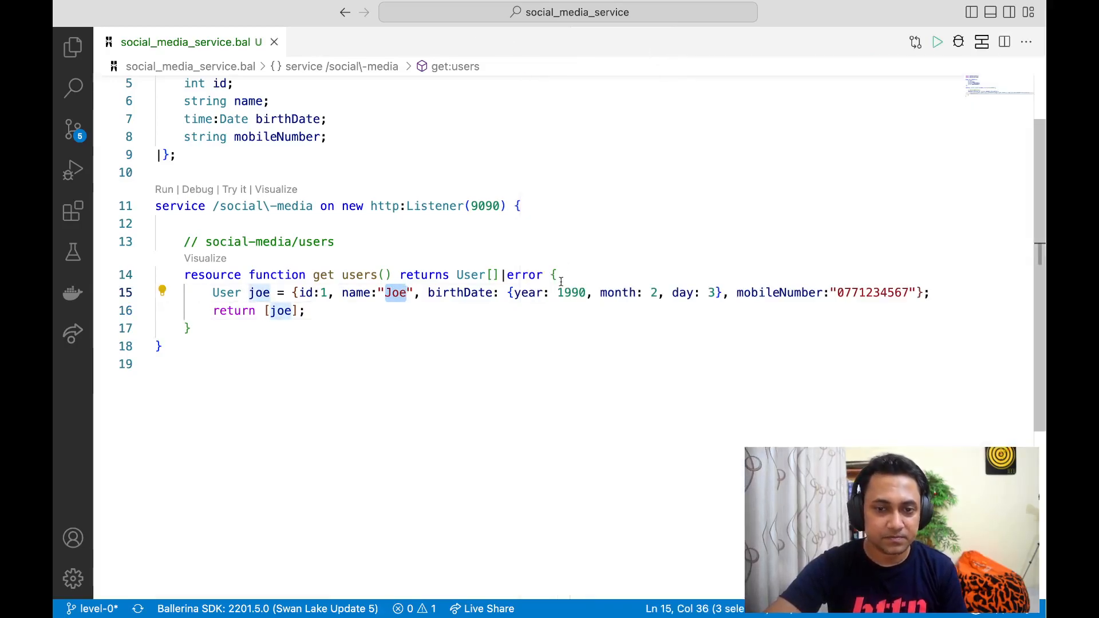